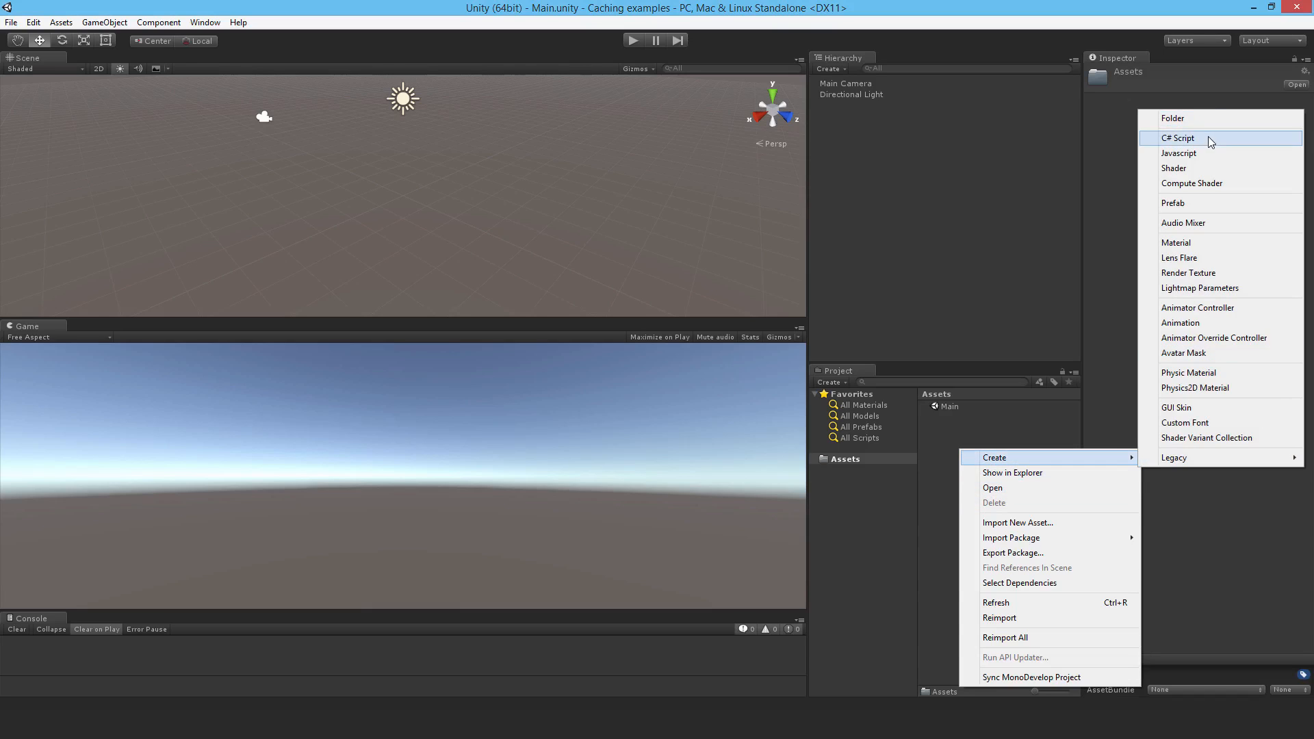
Create a NoCaching C# script, attach it to Main Camera and open it in MonoDevelop
left_click(1177, 137)
type("NoCaching")
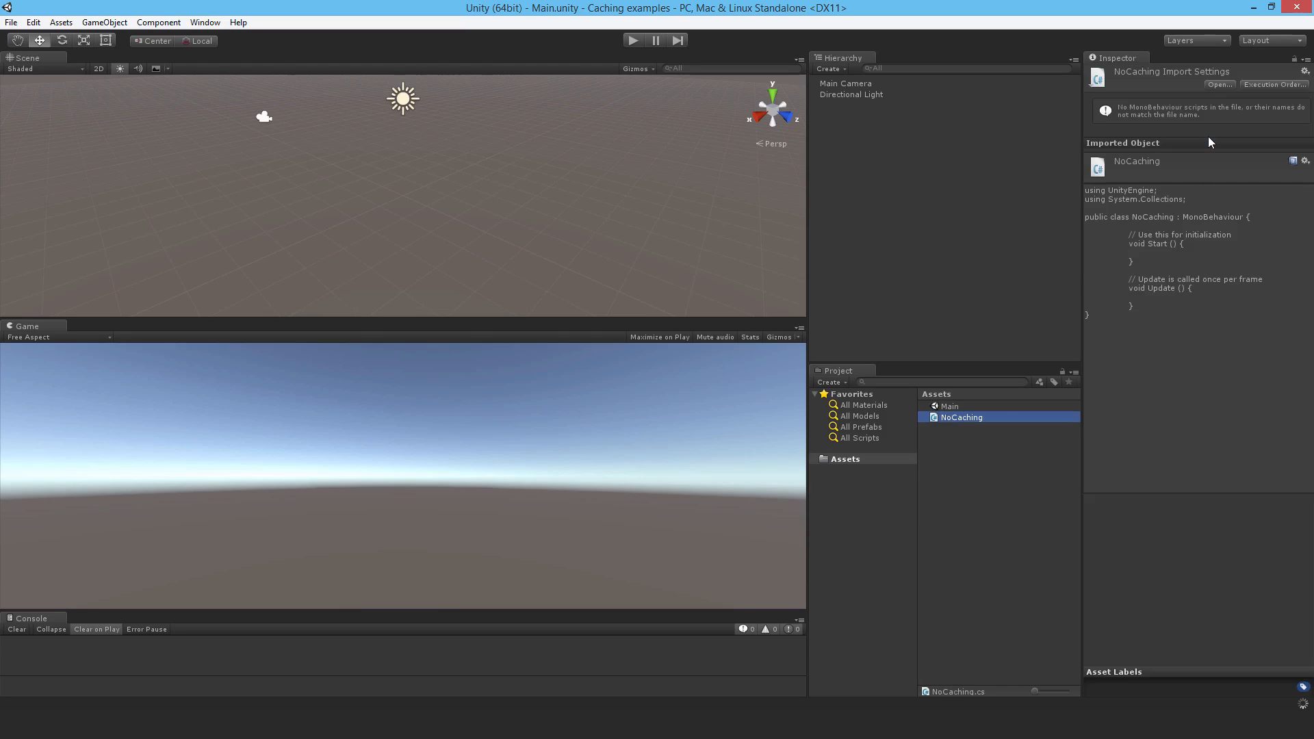
left_click(846, 83)
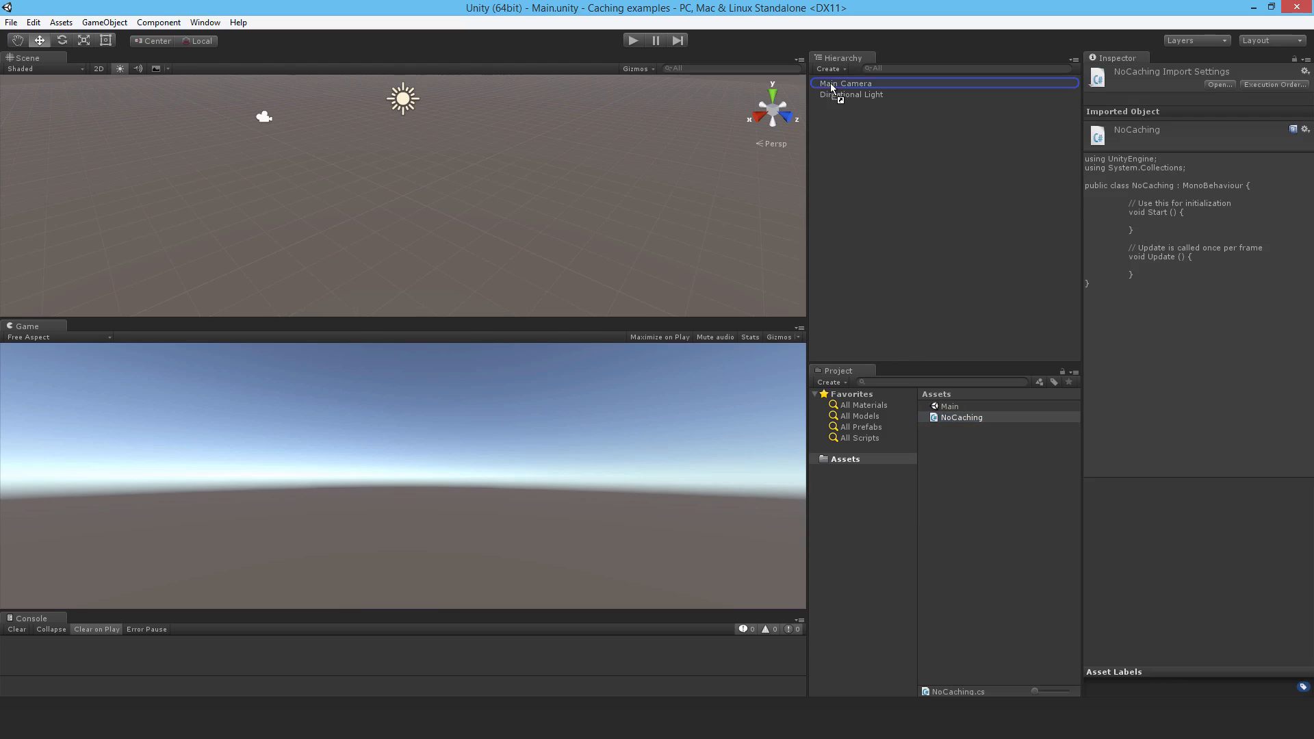
left_click(961, 417)
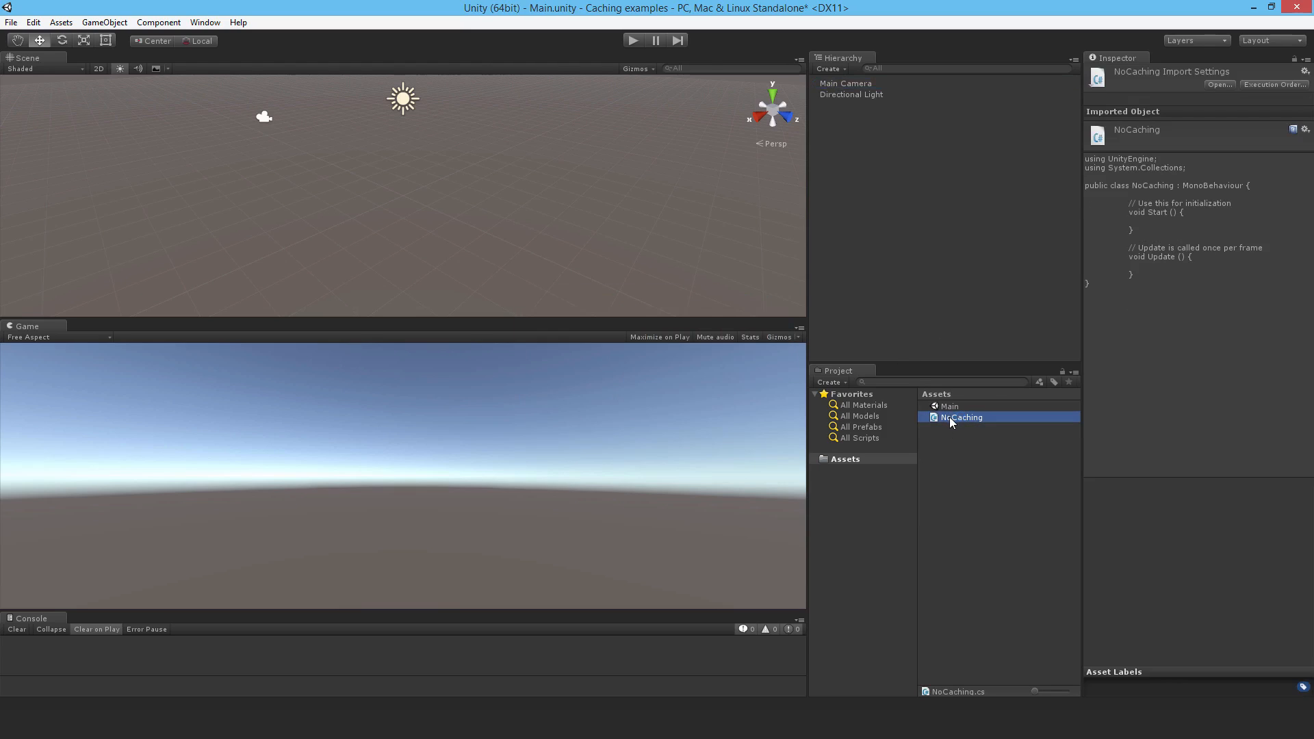
double_click(961, 416)
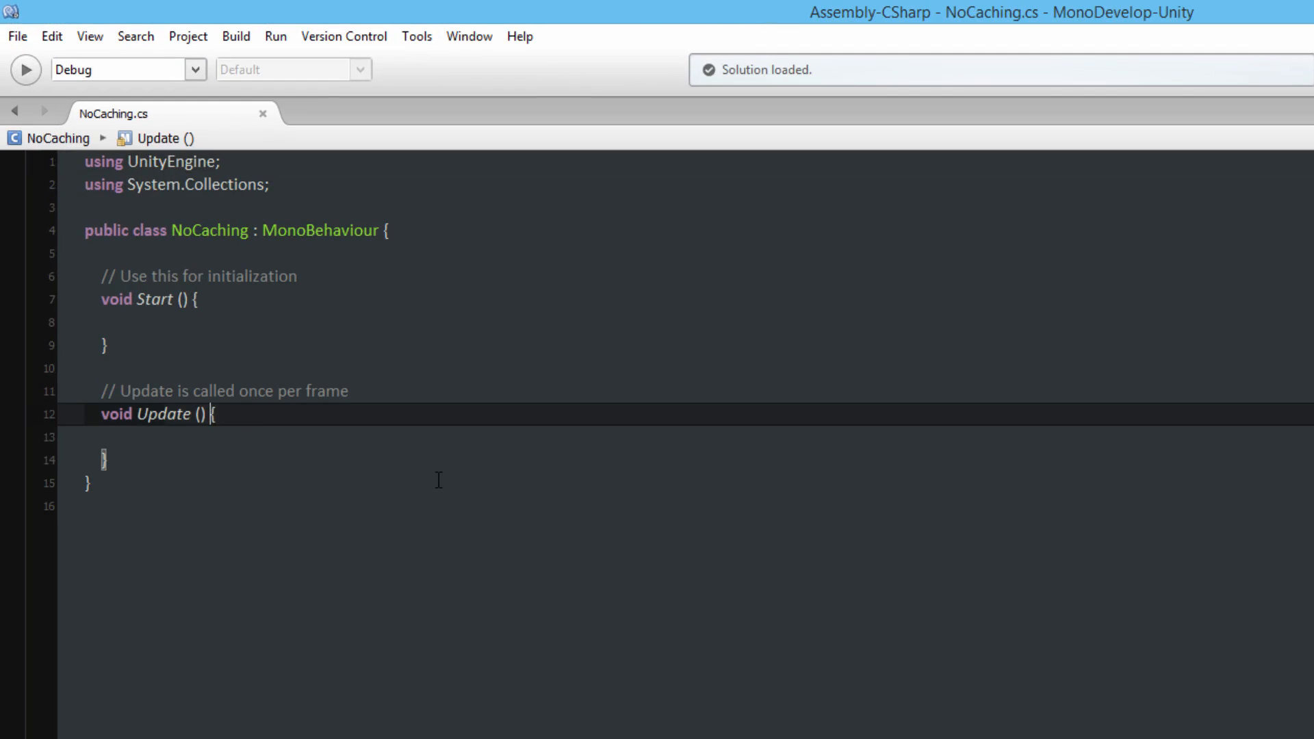
Start a for loop in NoCaching's Update running i from 0 to 1000
key("Enter")
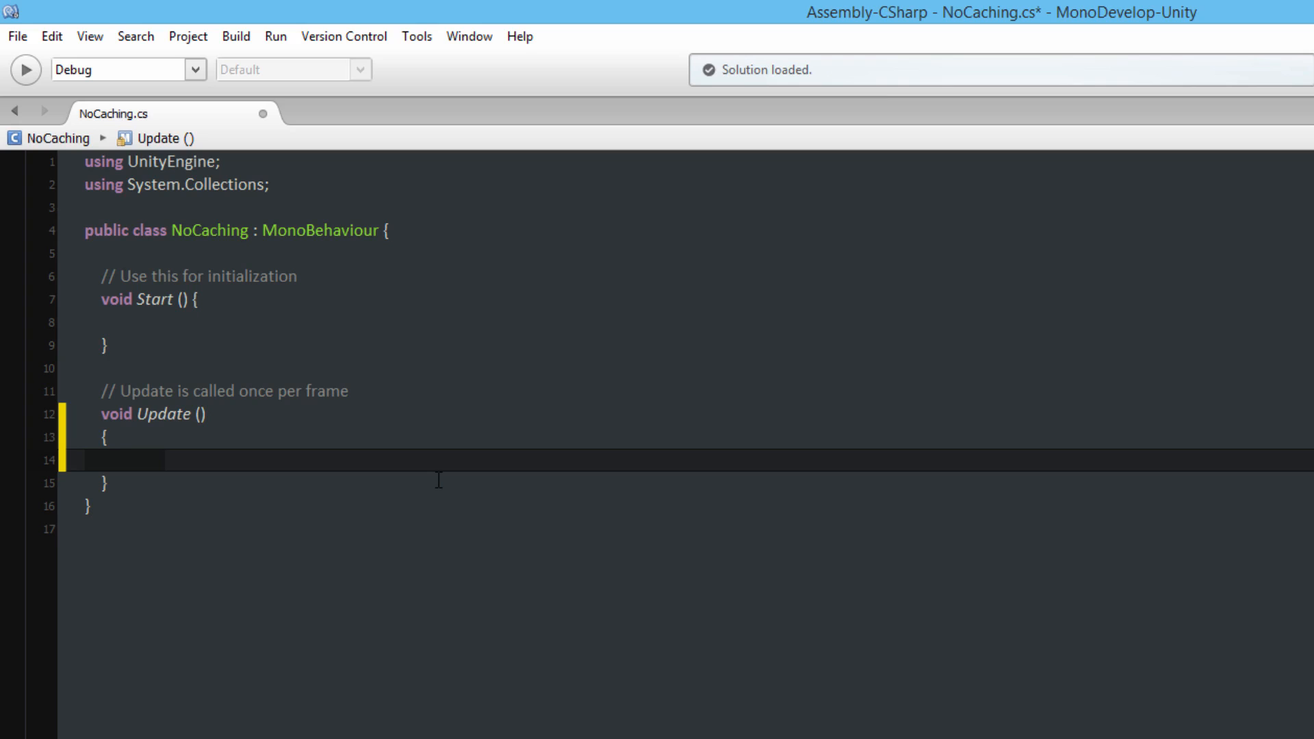
type("for")
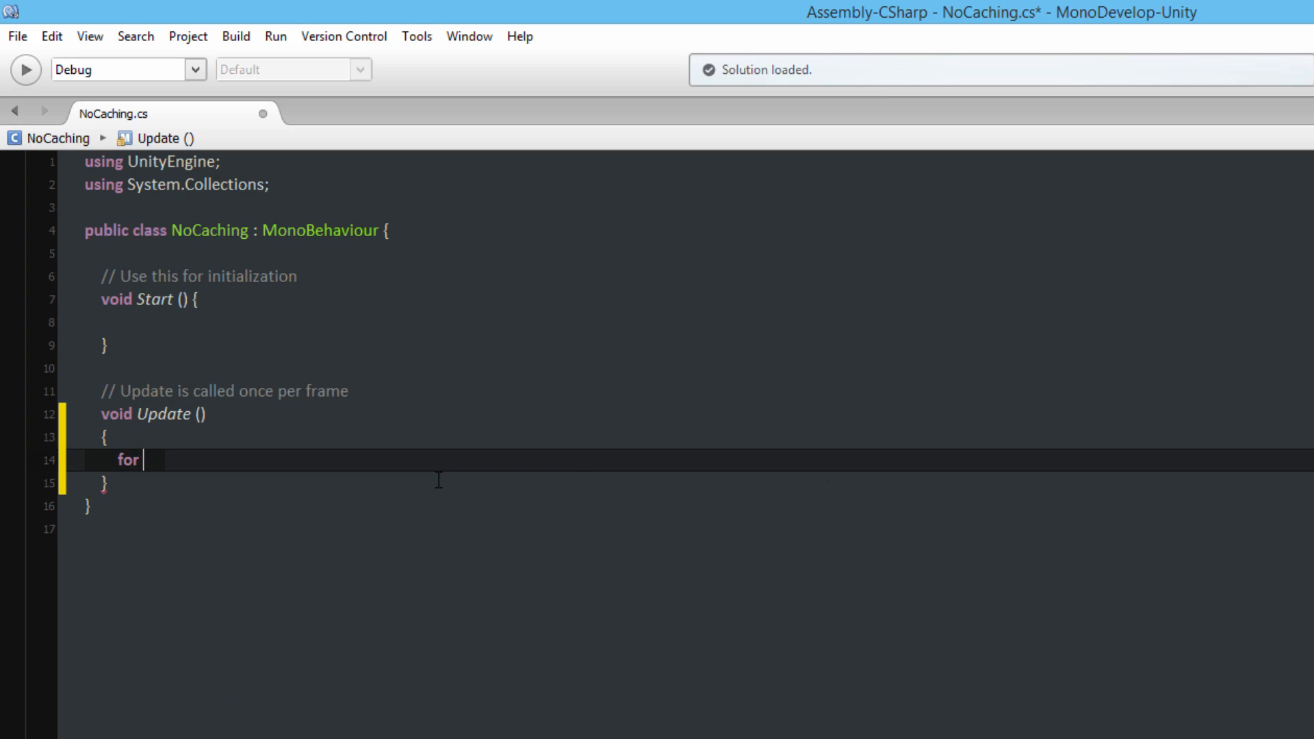
type("(int)")
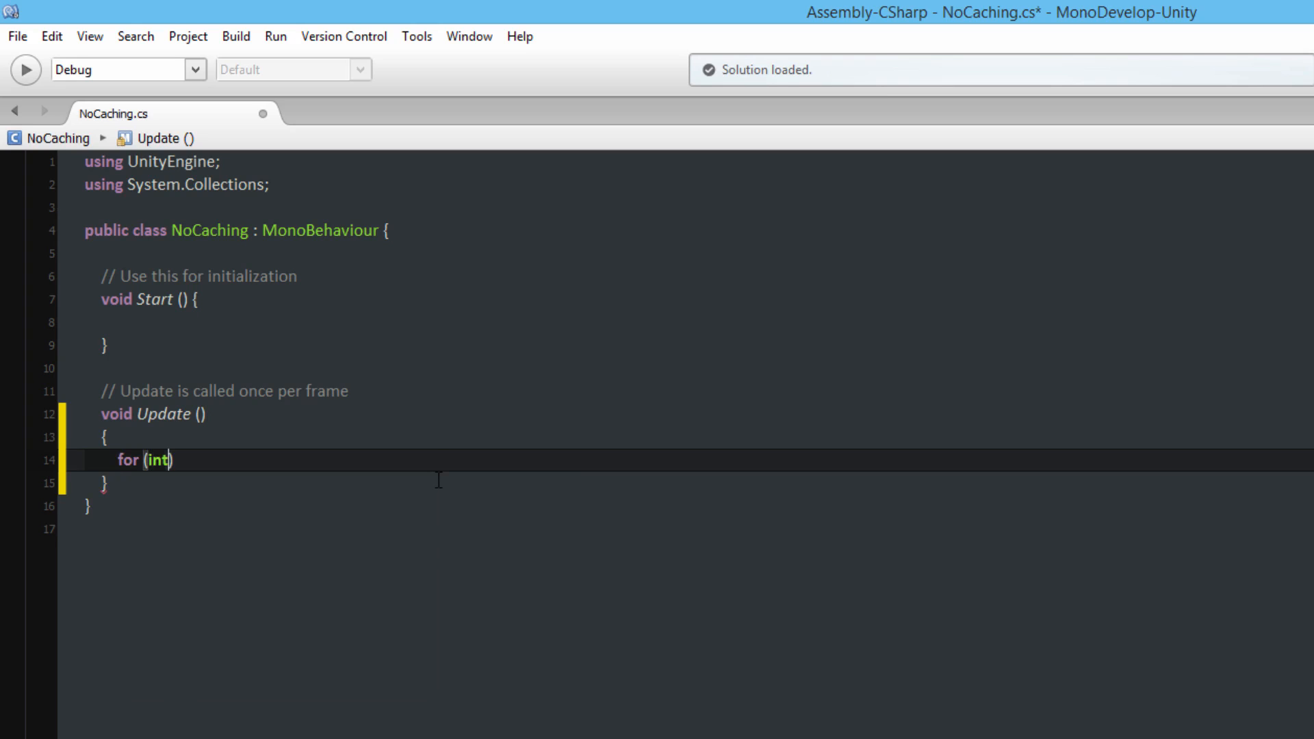
type("i = 0;")
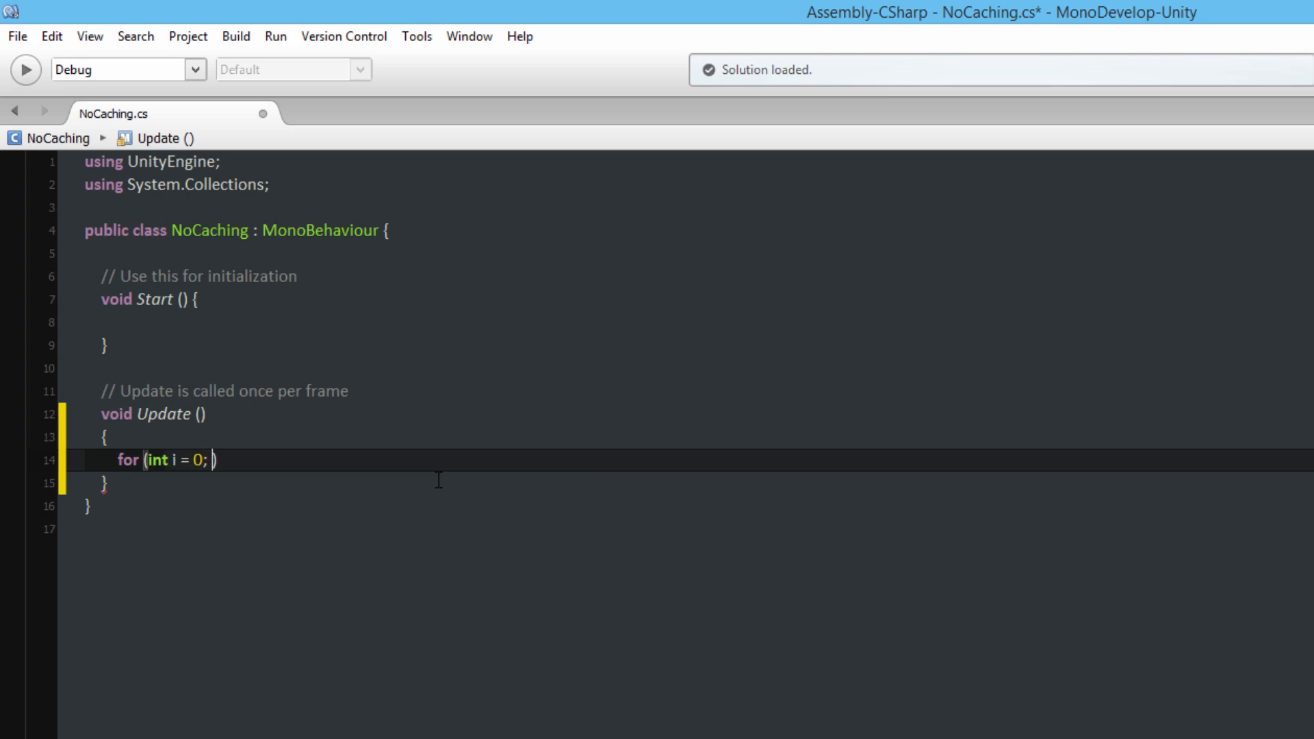
type("i < 1000; i++")
type("{")
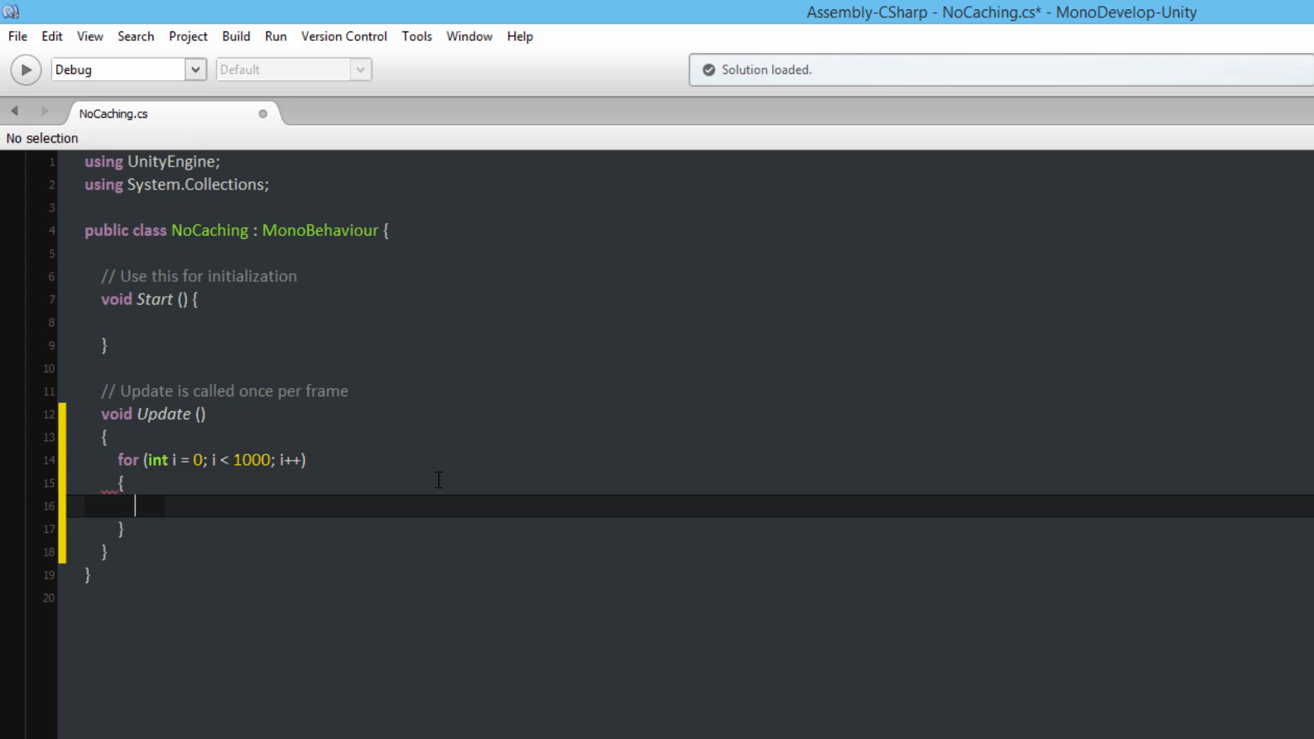
Inside the loop, find "Directional Light" and set its Light component's intensity to 1
type("game")
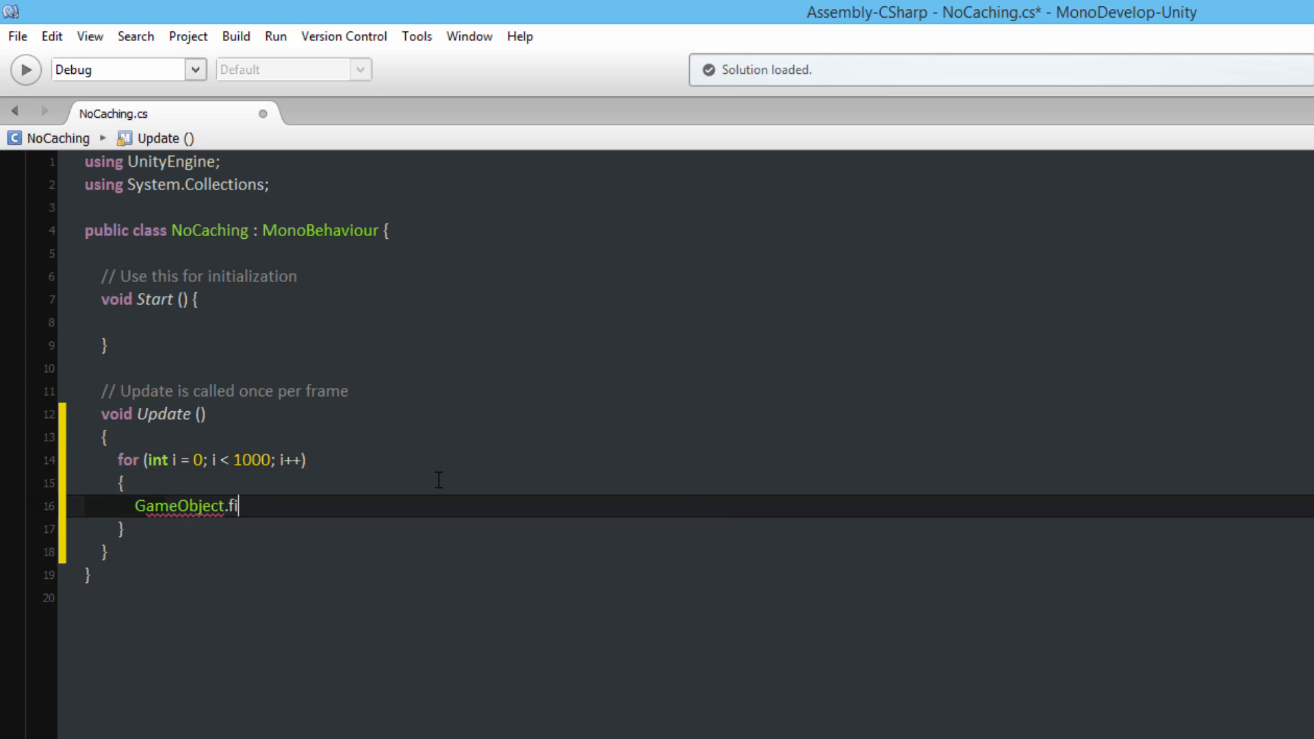
type("nd(\"D\"")
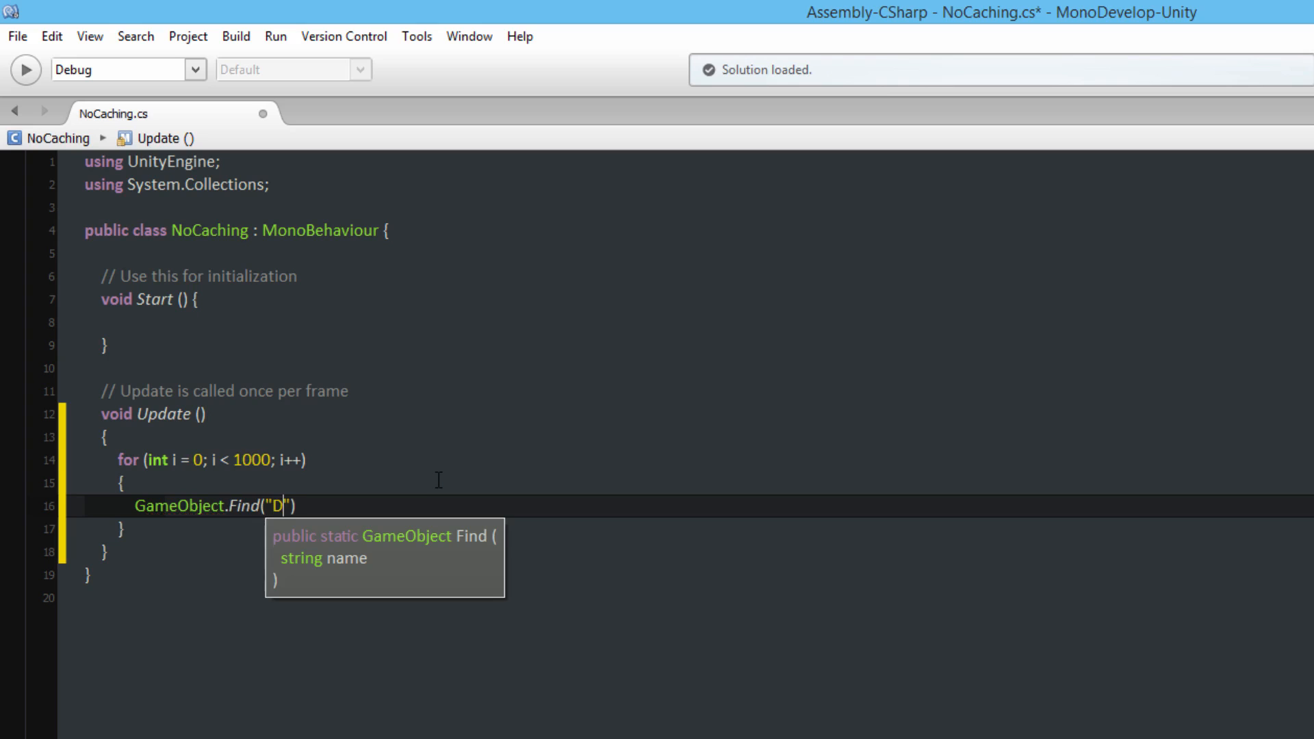
type("irectional Li")
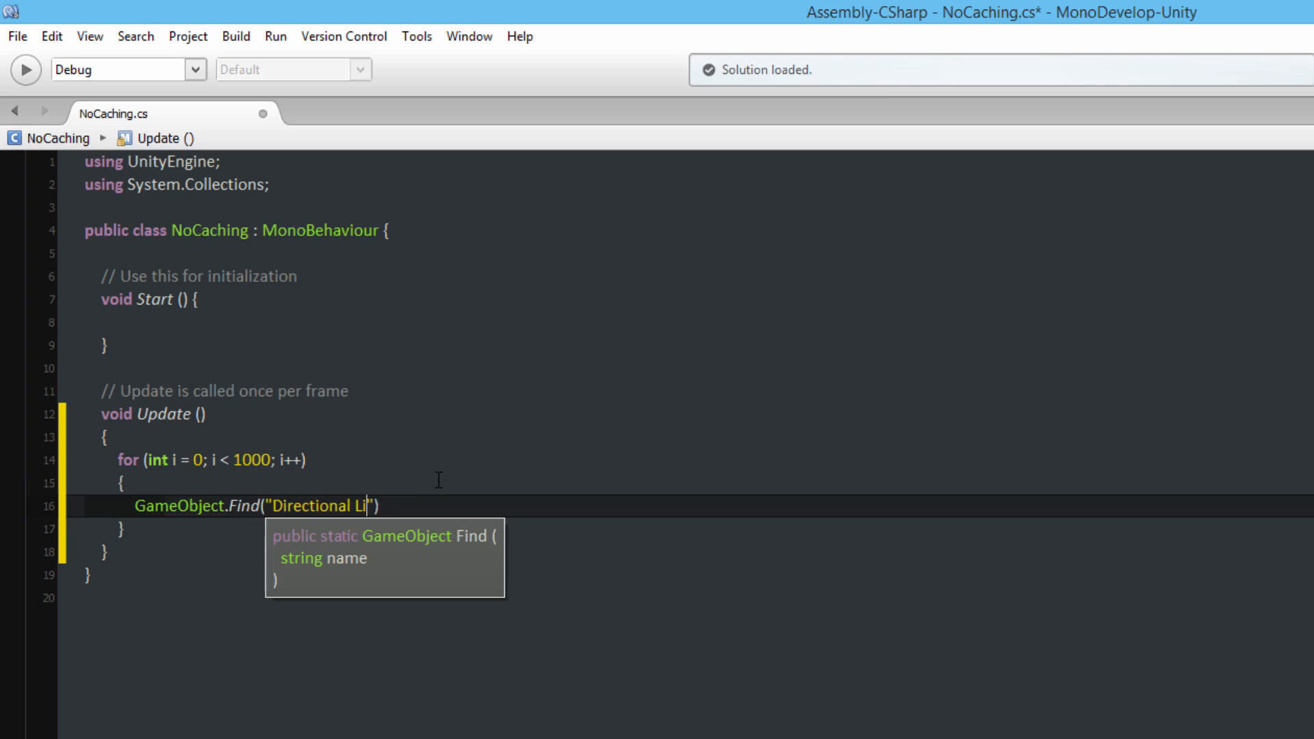
type("ght\").getc")
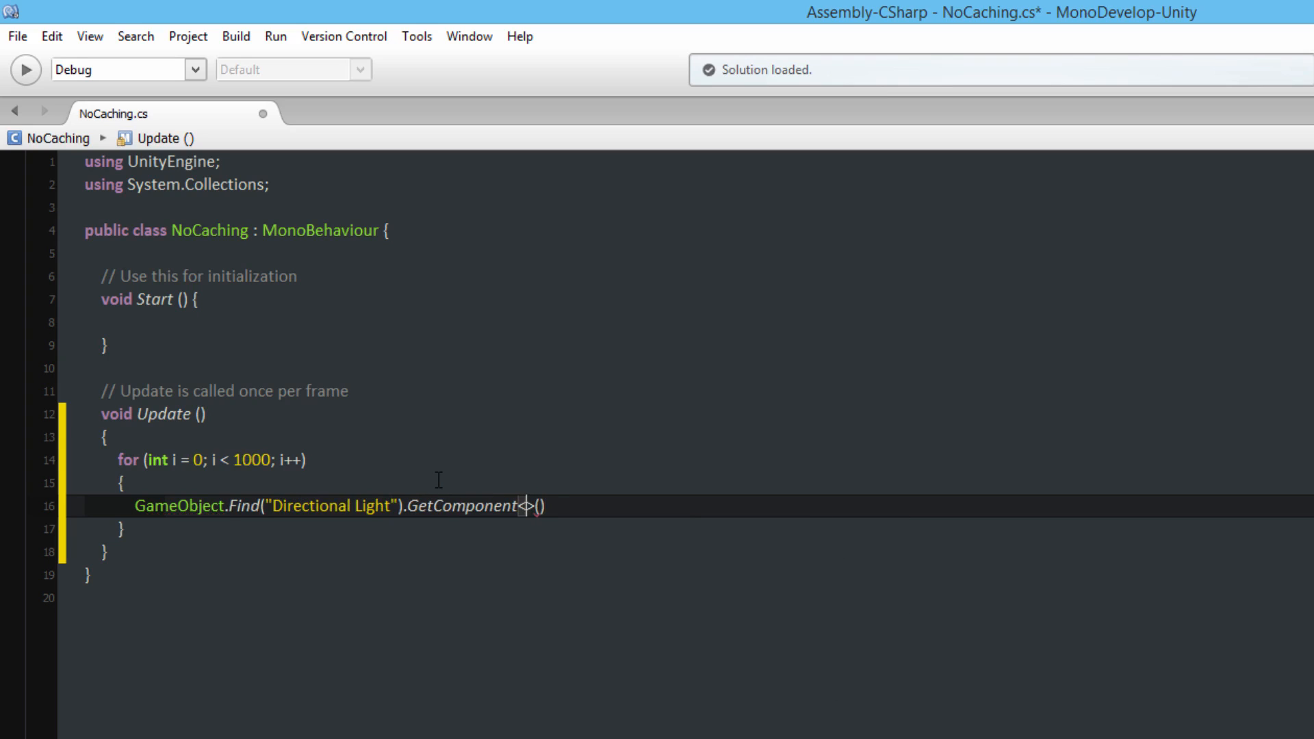
type("Light")
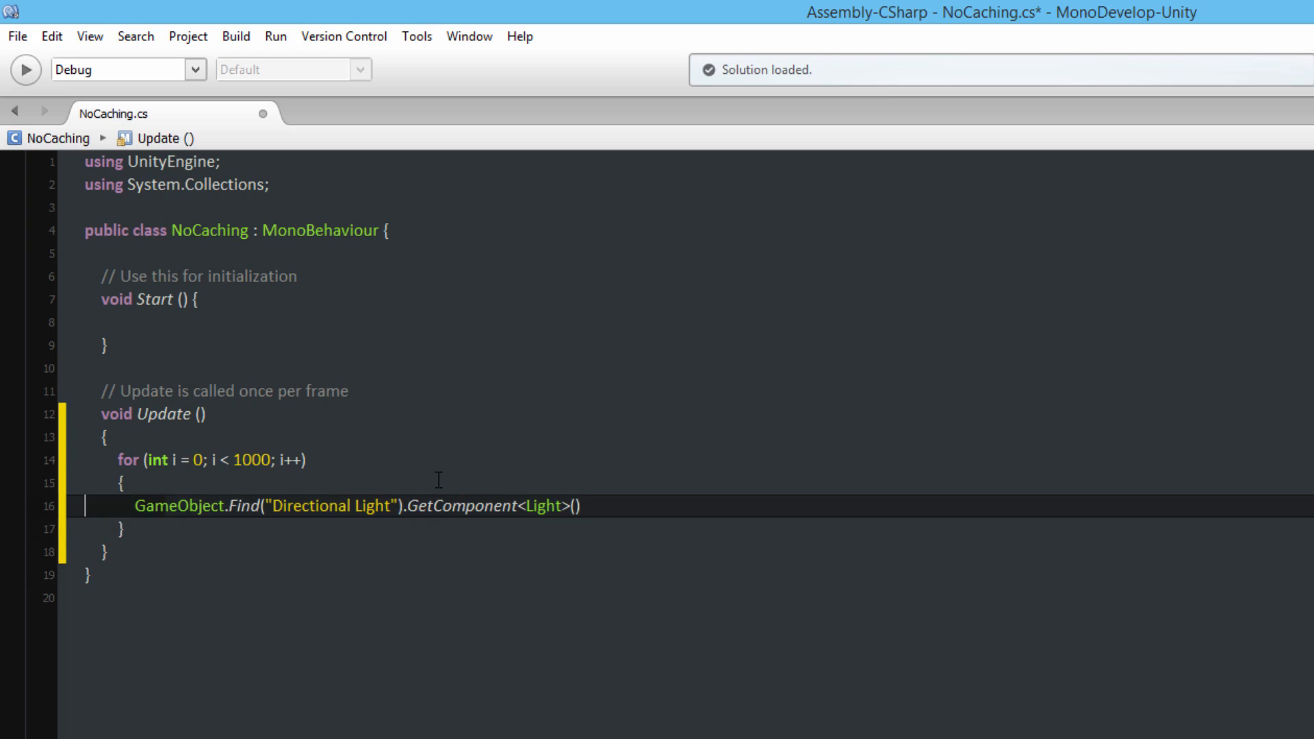
type(".intensity = 1;")
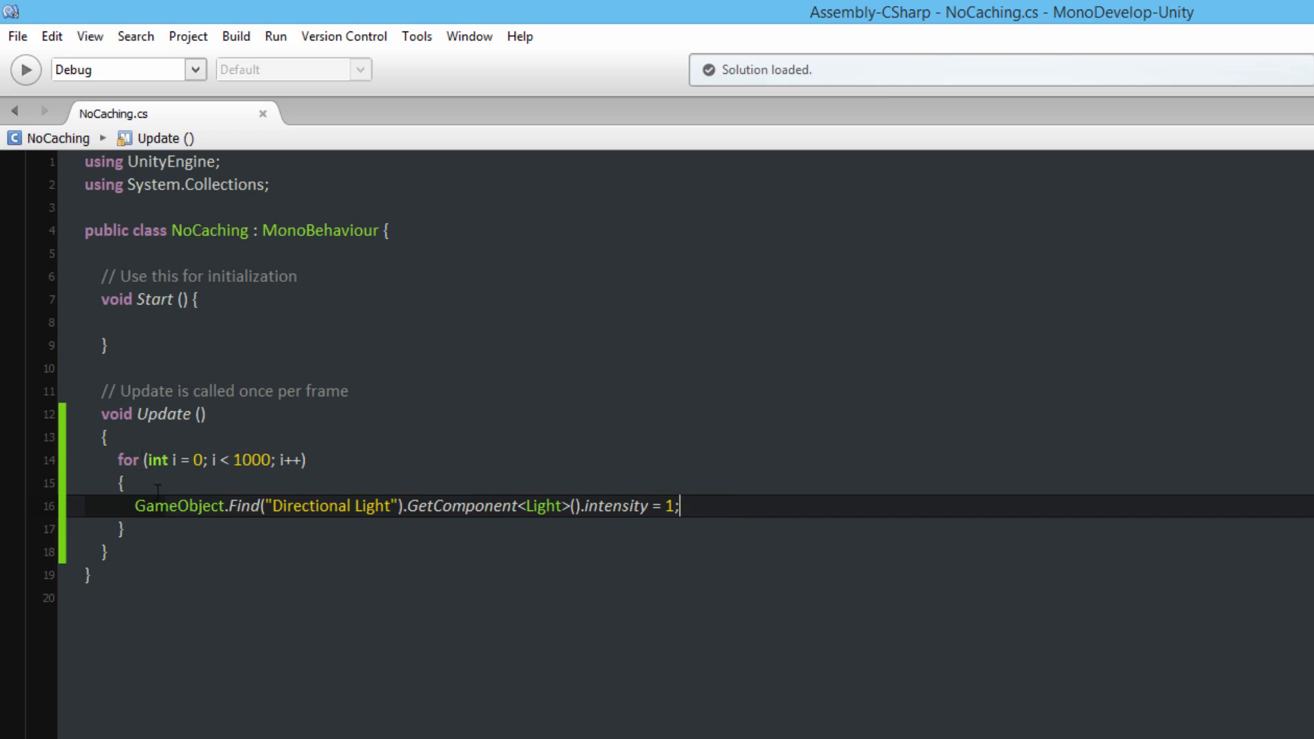
mouse_move(156, 460)
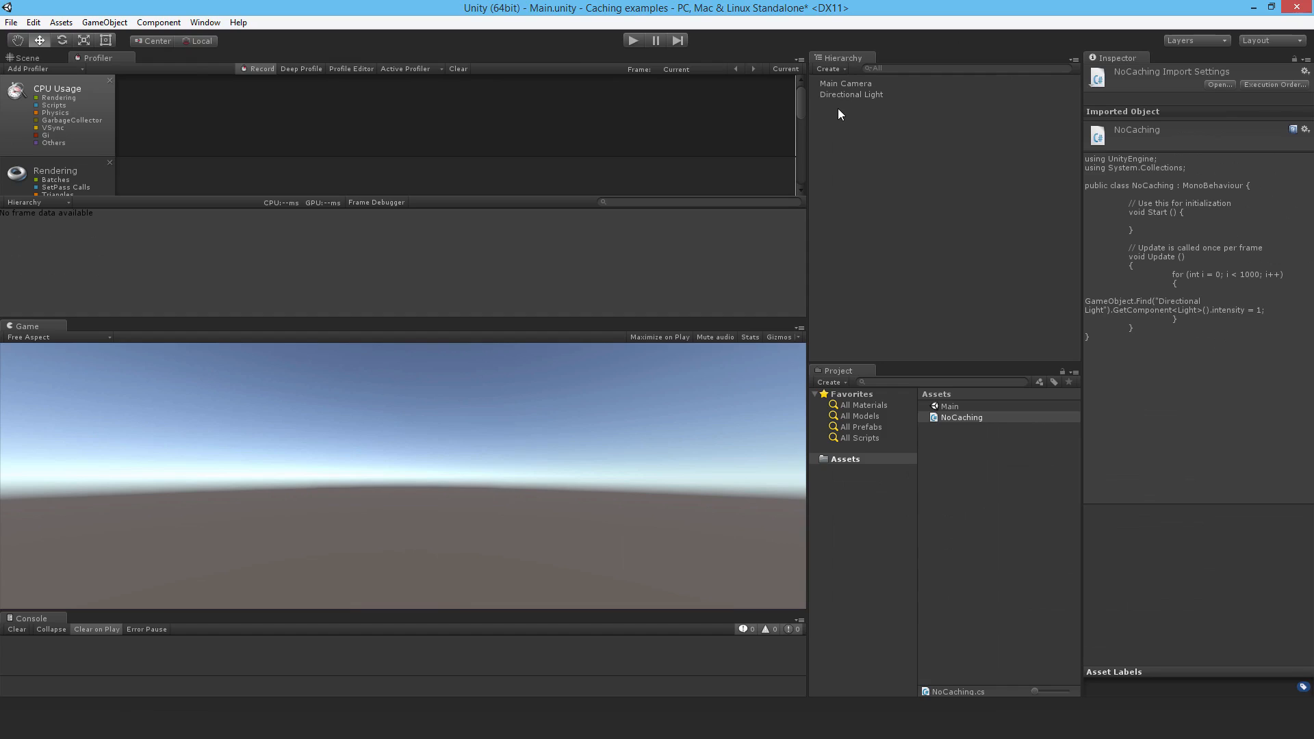
Record a play session and read NoCaching.Update()'s cost (~3.6 ms) under BehaviourUpdate in the Profiler
left_click(845, 82)
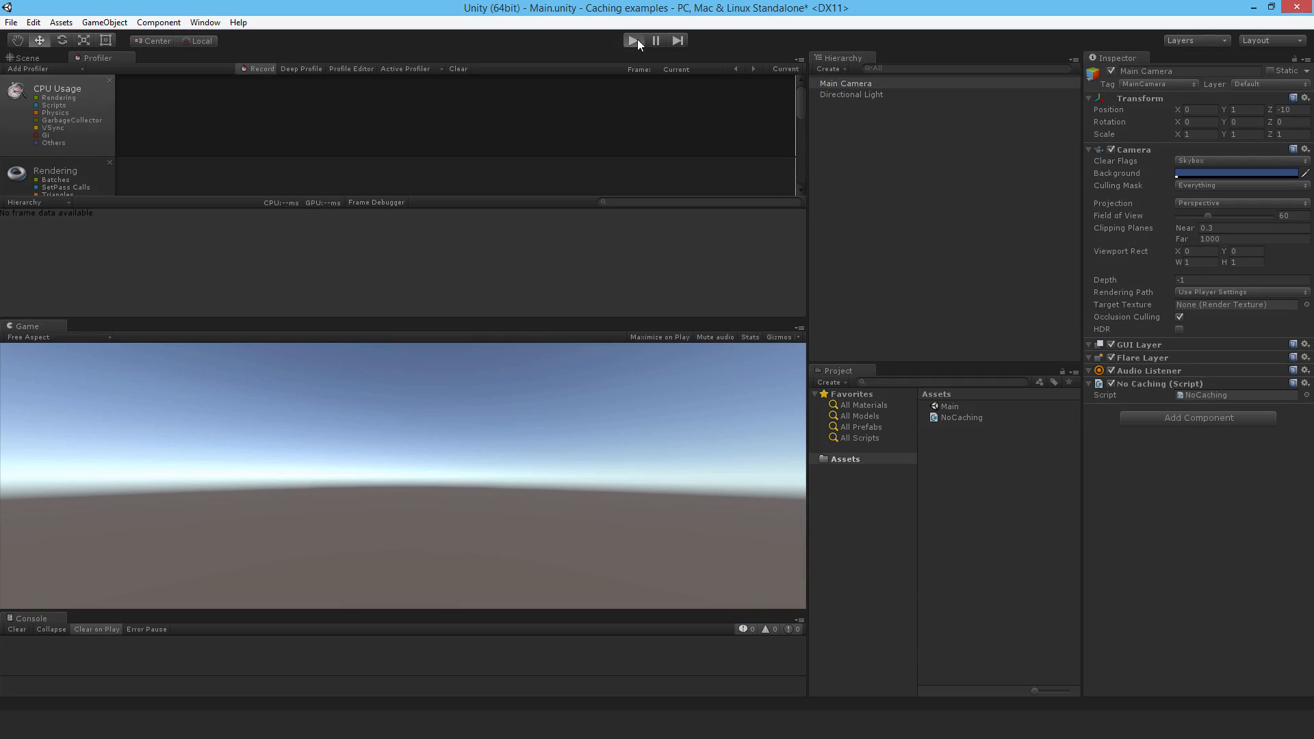
left_click(646, 40)
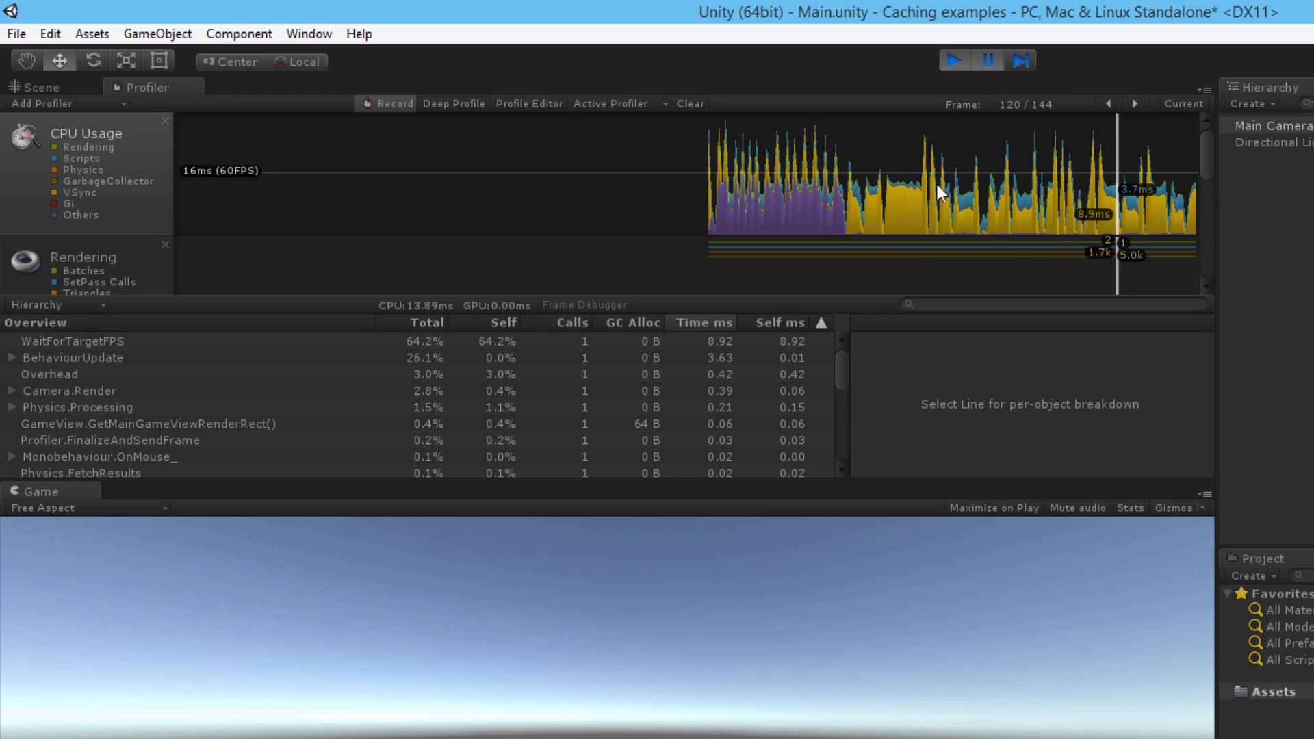
left_click(12, 357)
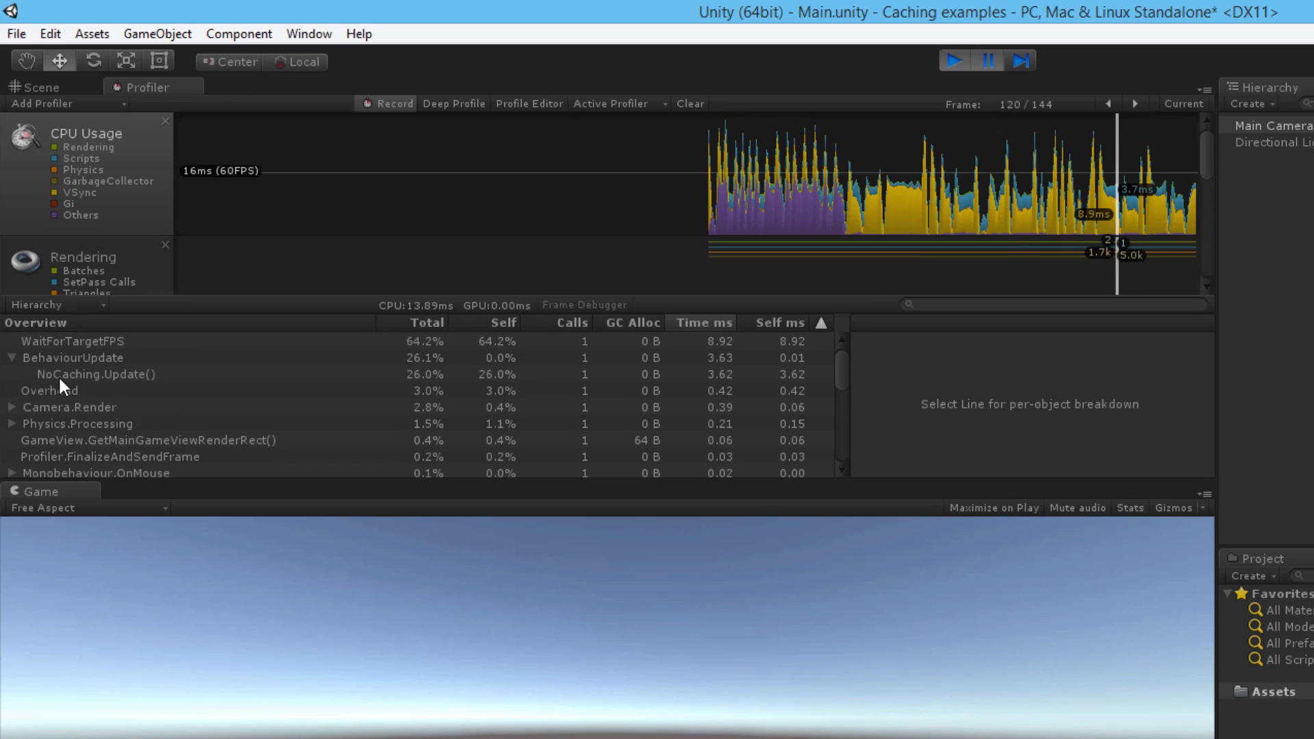
left_click(95, 374)
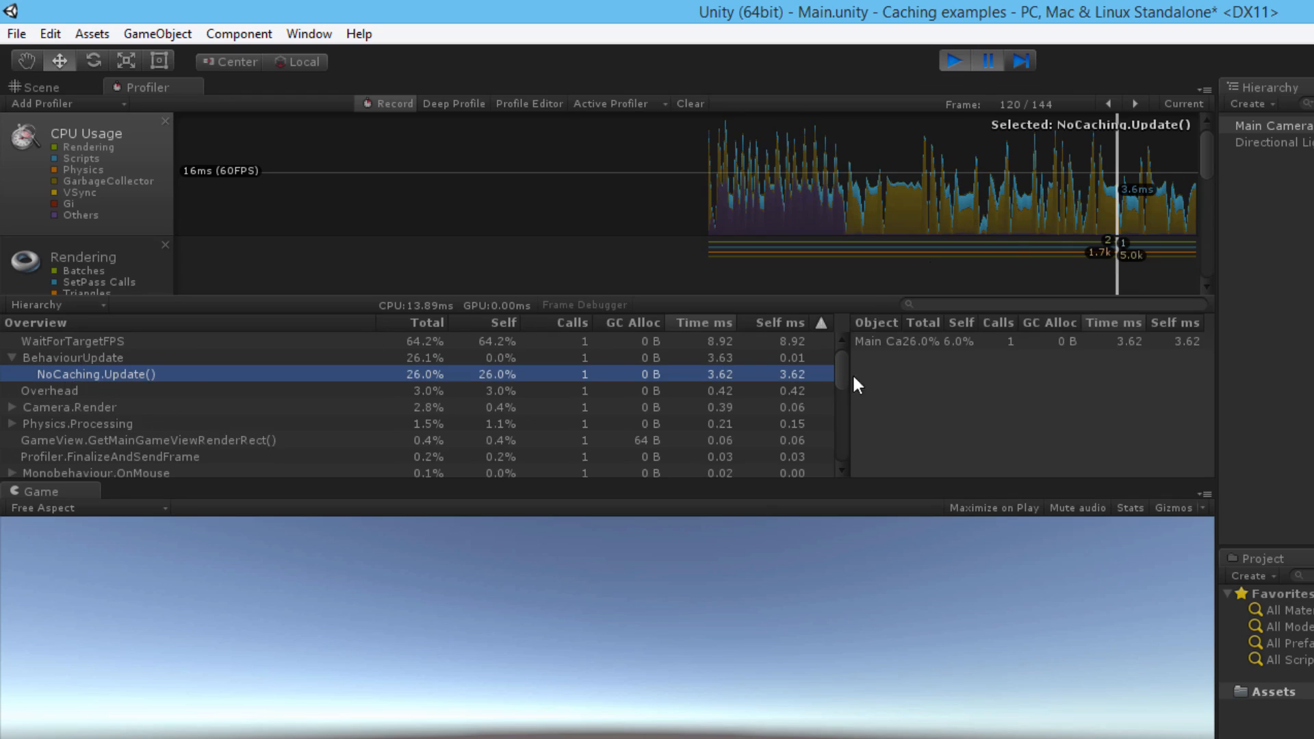
mouse_move(802, 375)
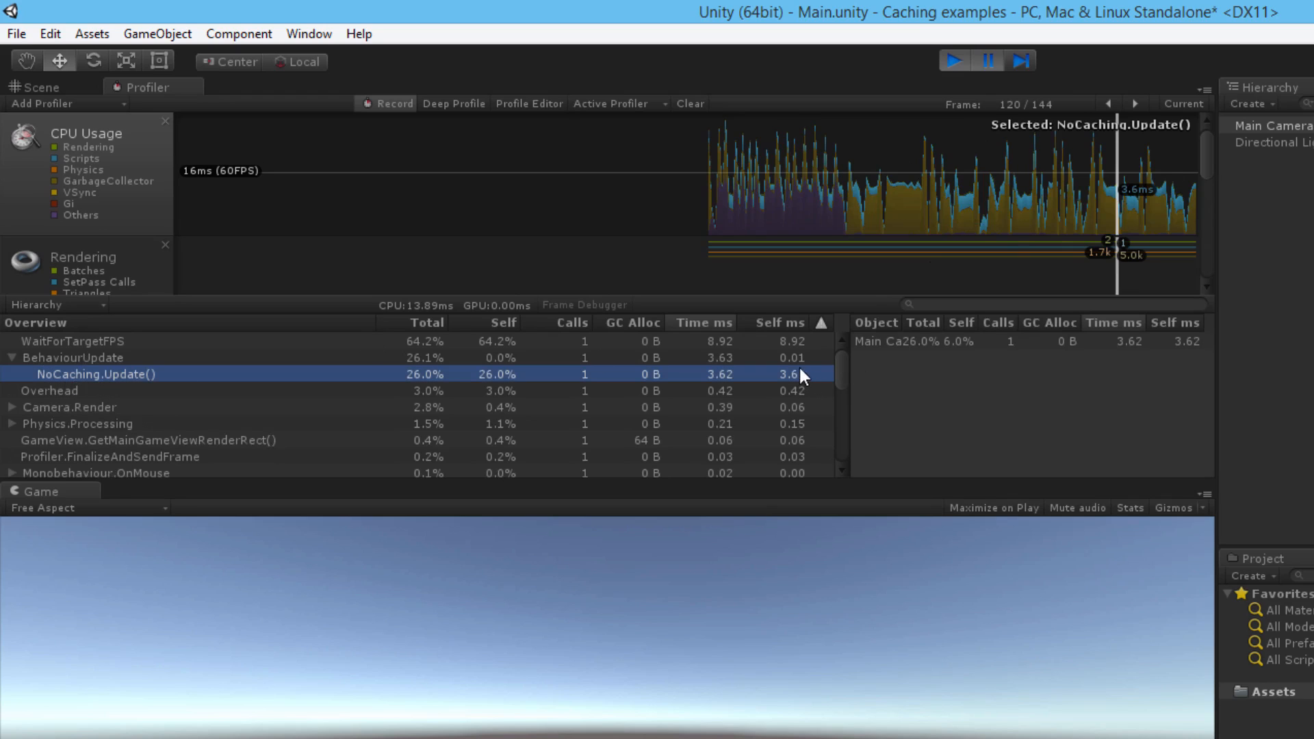
mouse_move(802, 396)
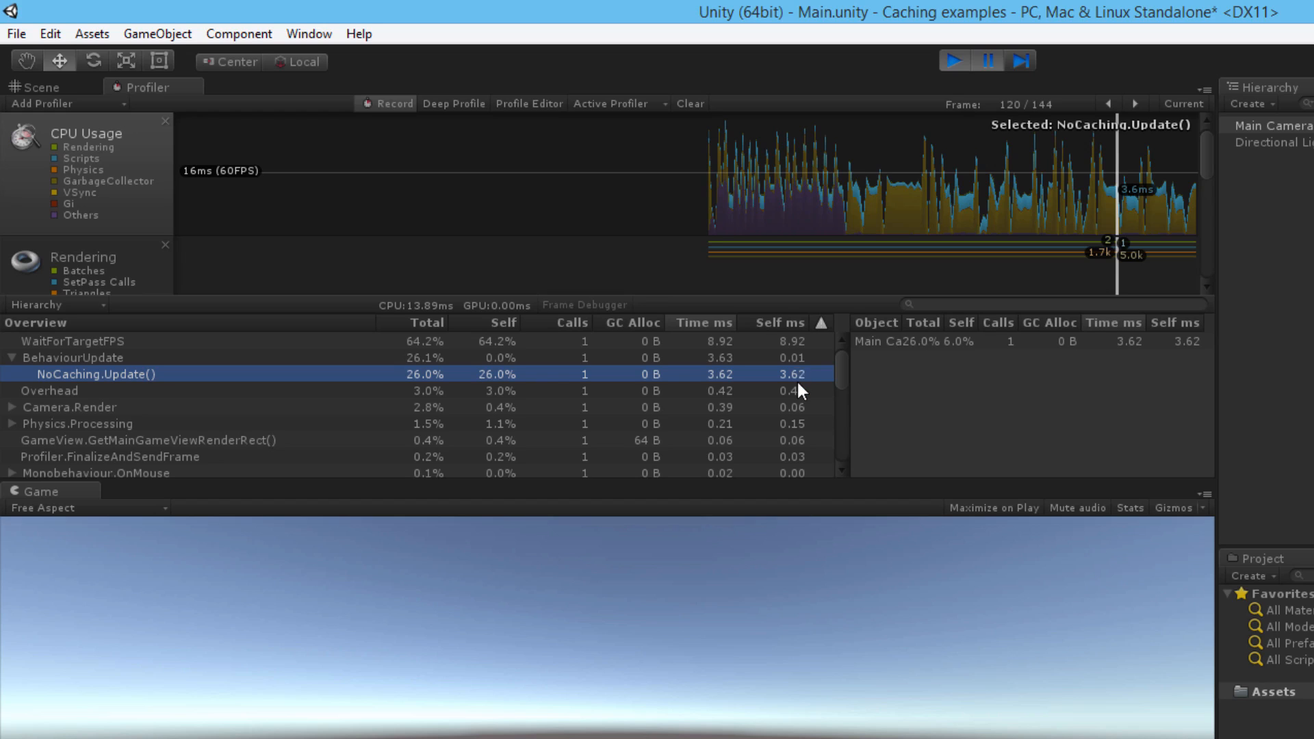
left_click(1090, 213)
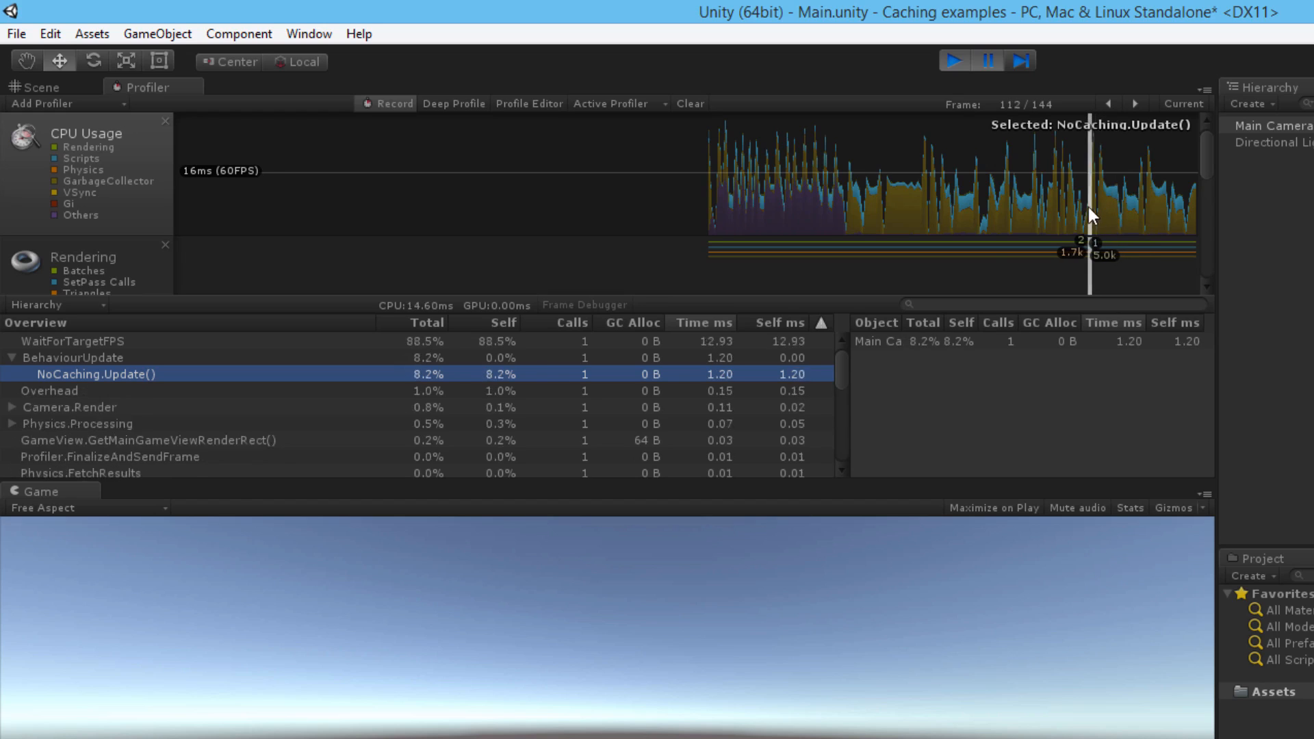
left_click(939, 231)
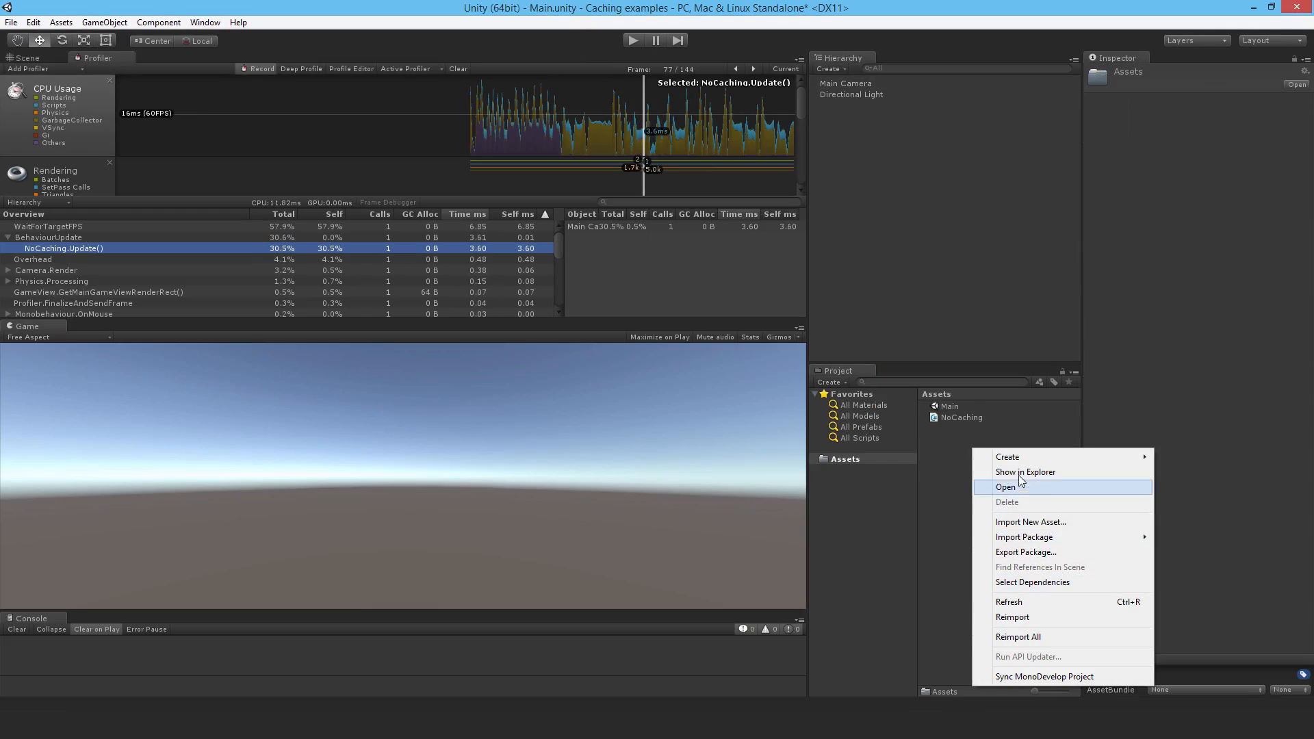
Create a PartialCaching C# script, attach it to Main Camera and open it for editing
left_click(1008, 457)
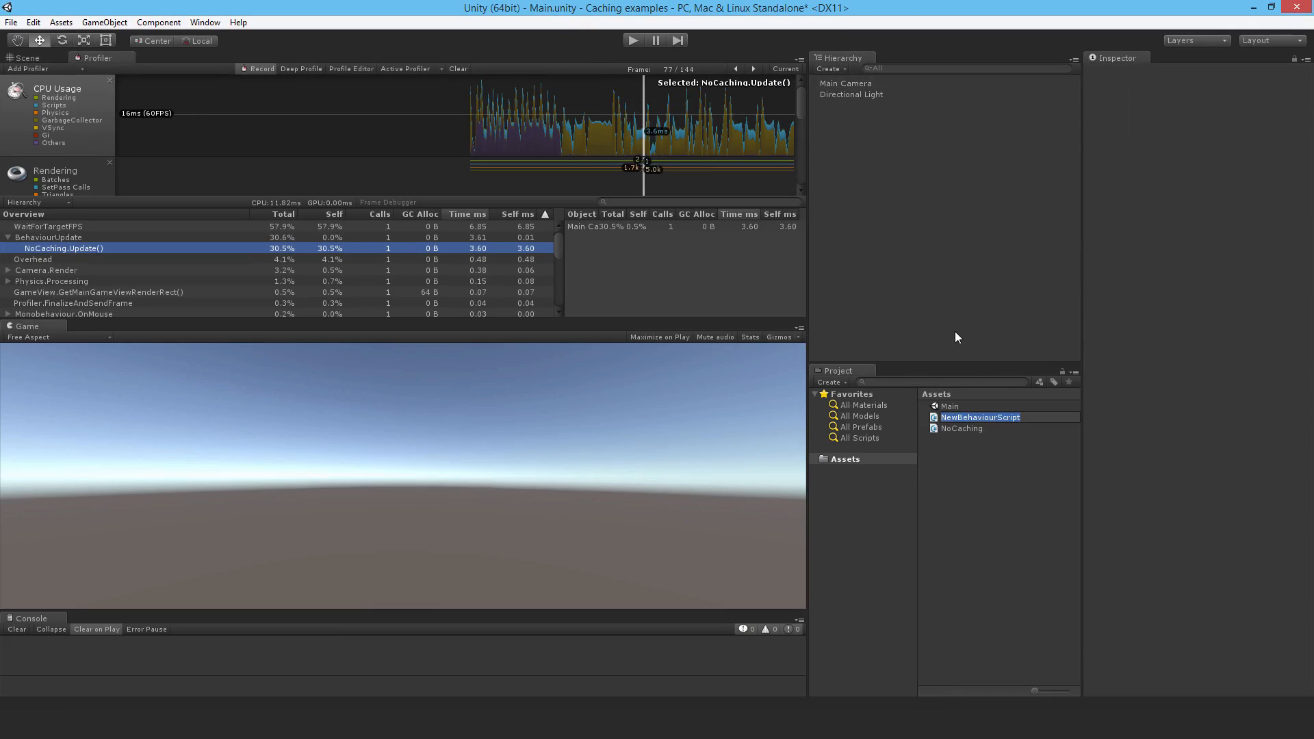
type("PartialCac")
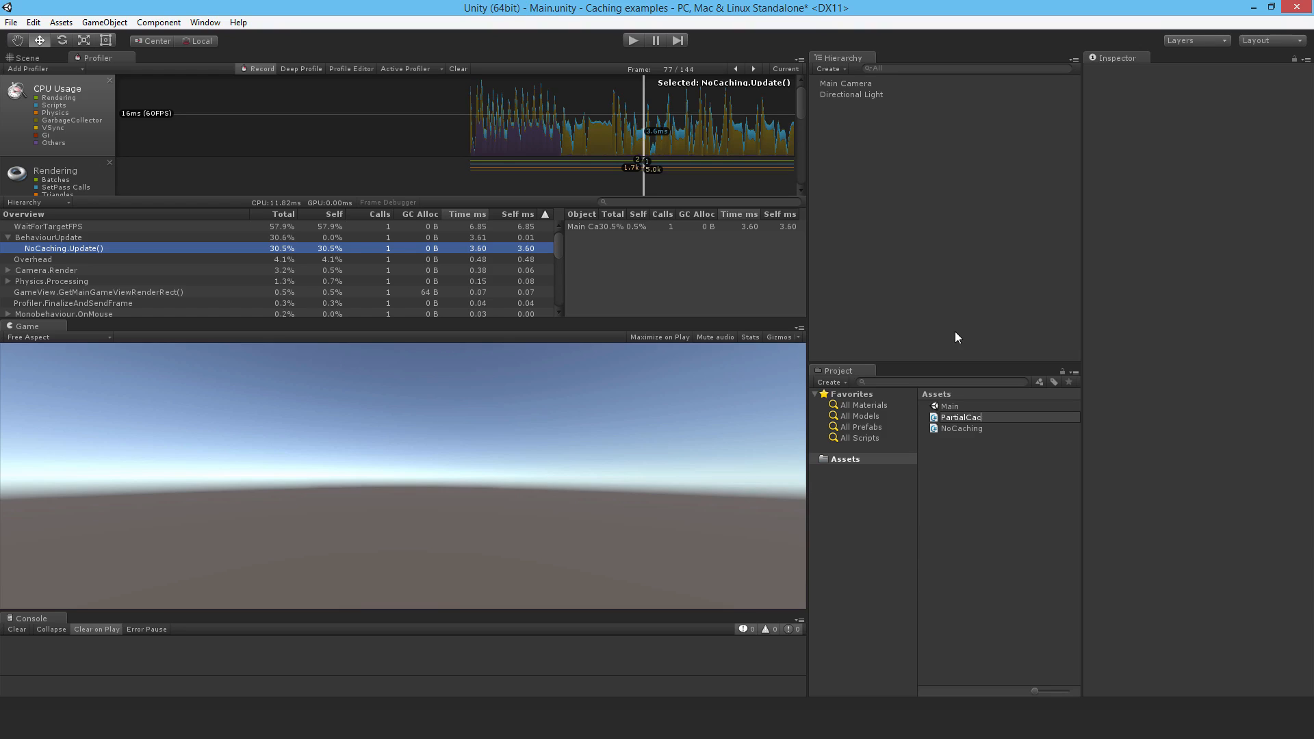
left_click(961, 416)
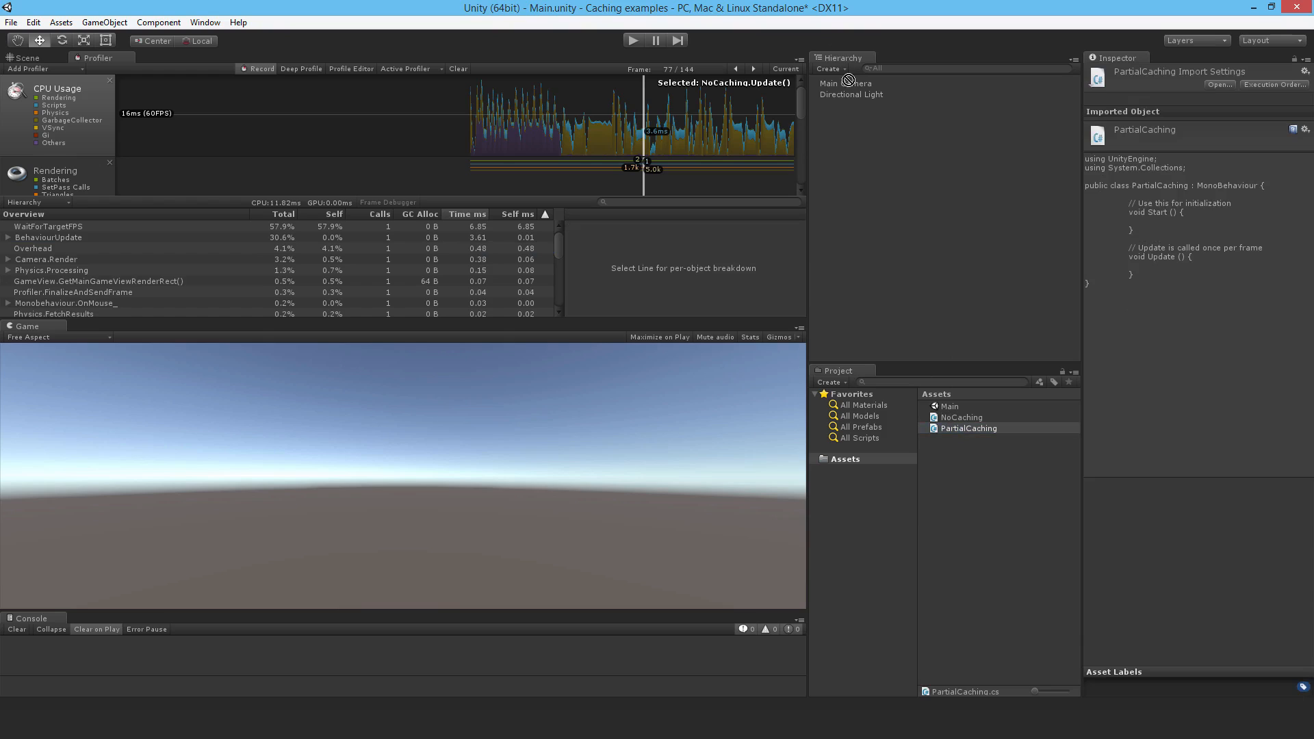
left_click(969, 428)
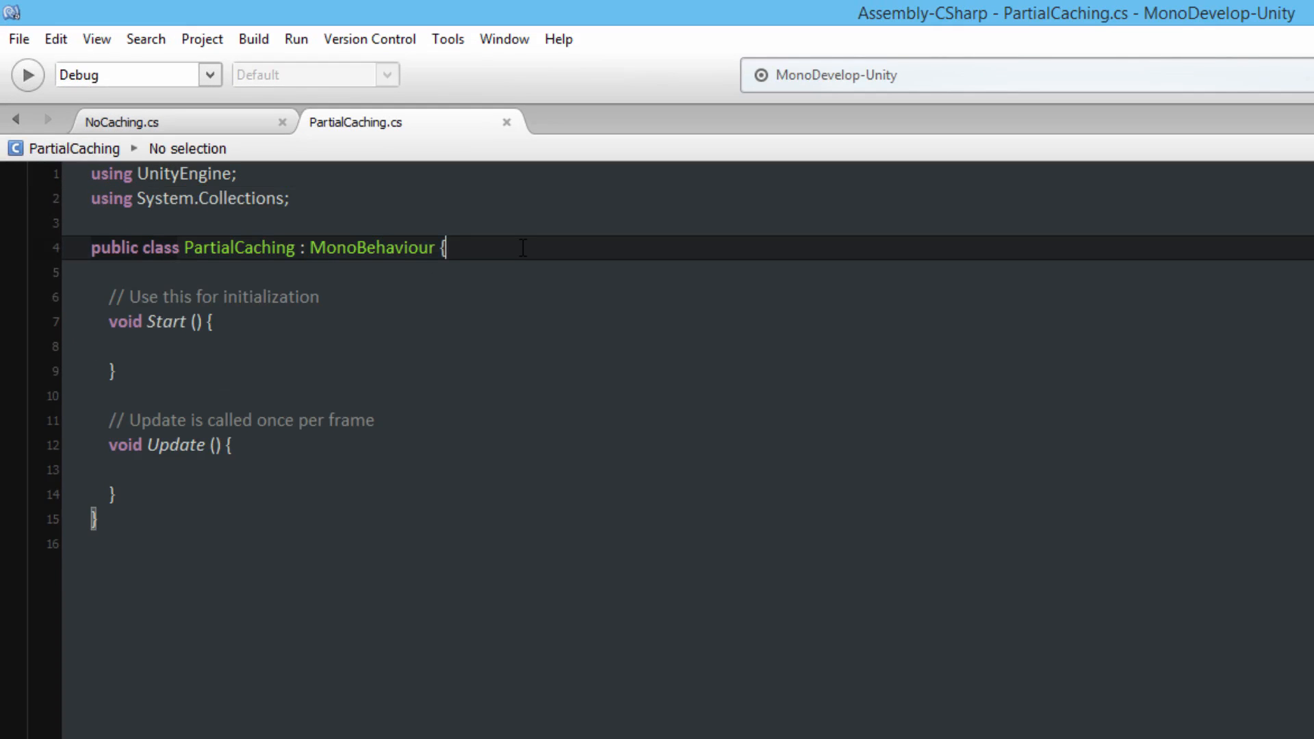
Declare a private directionalLight field and assign it in Start via GameObject.Find("Directional Light")
type("private")
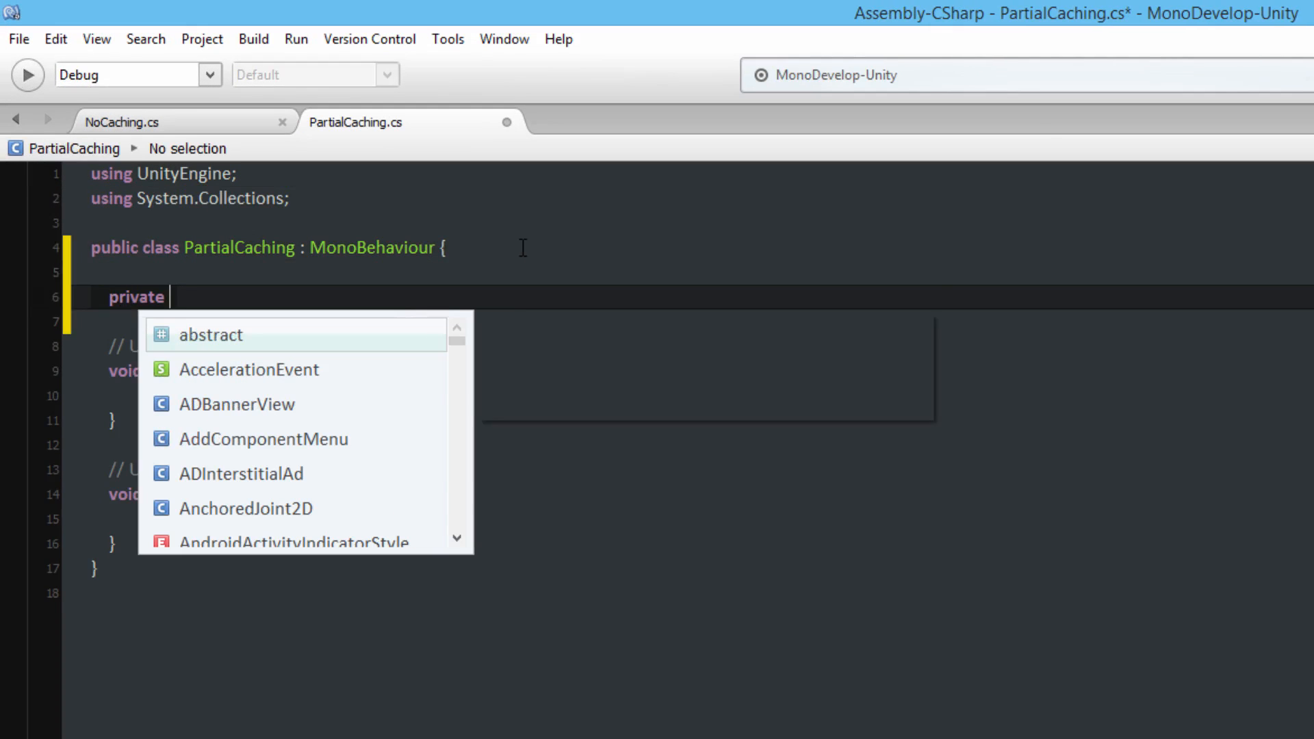
type("game")
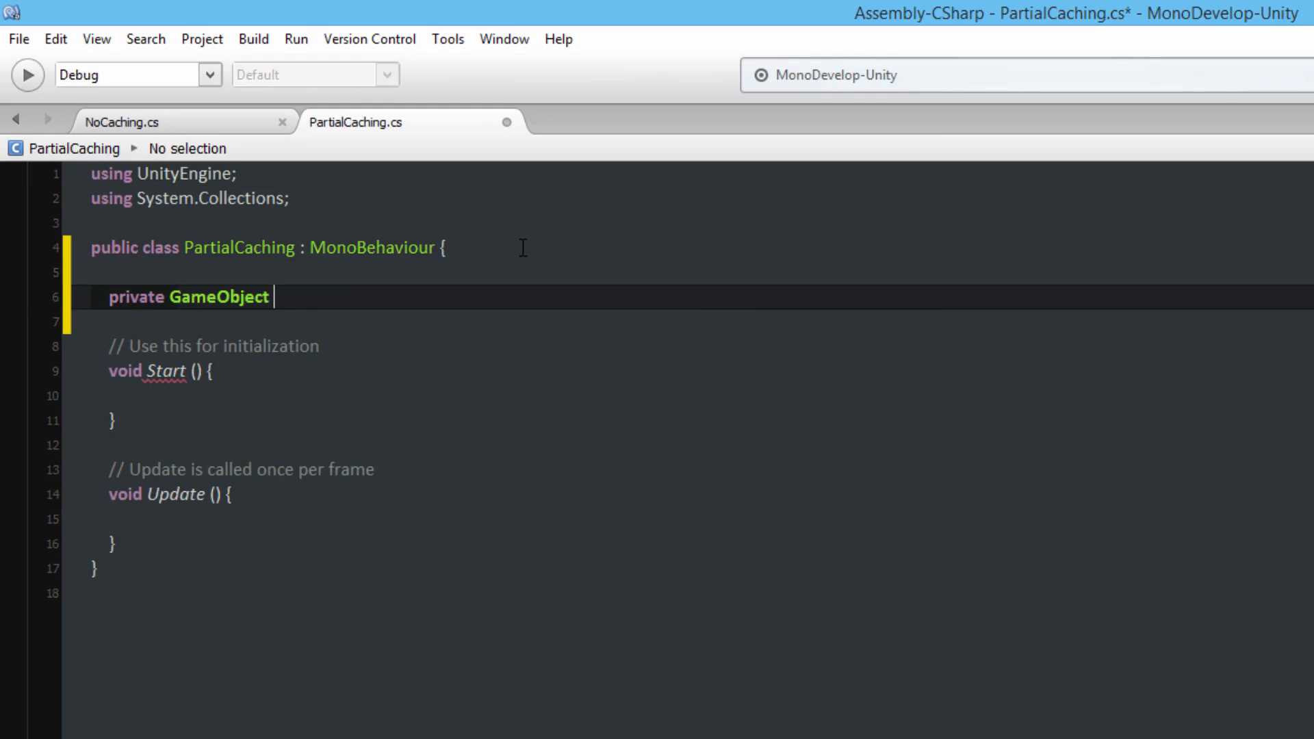
type("directionalLight;")
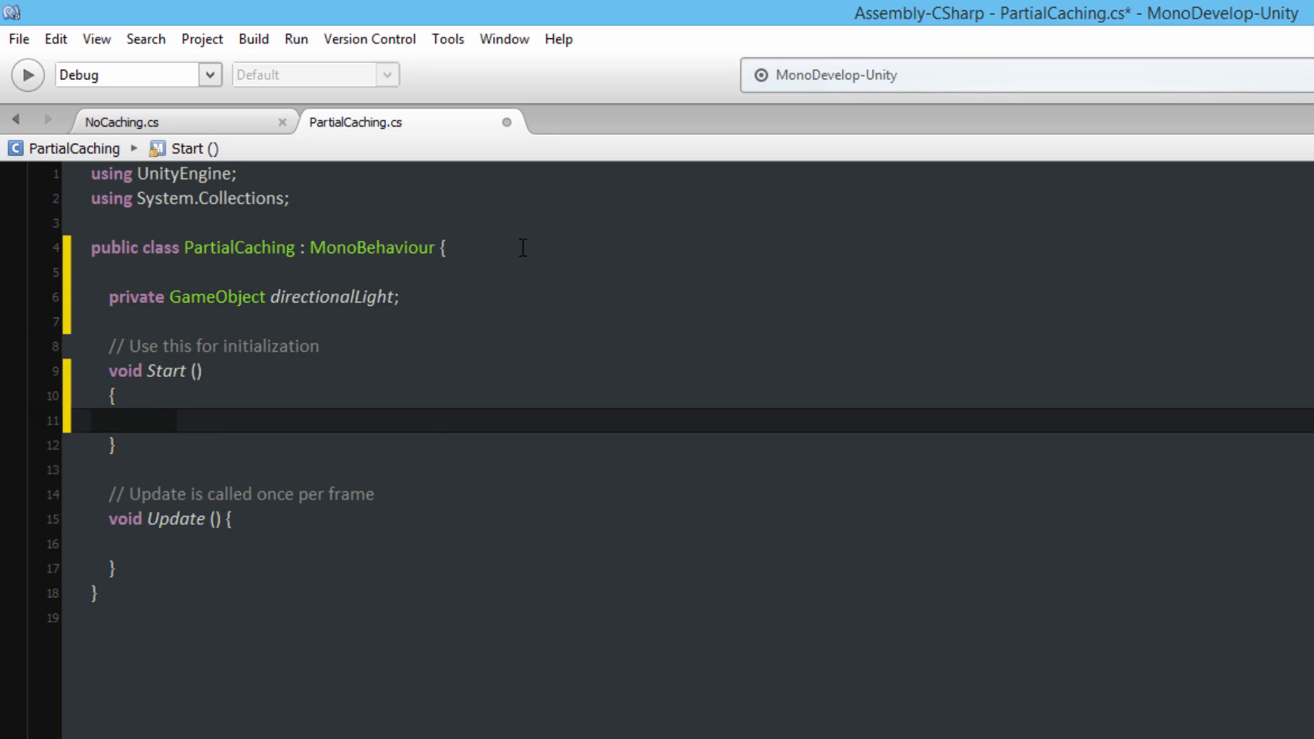
type("directionalLight = G")
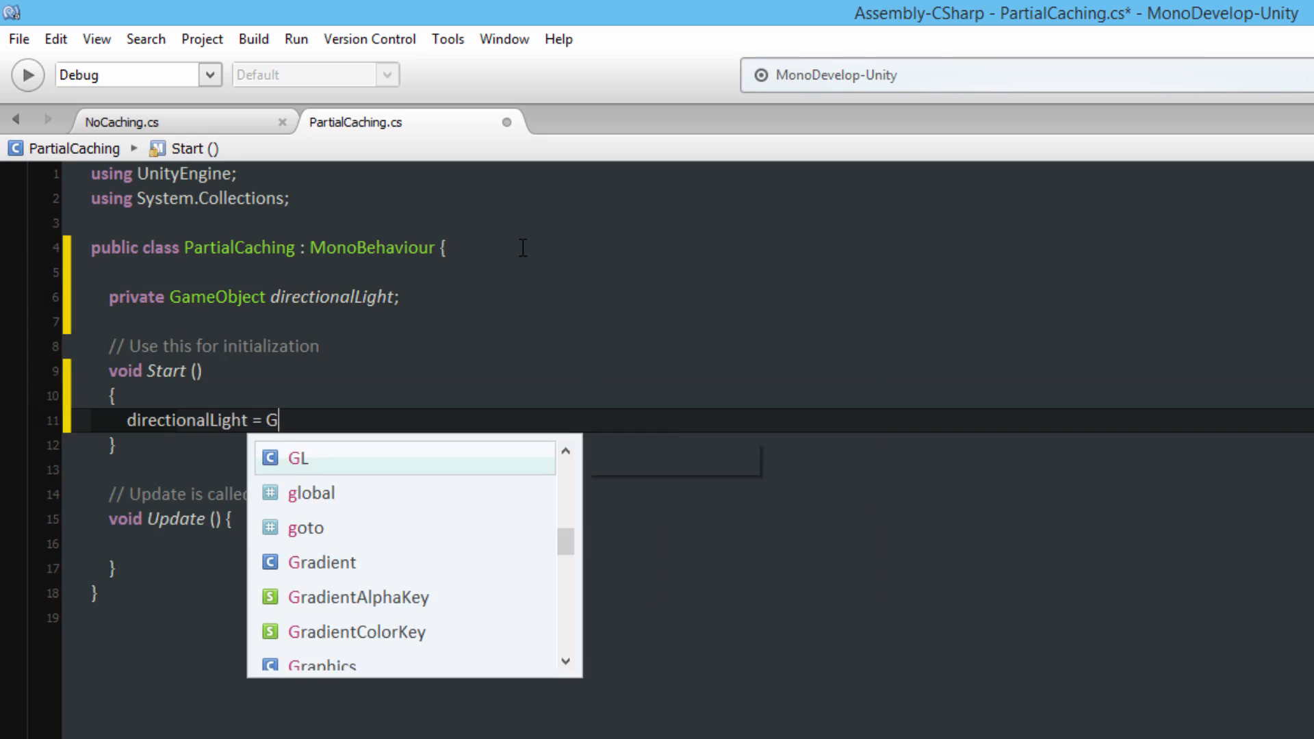
type("ameObject.Find(\"")
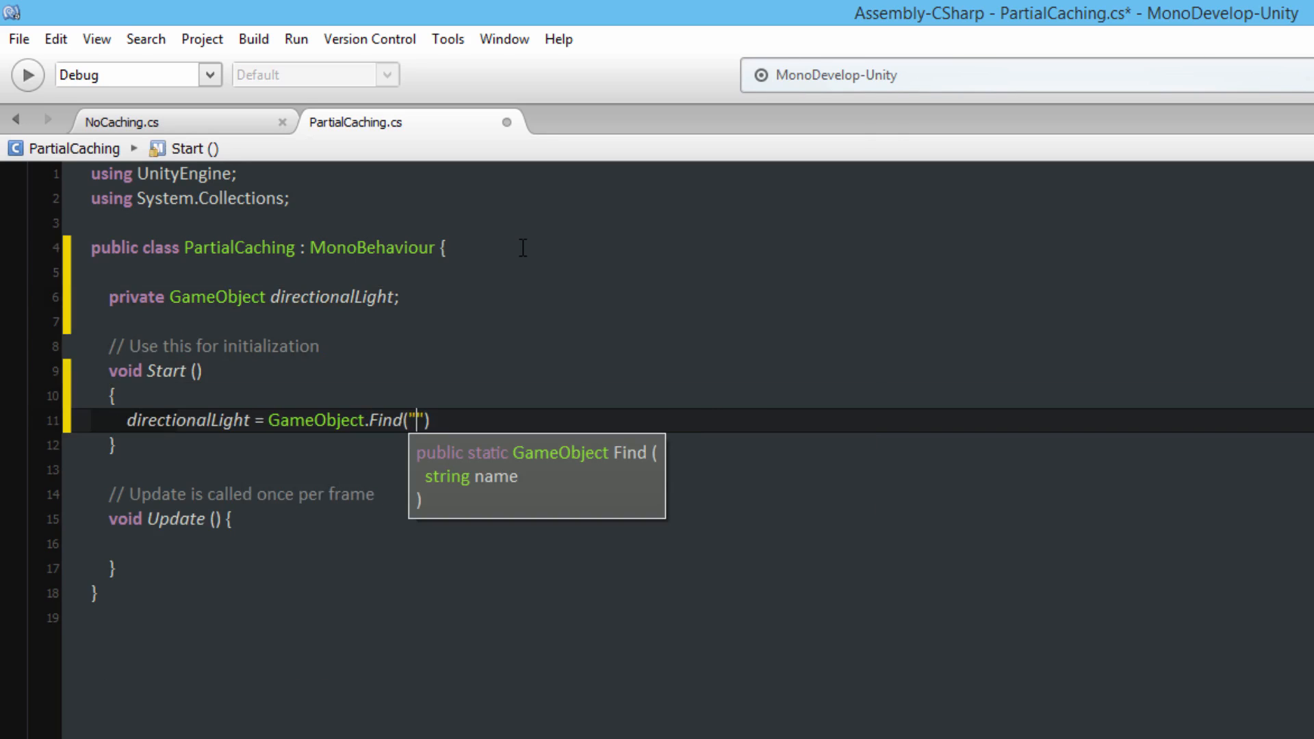
type("Directional Light")
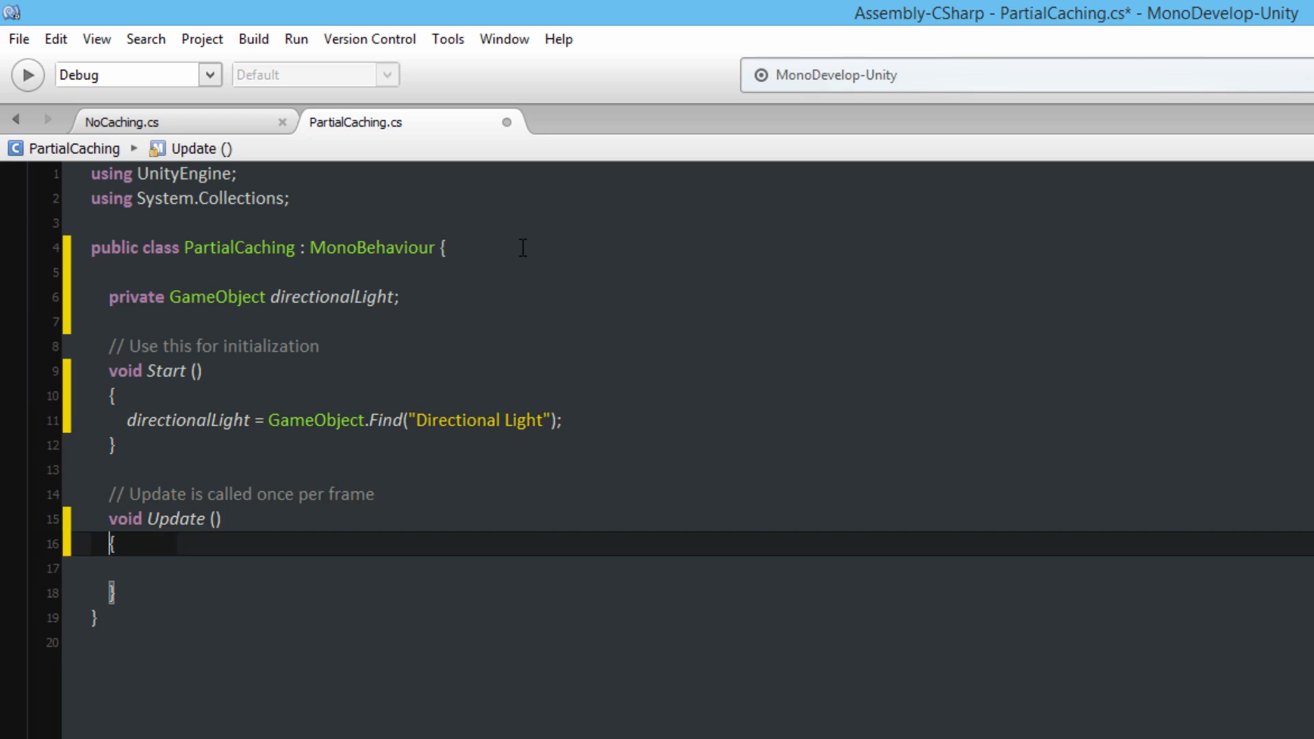
Write a 1000-iteration loop in Update setting directionalLight.GetComponent<Light>().intensity to 1, and save
type("for")
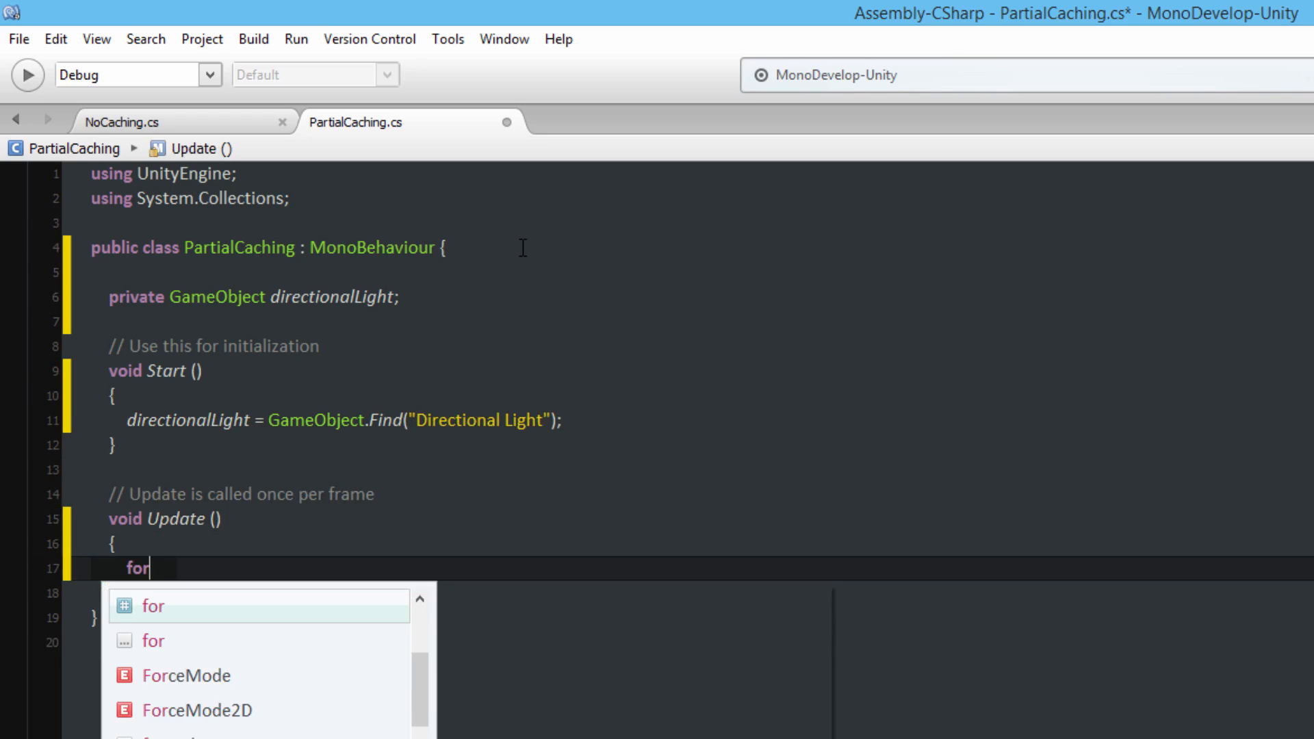
type("(int")
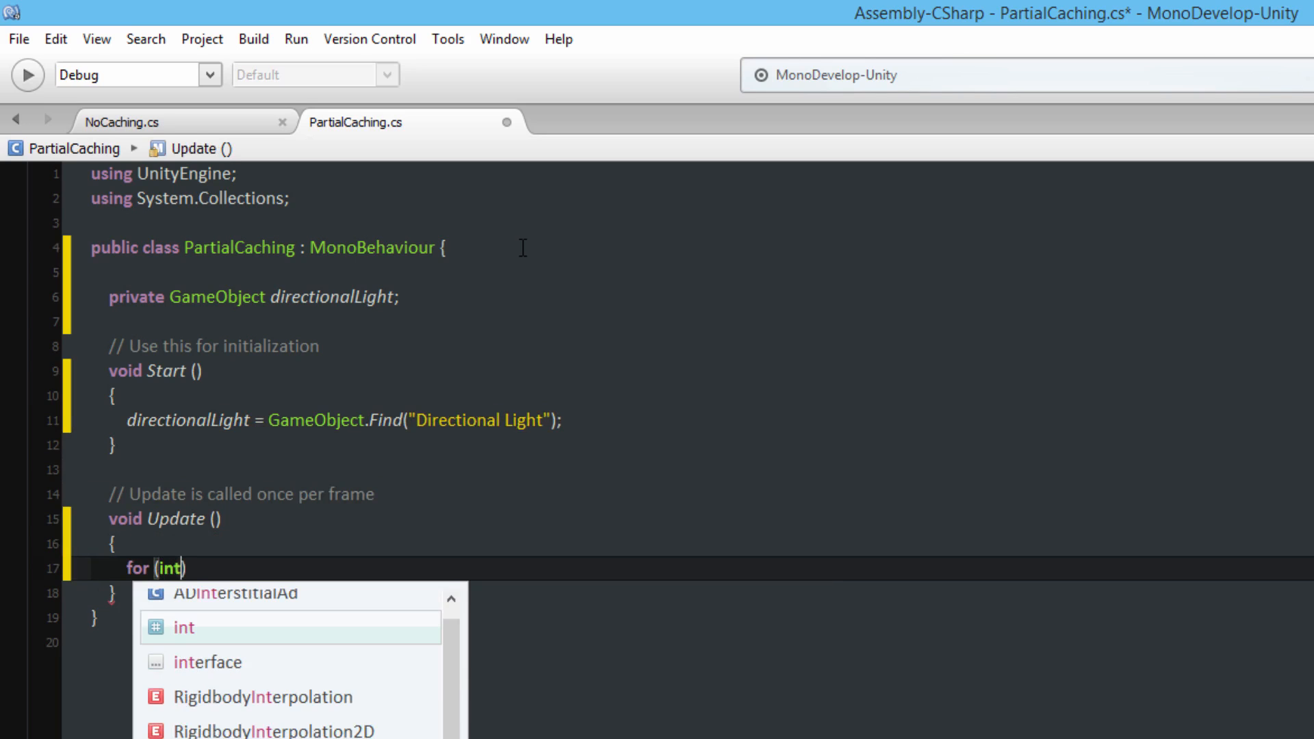
type("i = 0; i < 1000; i")
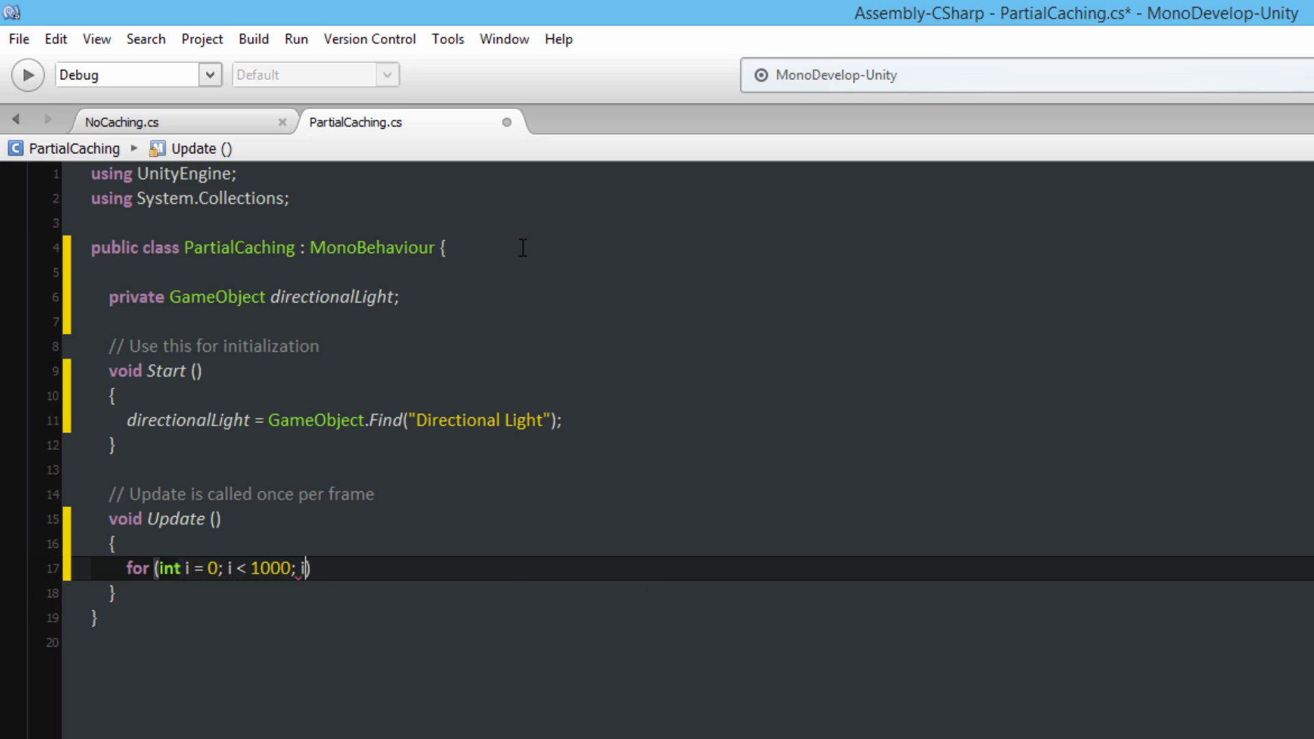
type("++)")
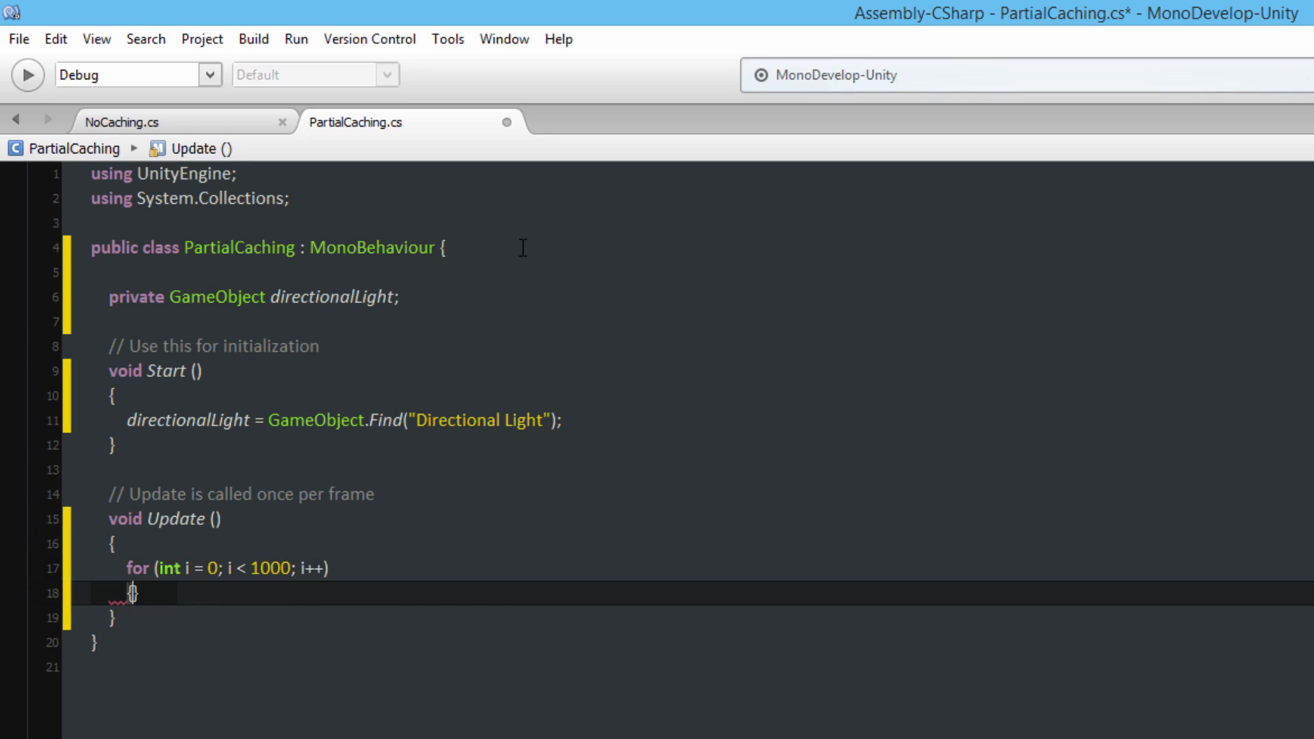
type("directionalLight.get")
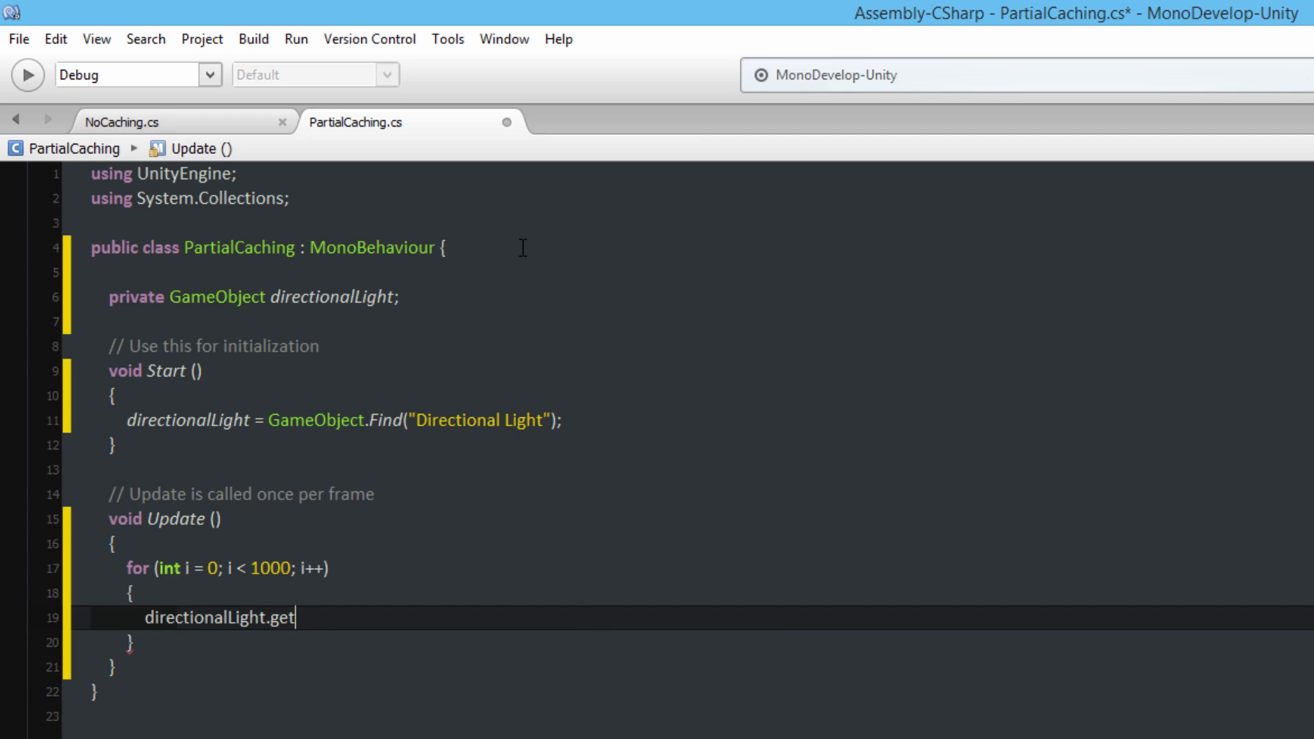
key("BackSpace")
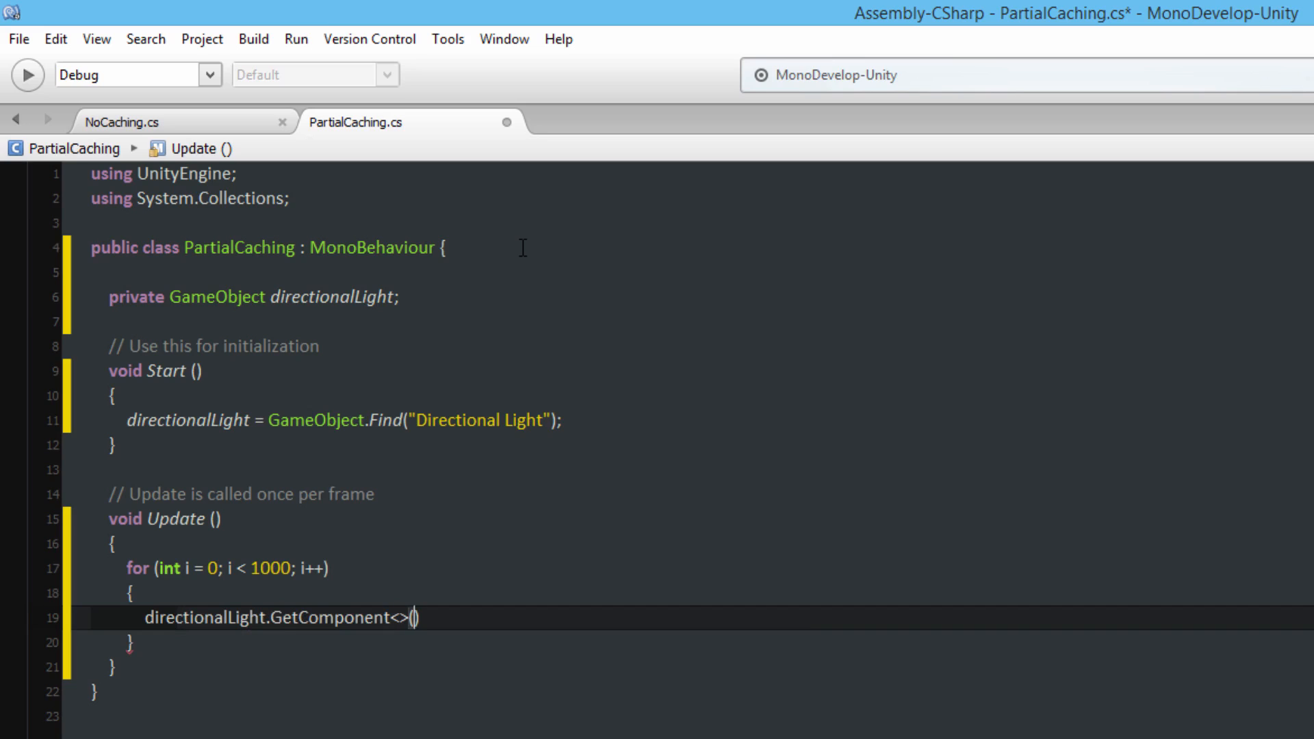
type("Light")
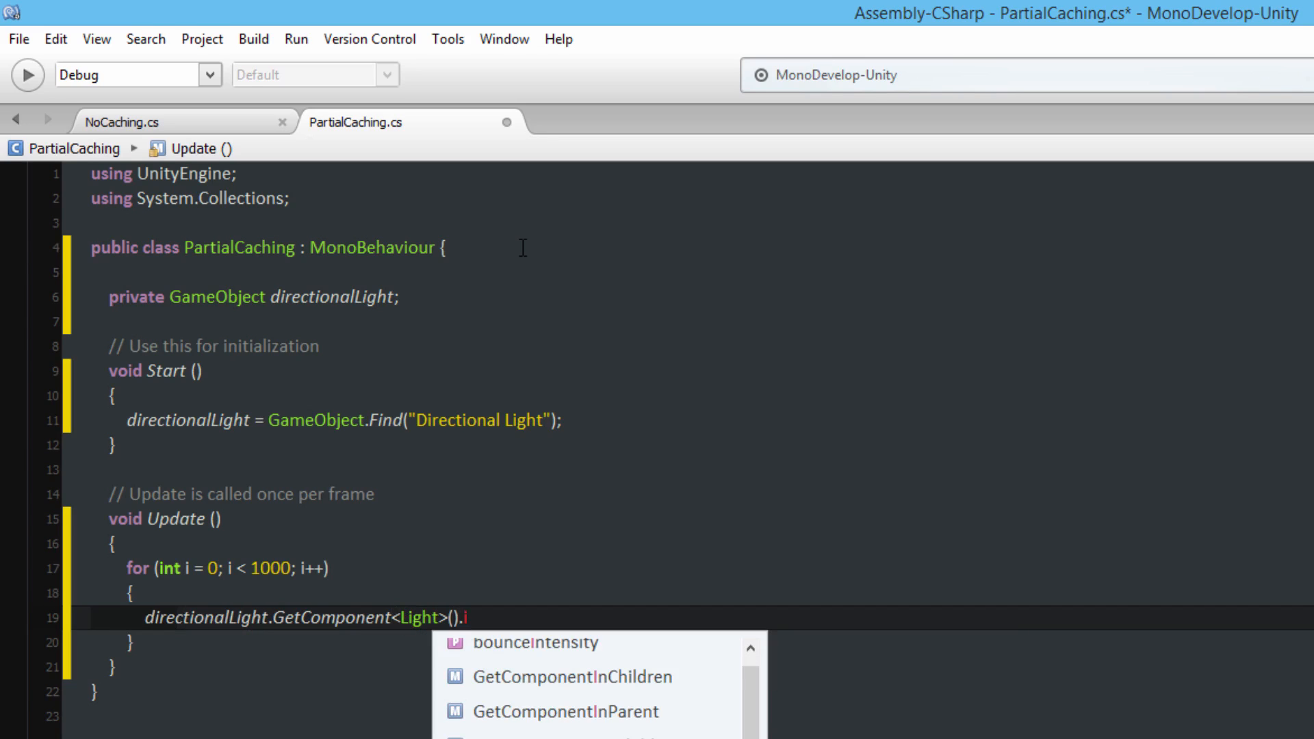
type("ntensity = 1;")
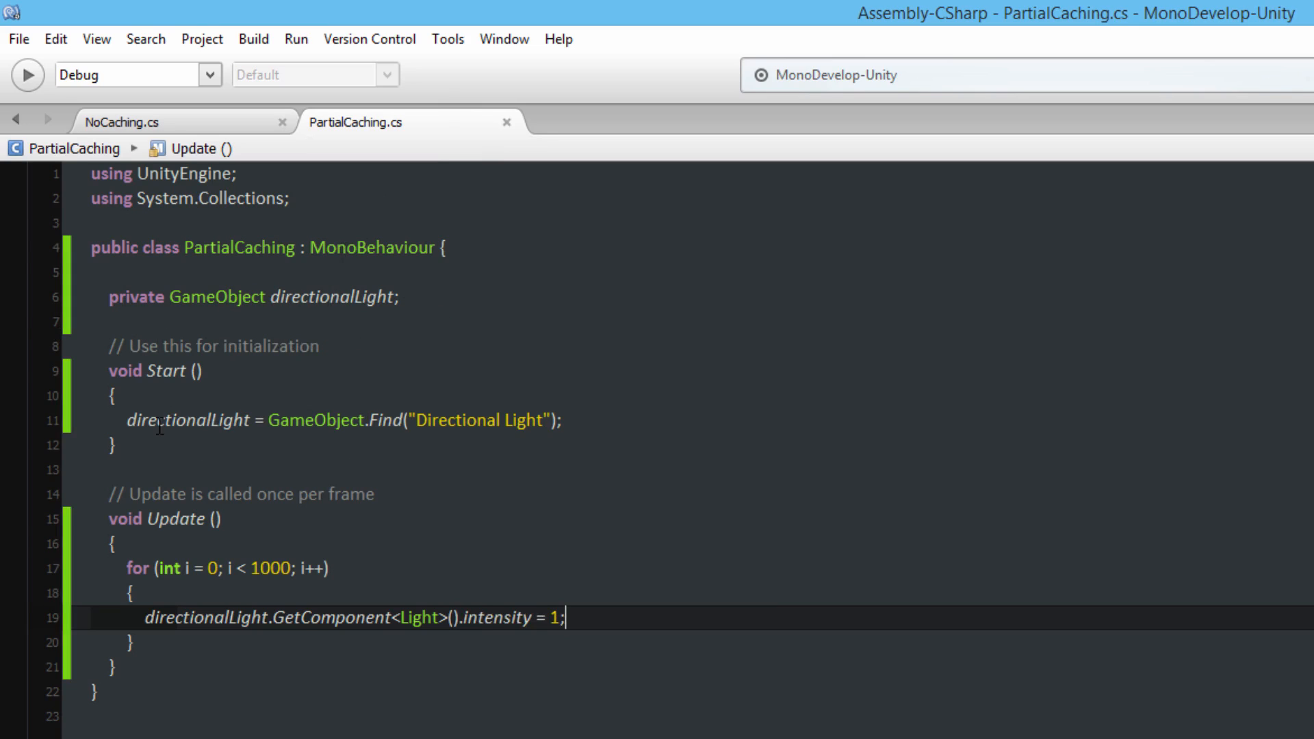
mouse_move(412, 455)
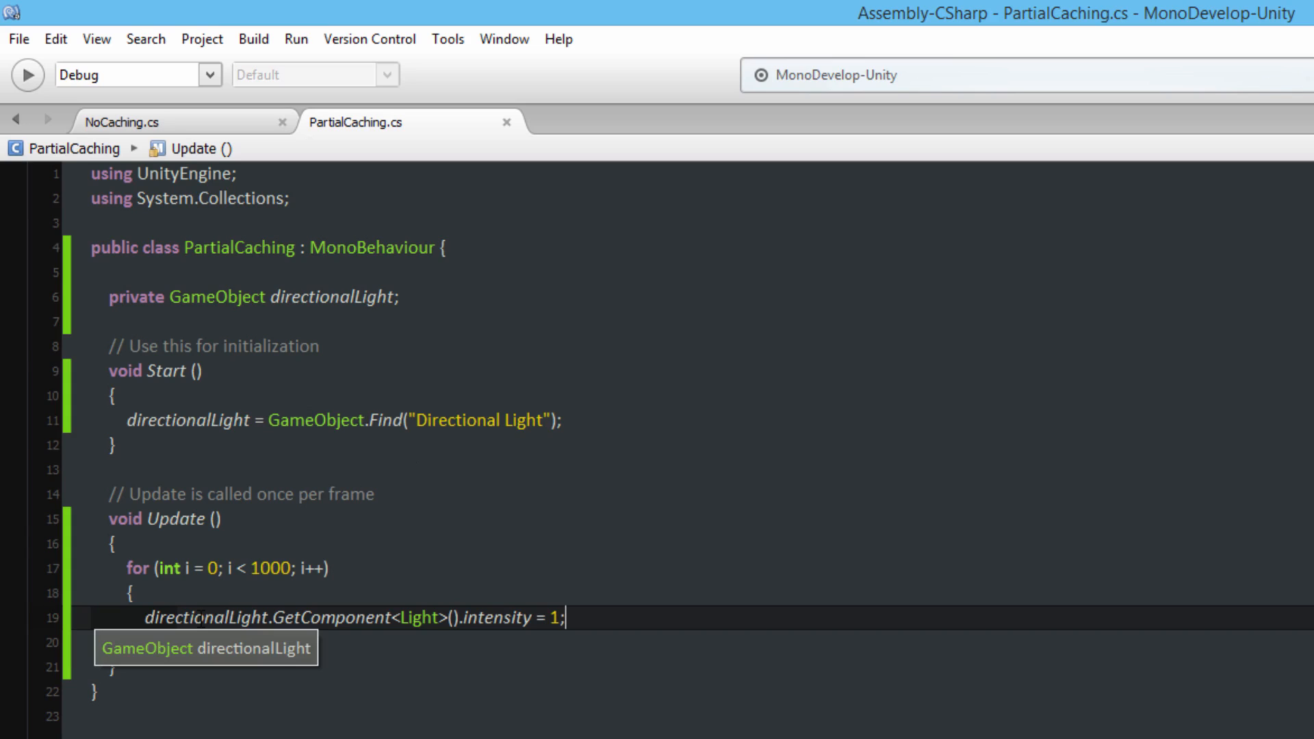
mouse_move(356, 593)
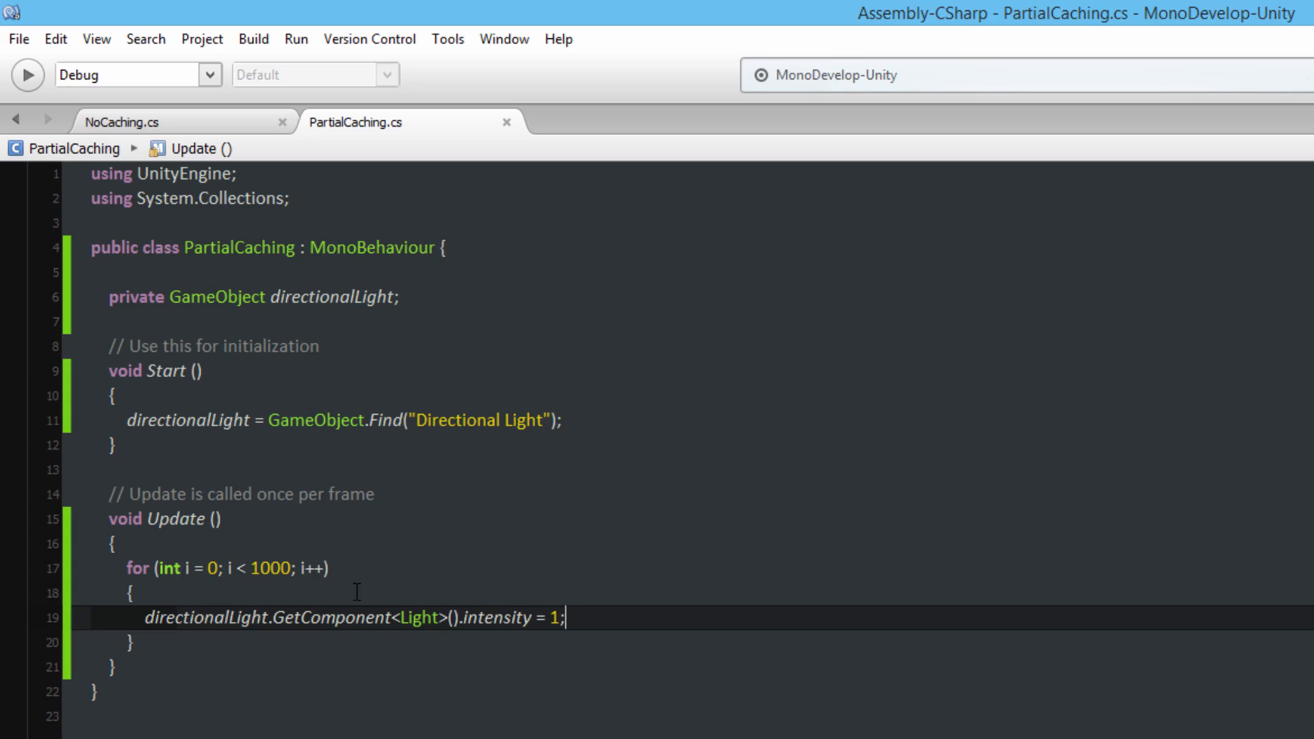
mouse_move(348, 586)
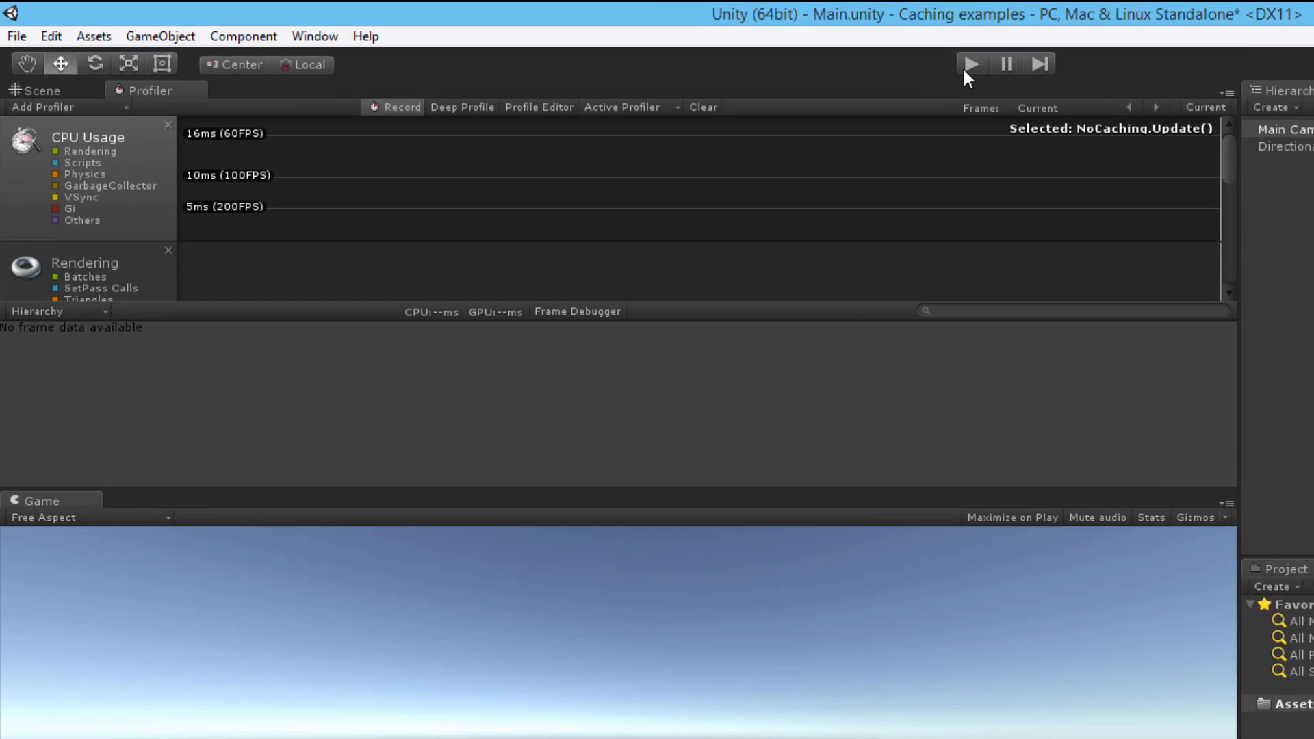
Record a play session and compare PartialCaching.Update (~0.6 ms) against NoCaching.Update (~3.5 ms) across frames
left_click(972, 63)
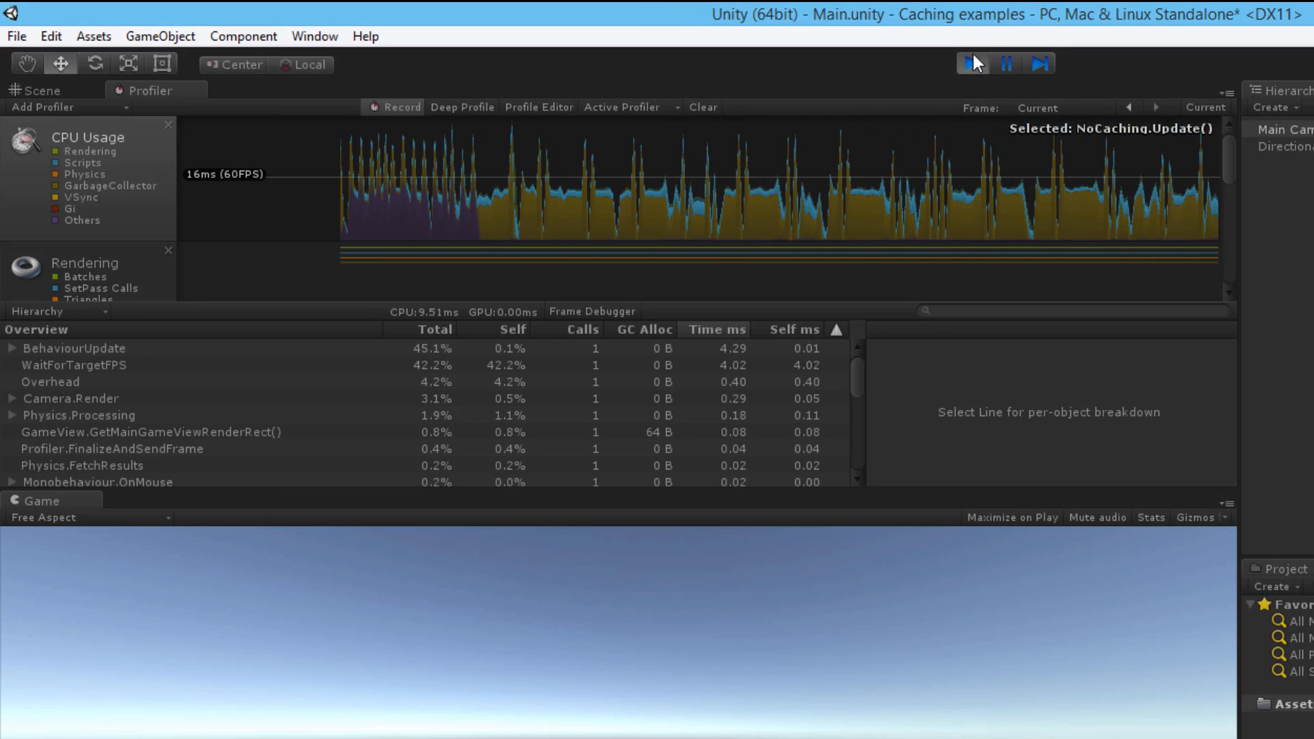
left_click(968, 63)
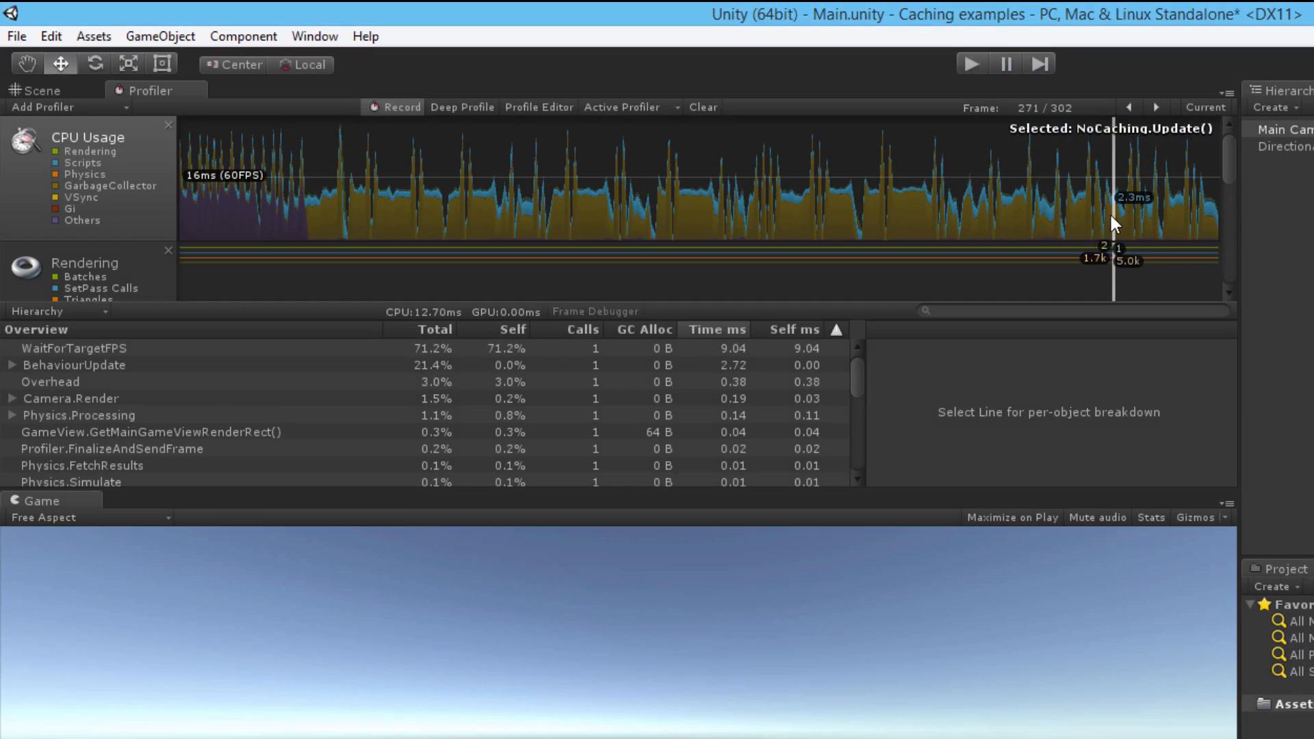
left_click(14, 364)
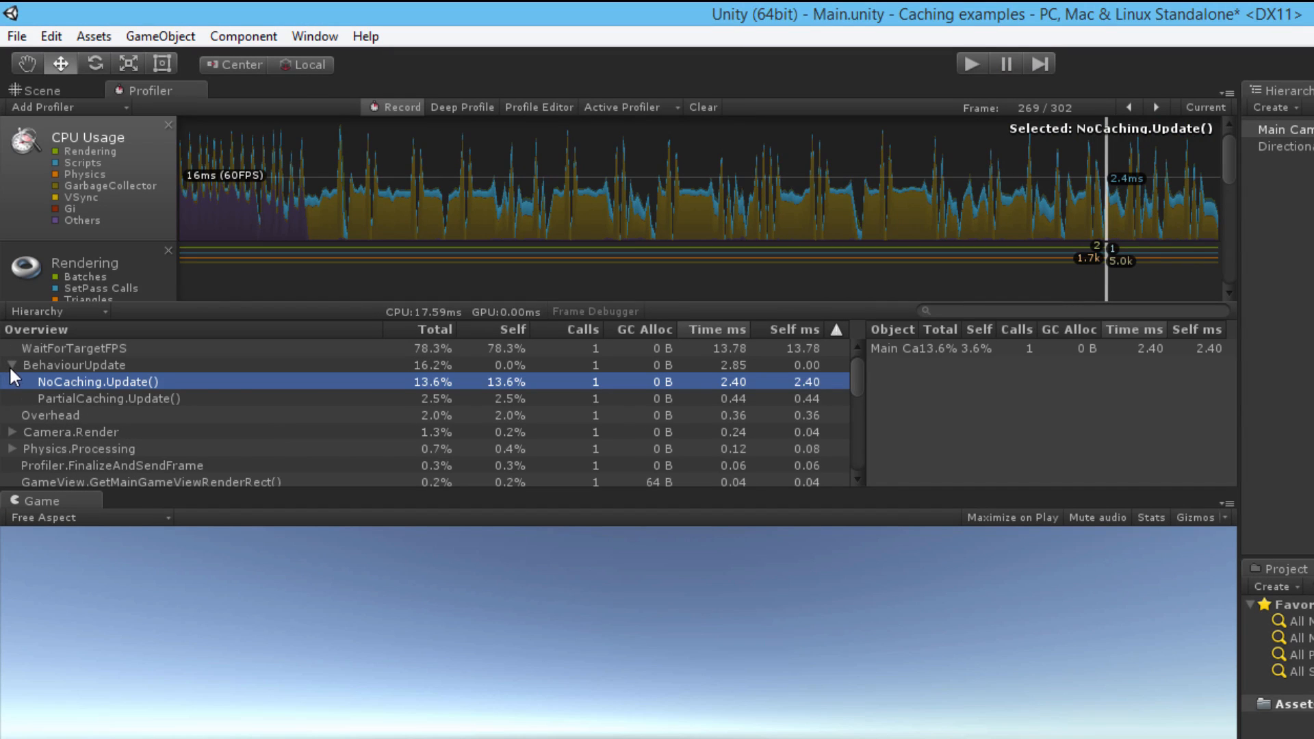
mouse_move(544, 398)
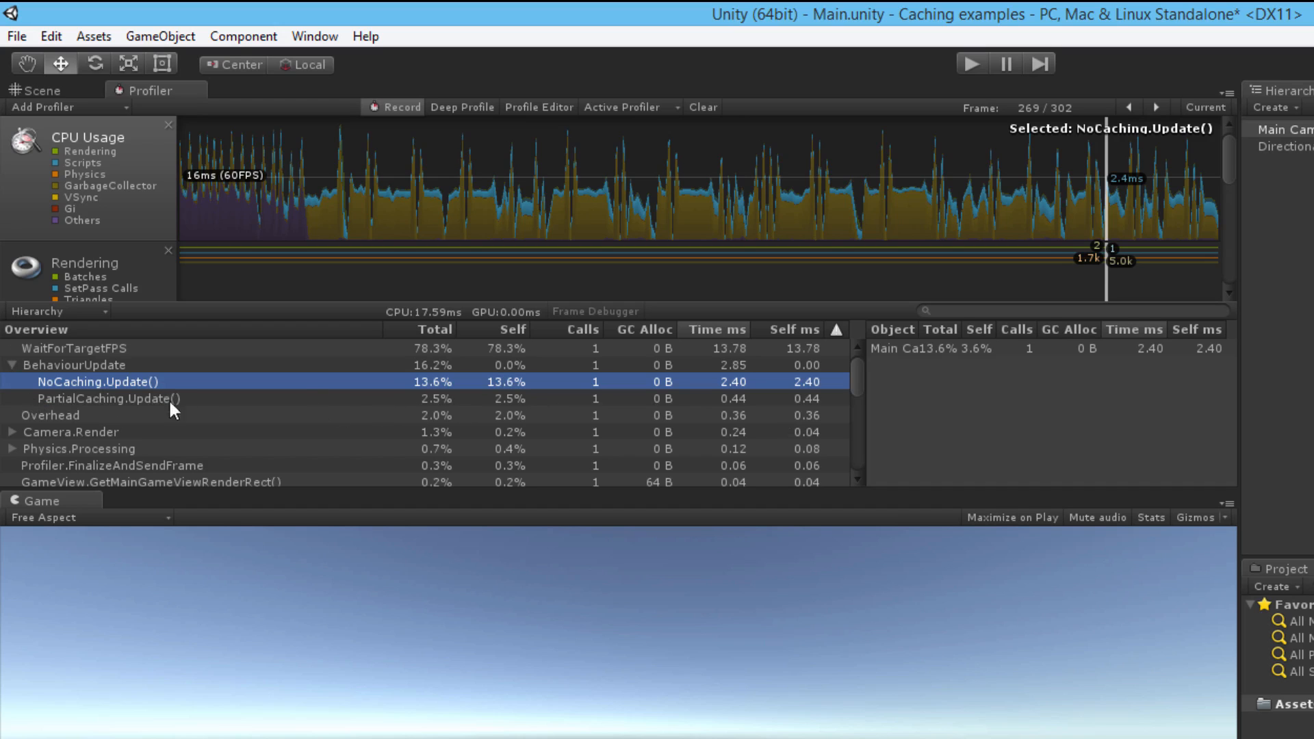
left_click(1021, 222)
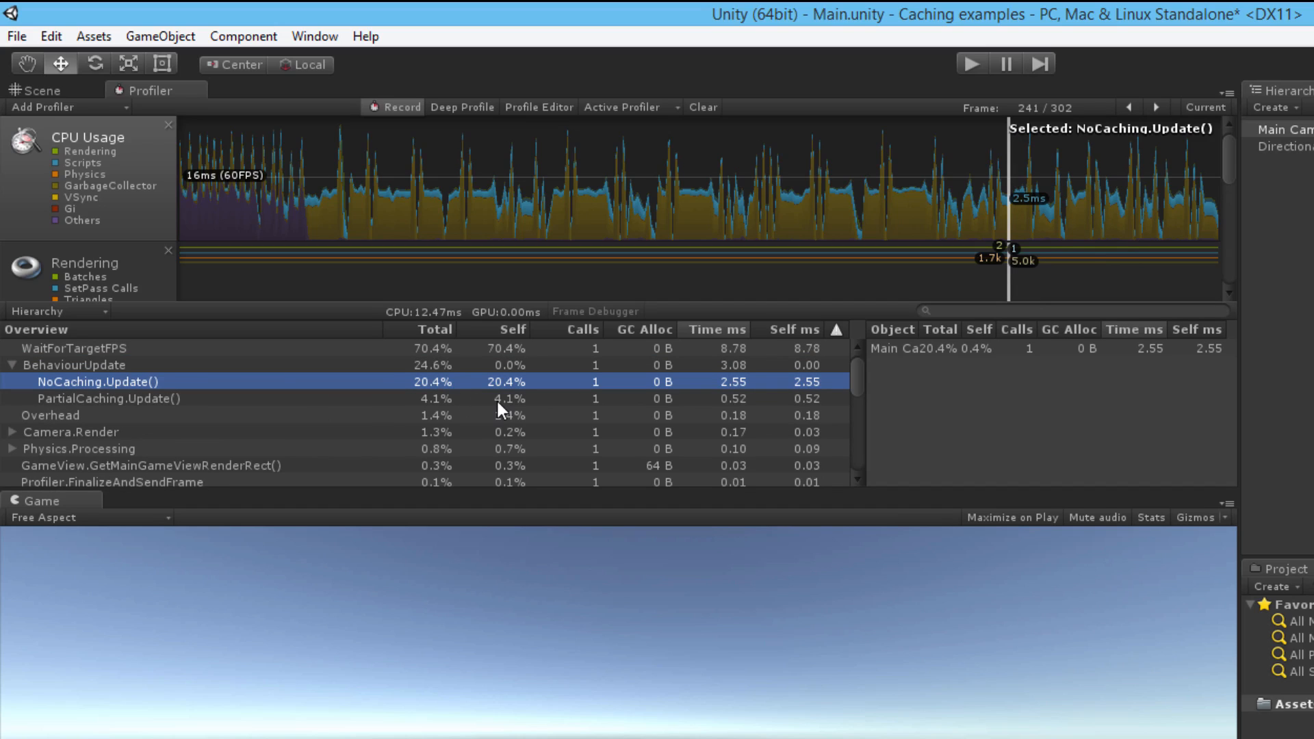
mouse_move(539, 404)
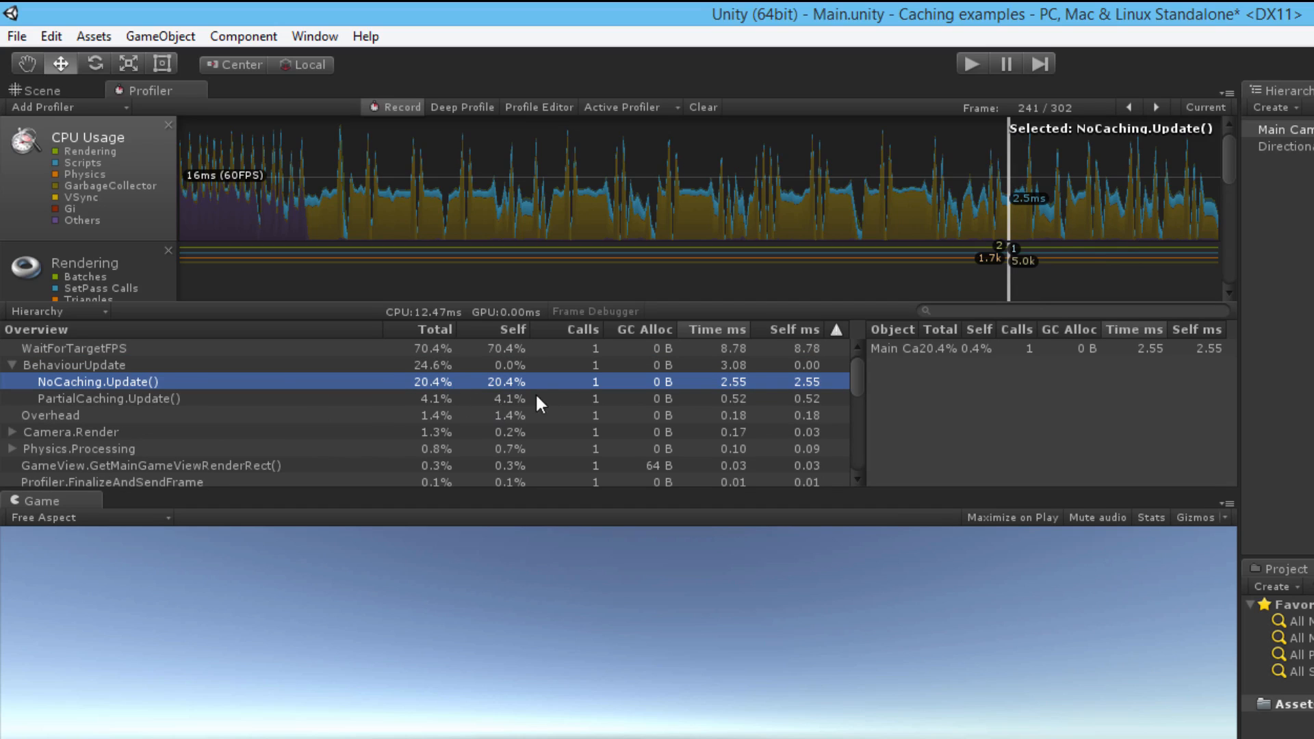
mouse_move(813, 415)
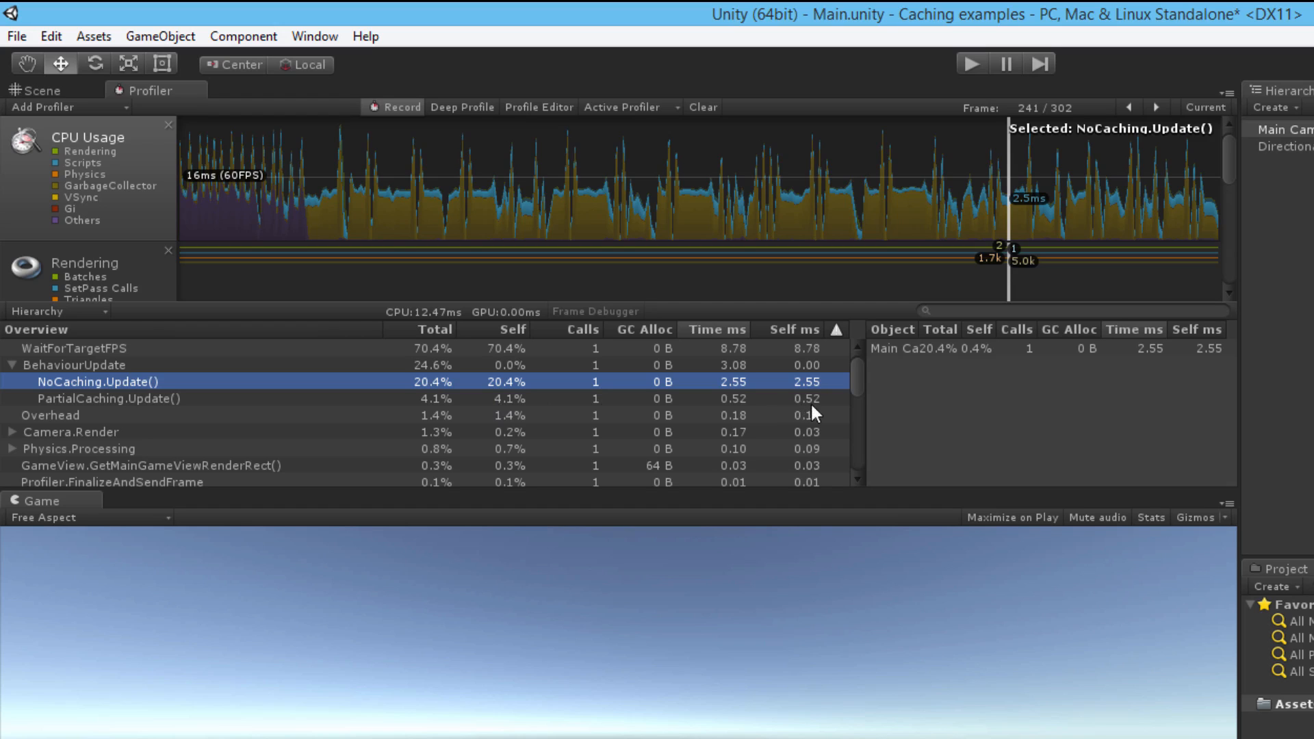
mouse_move(982, 222)
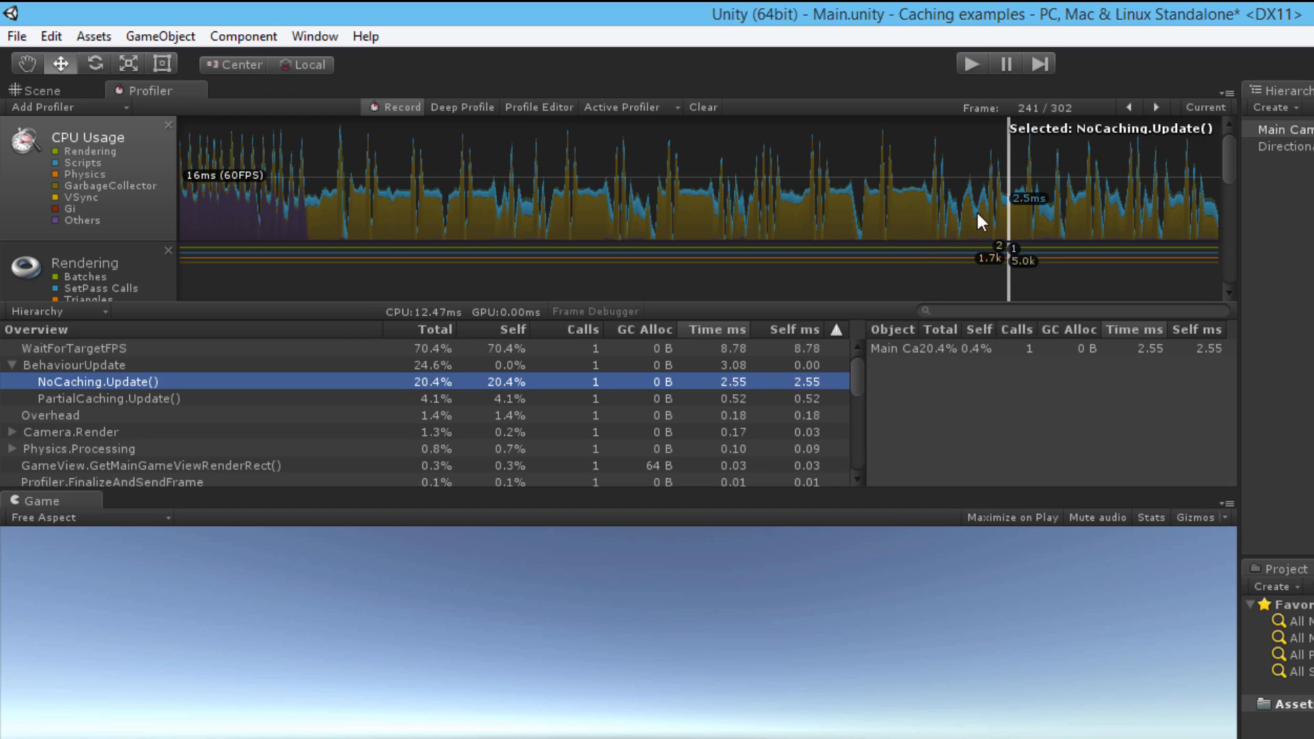
left_click(641, 199)
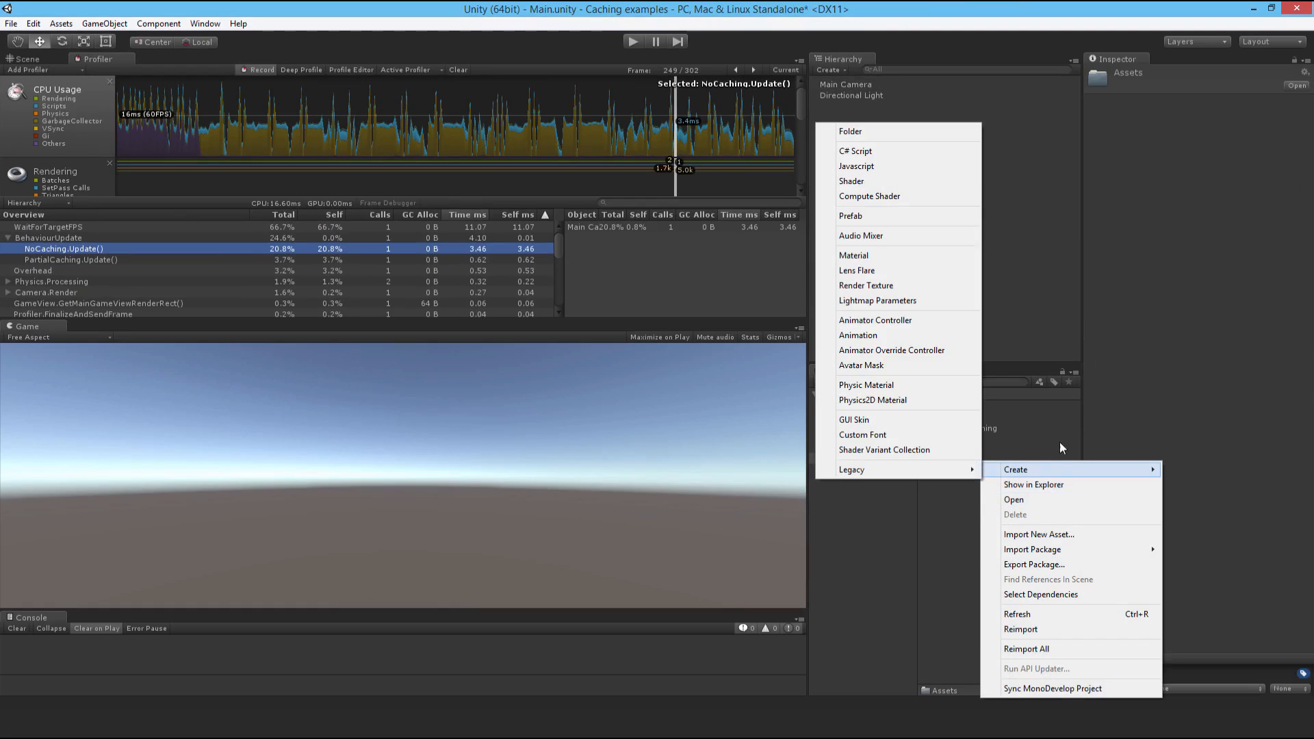
Create a FullCaching C# script asset and open it in MonoDevelop
left_click(854, 151)
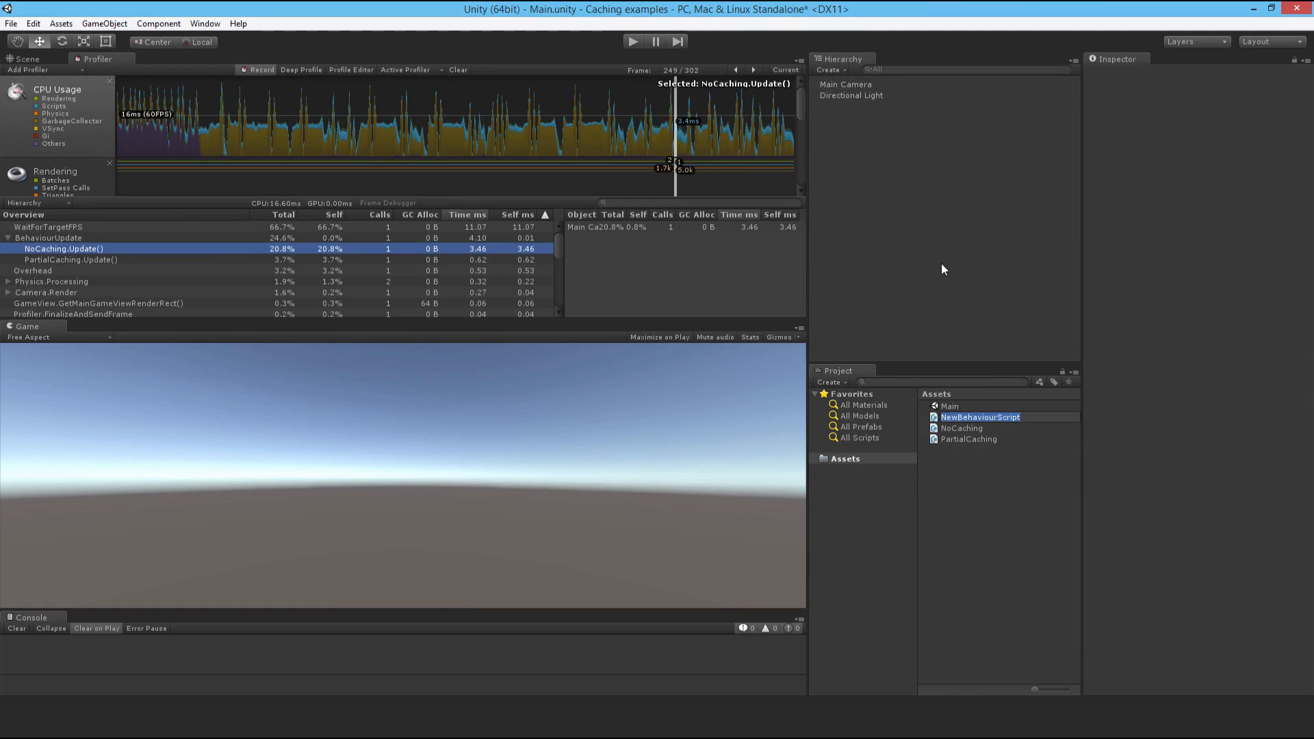
type("FullCaching")
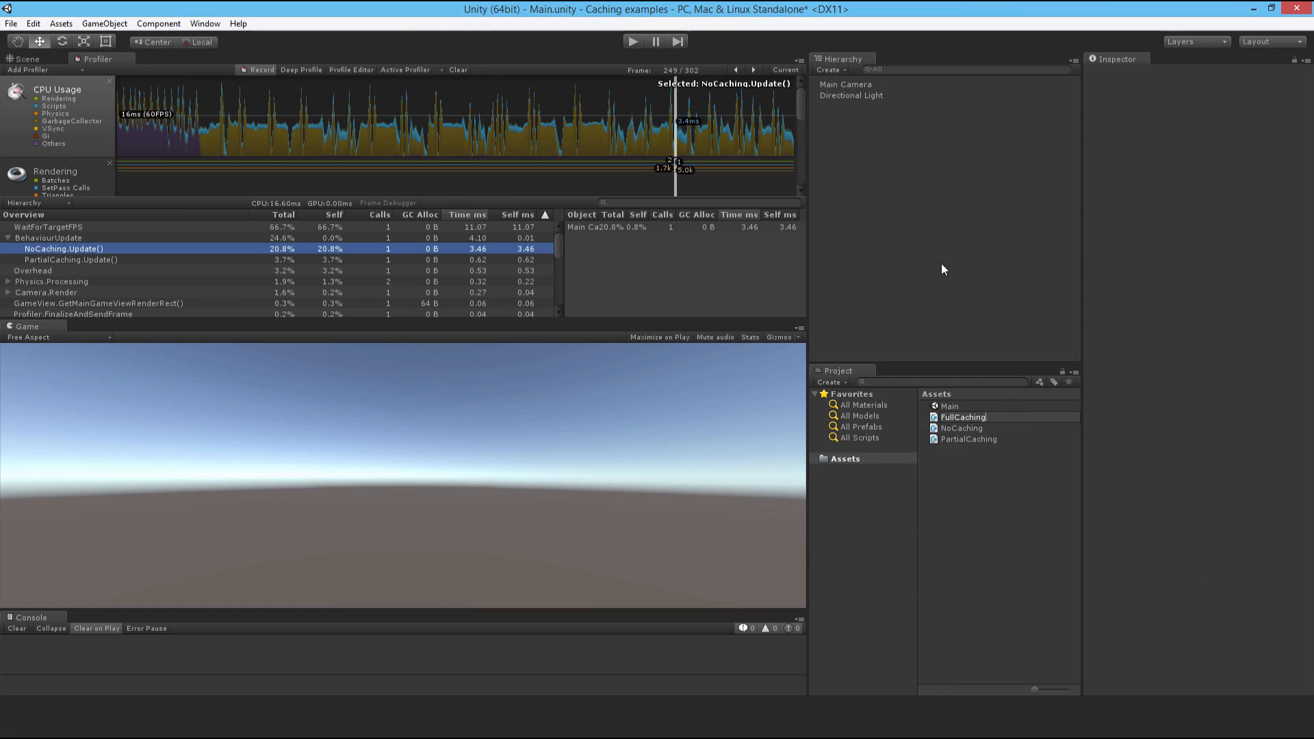
left_click(963, 405)
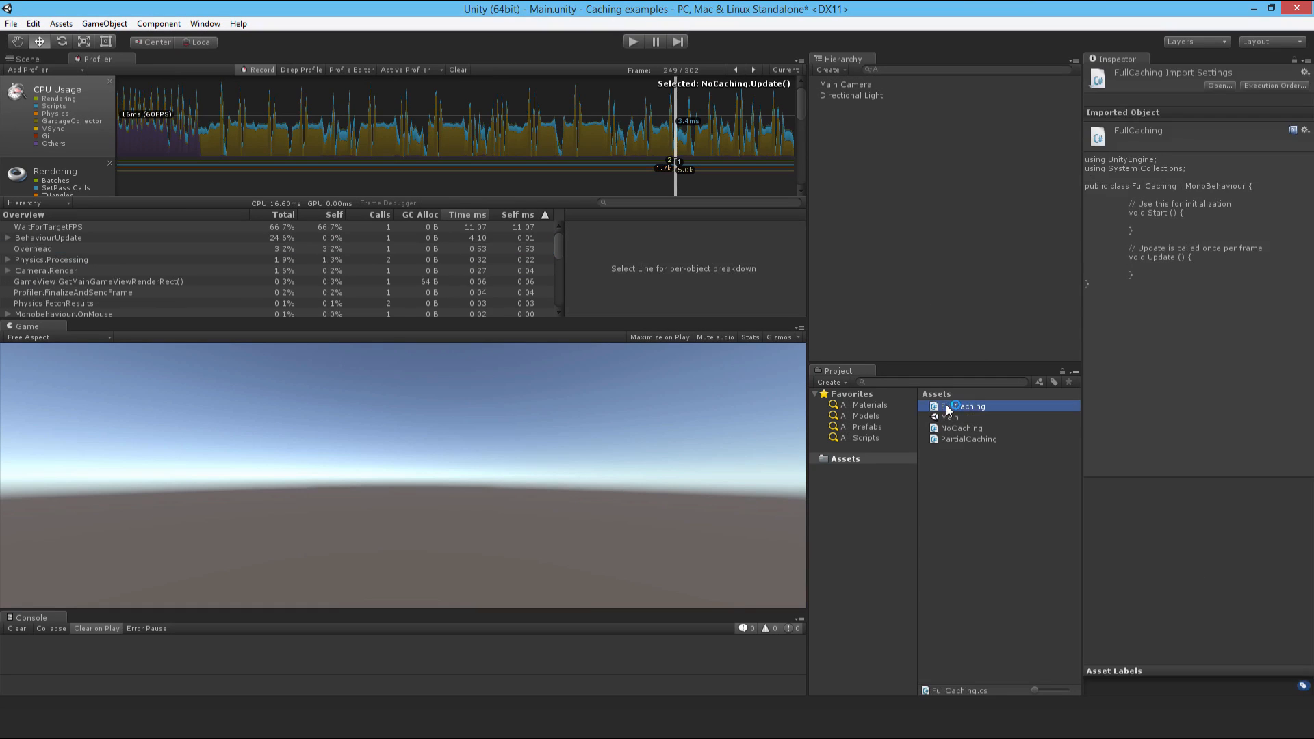
double_click(961, 405)
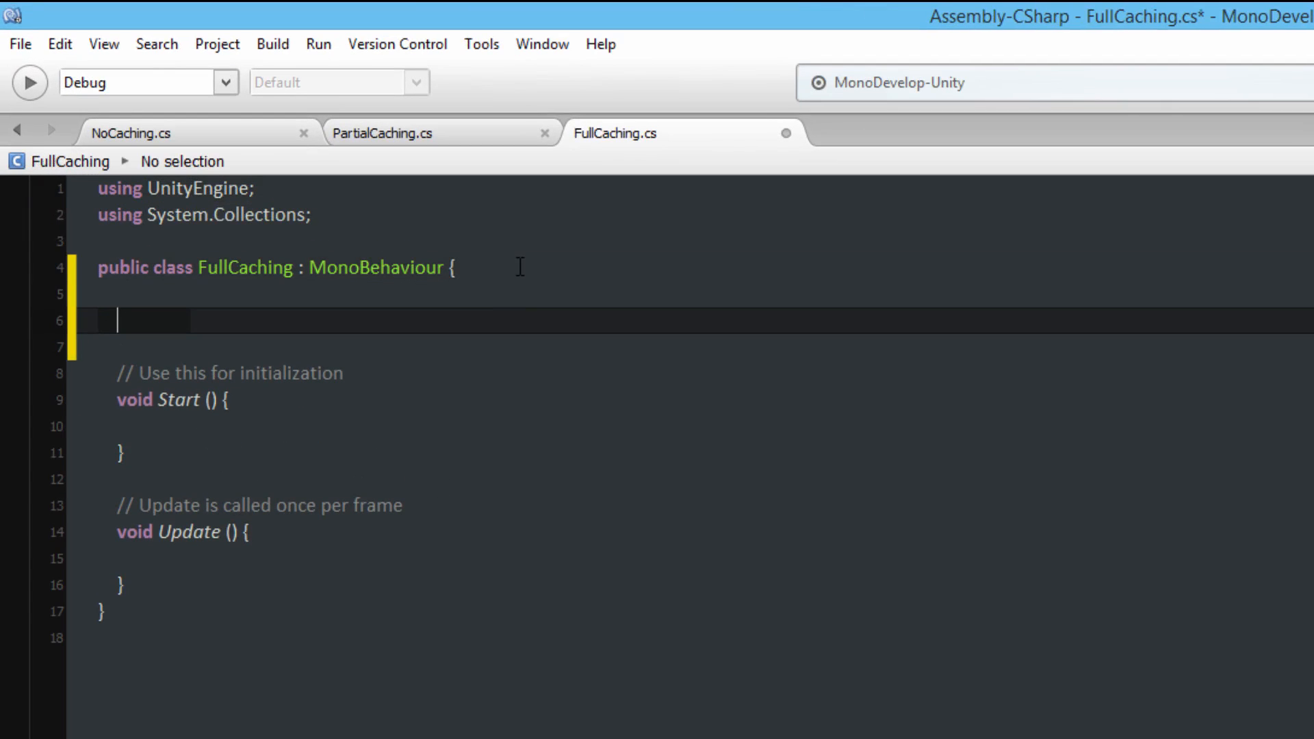
Declare a private Light field named directionalLight in FullCaching
type("private")
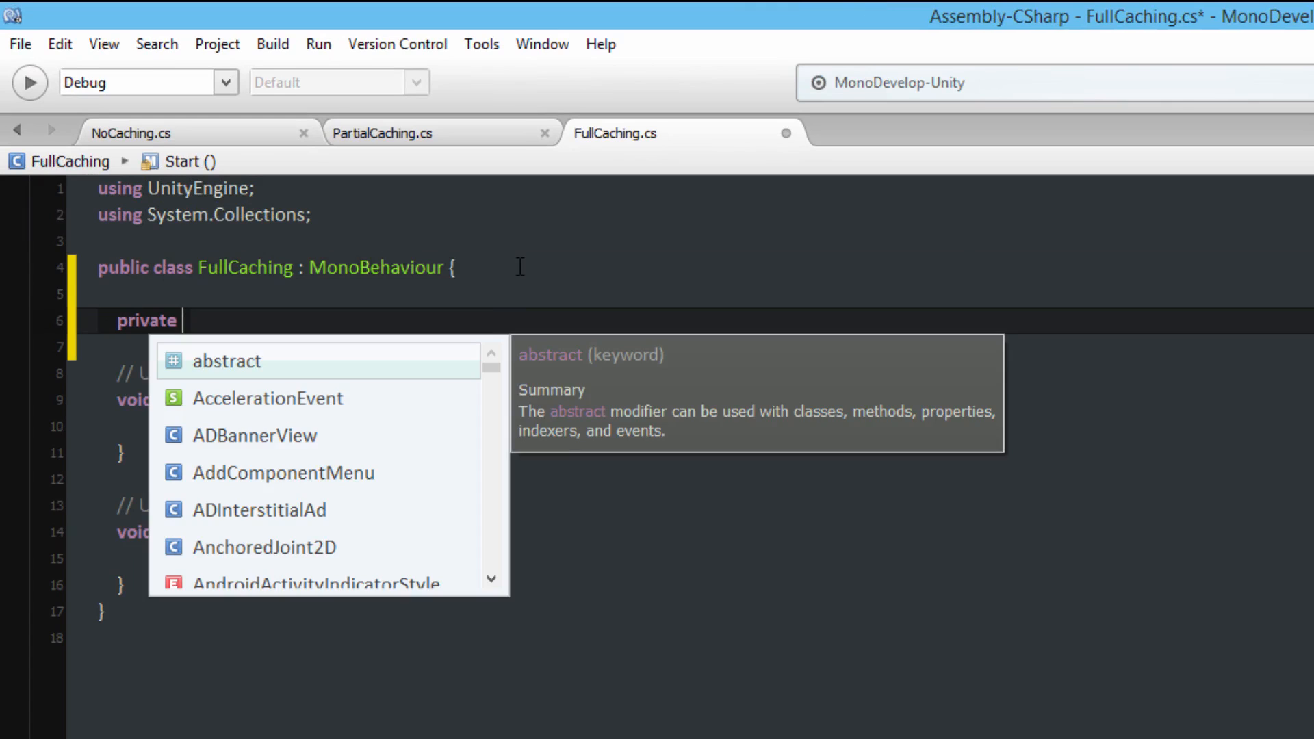
type("Light")
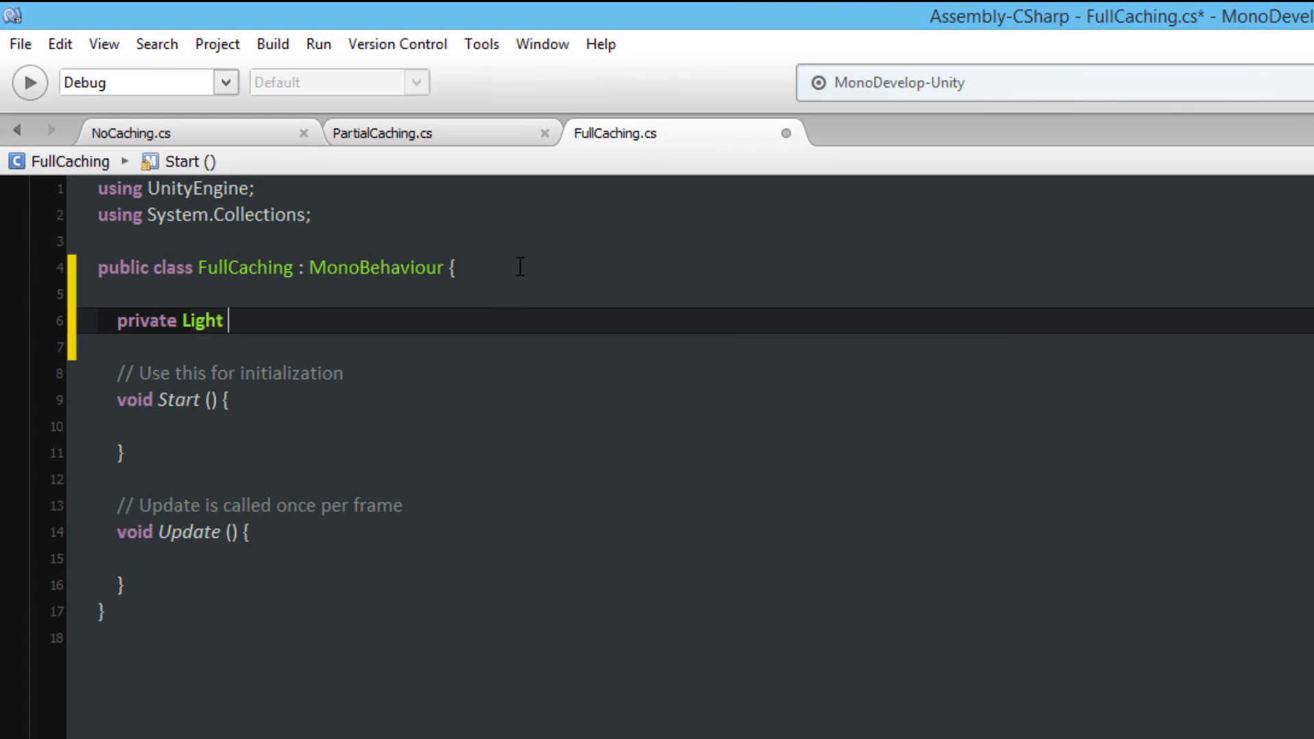
type("directi")
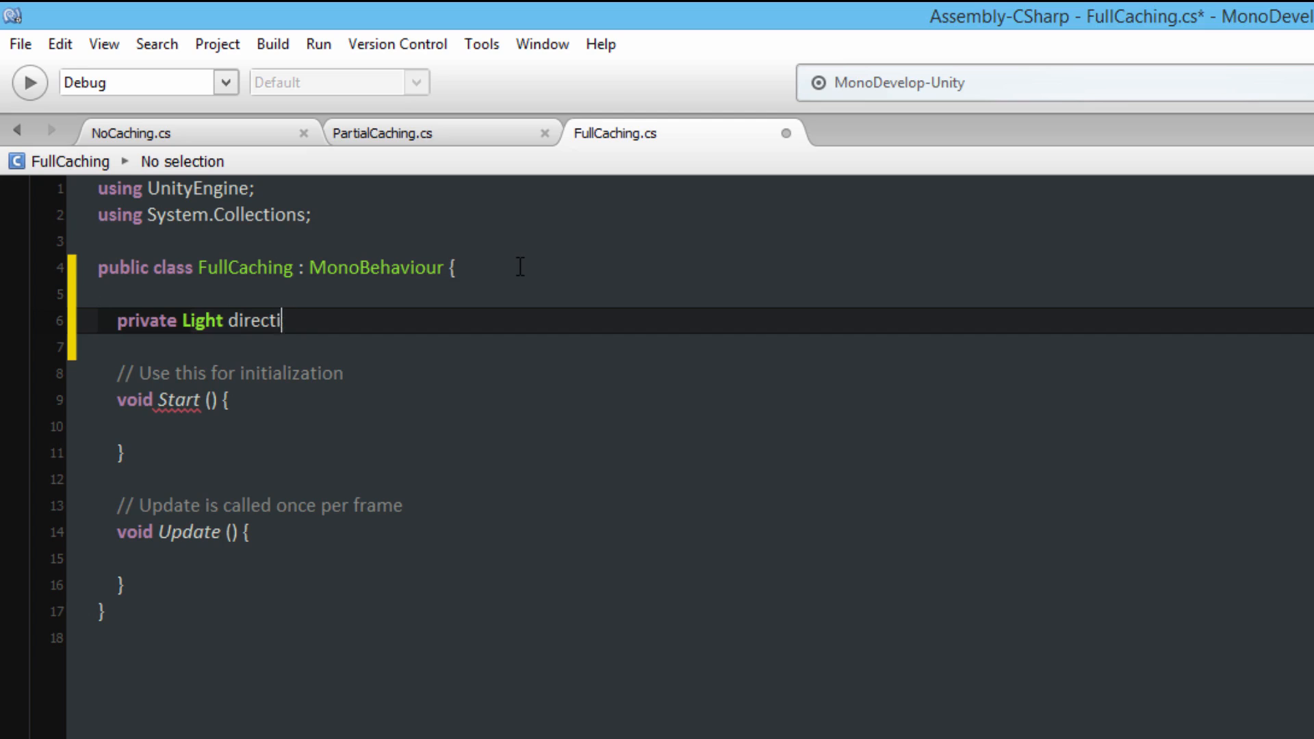
type("onalLight;")
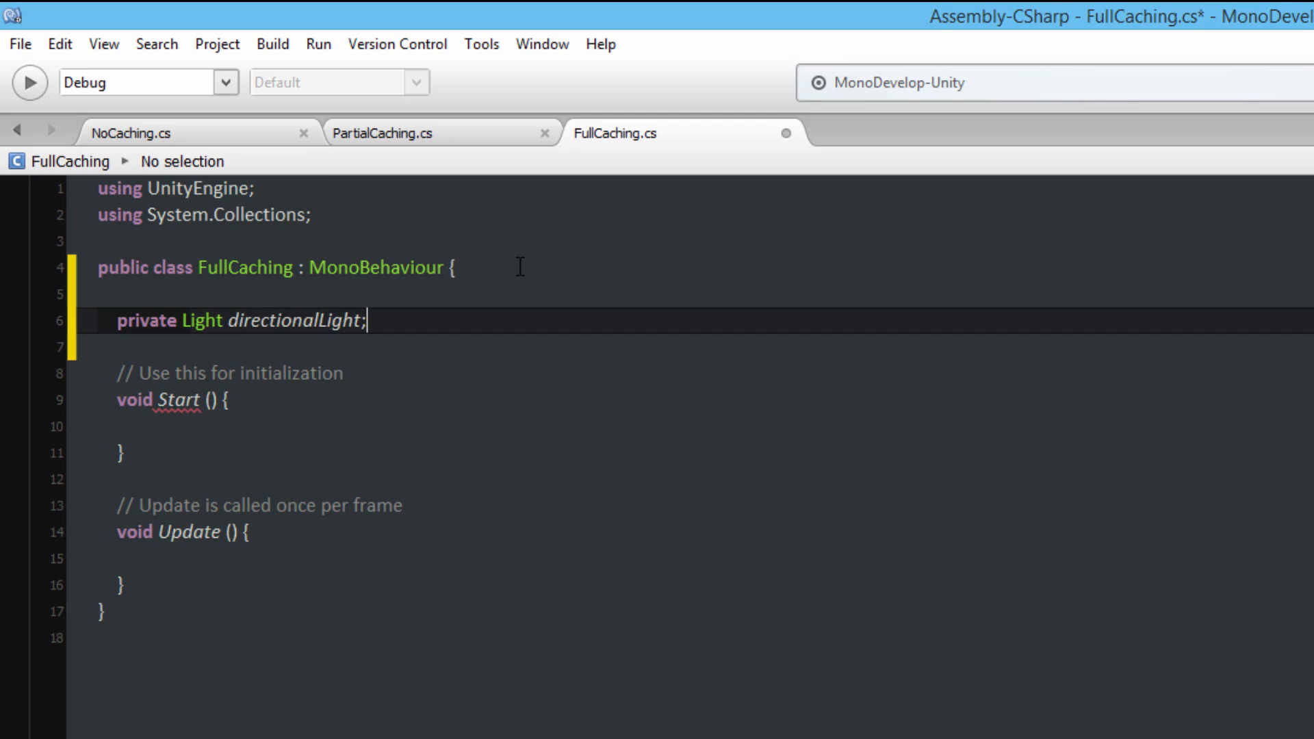
left_click(222, 399)
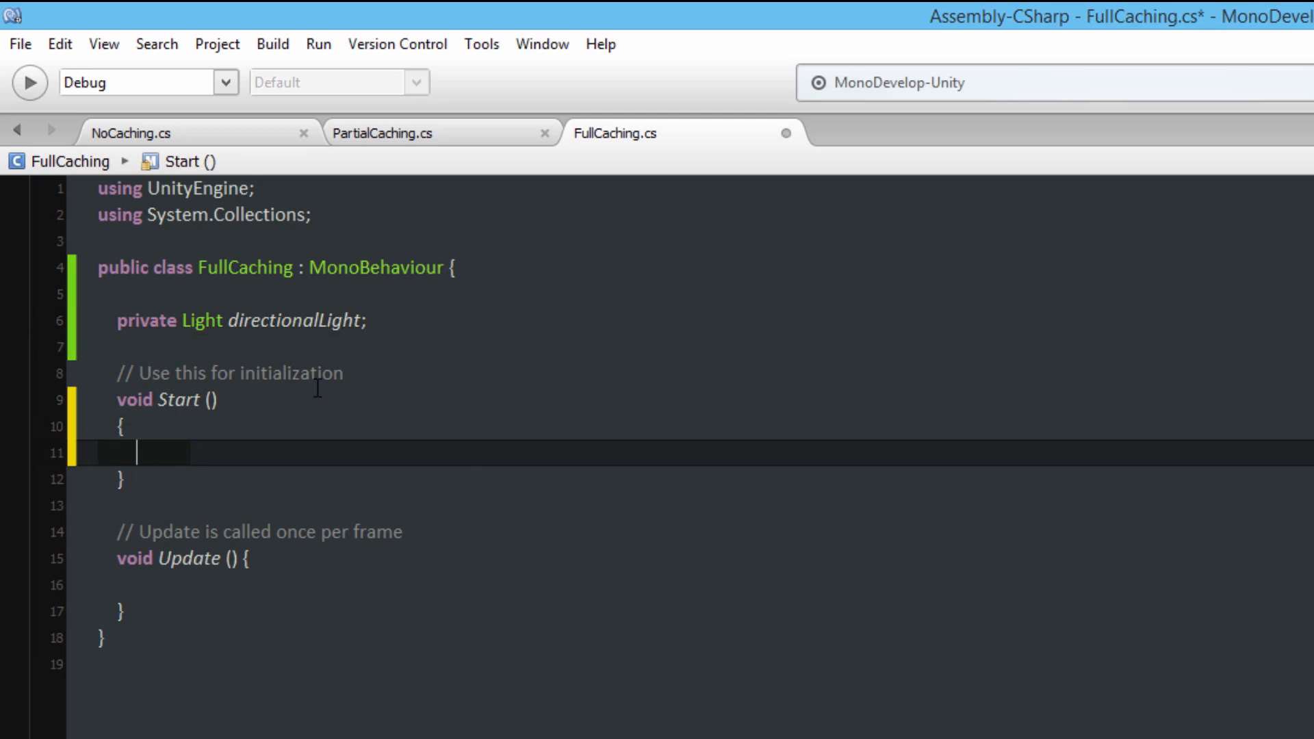
Assign directionalLight in Start from GameObject.Find("Directional Light").GetComponent<Light>()
type("directionalLight =")
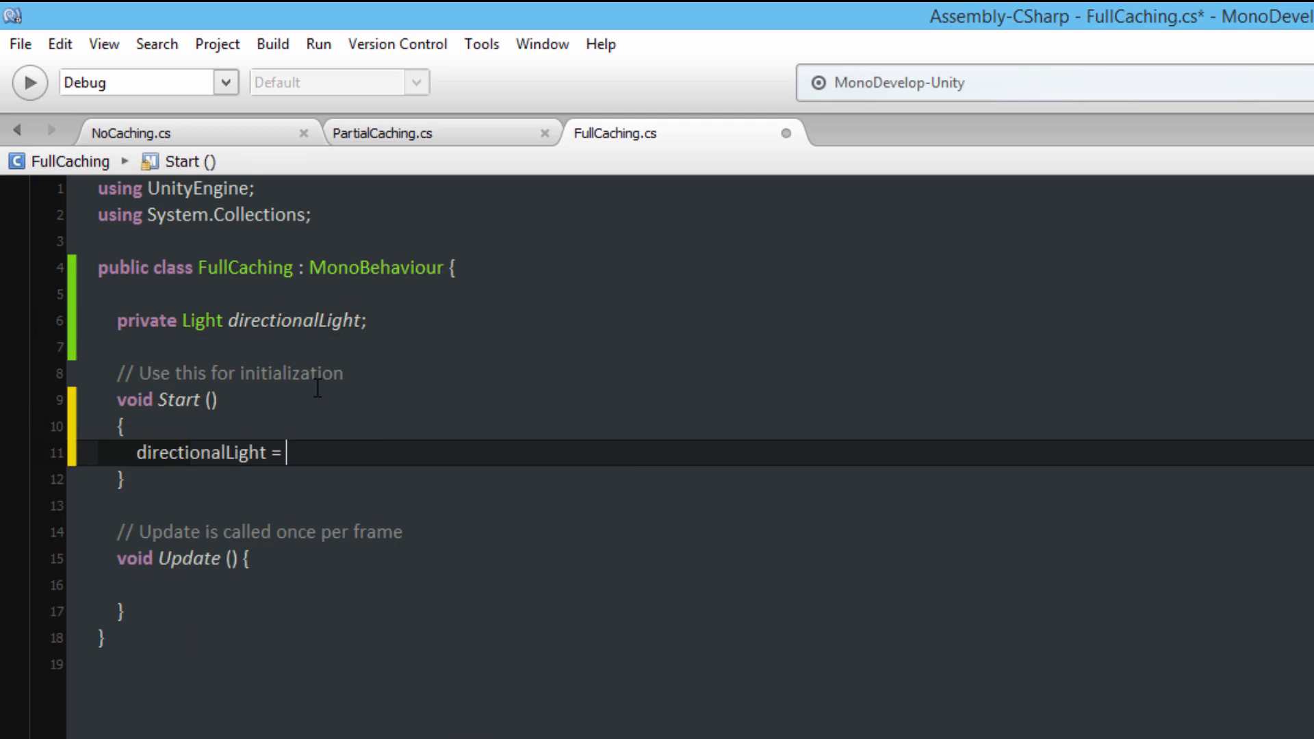
type("GameObject.Find")
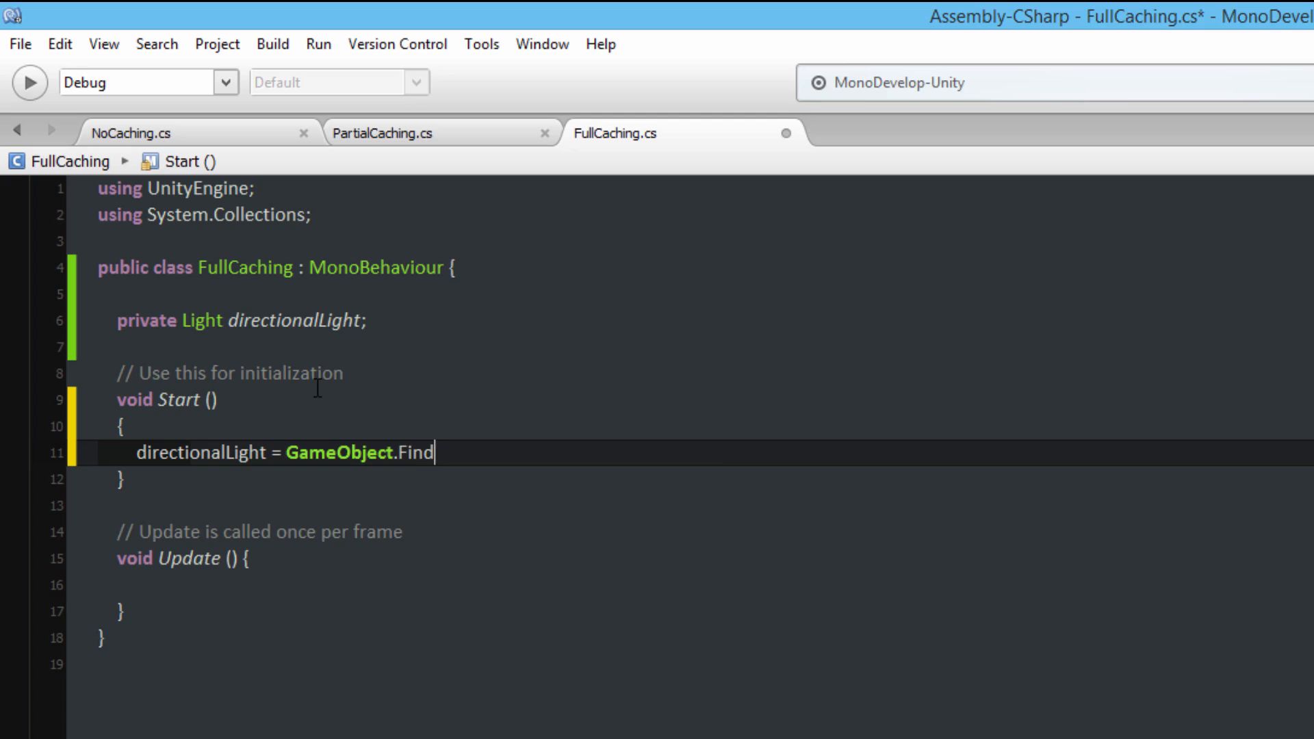
type("(\"Dir\"")
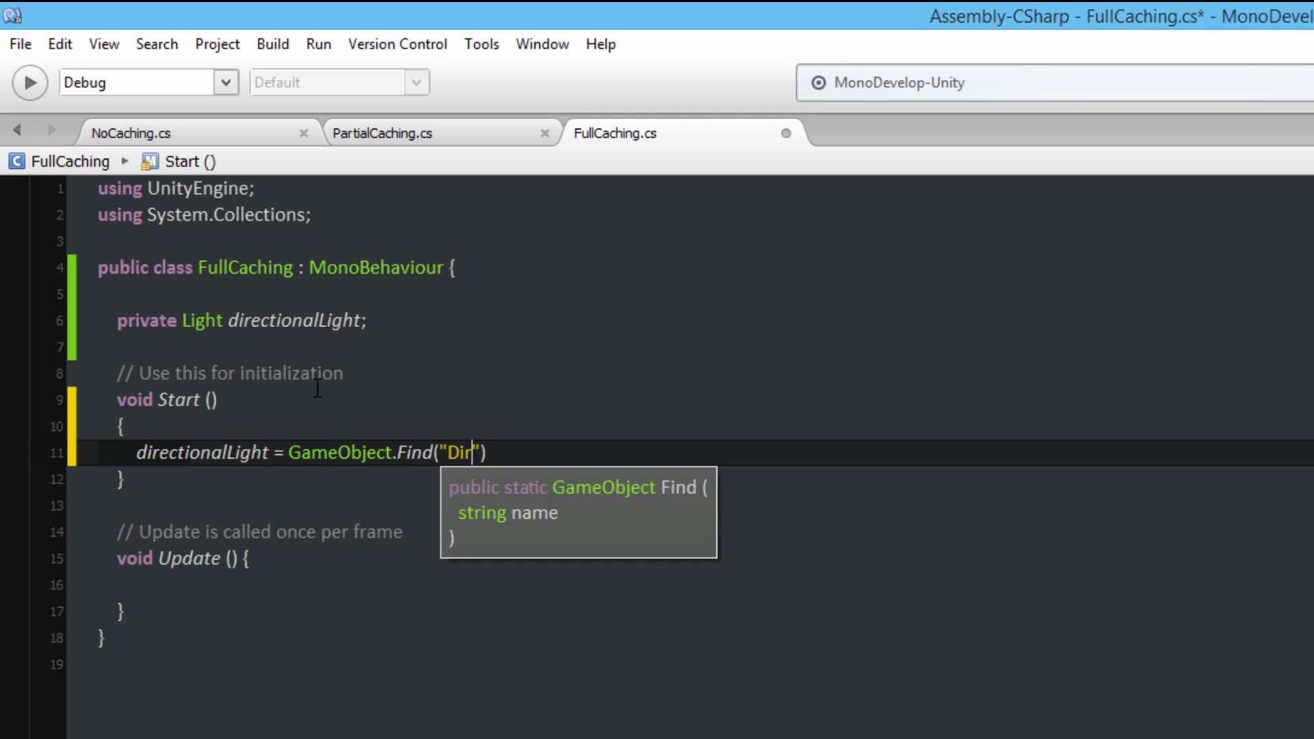
type("ectional Light")
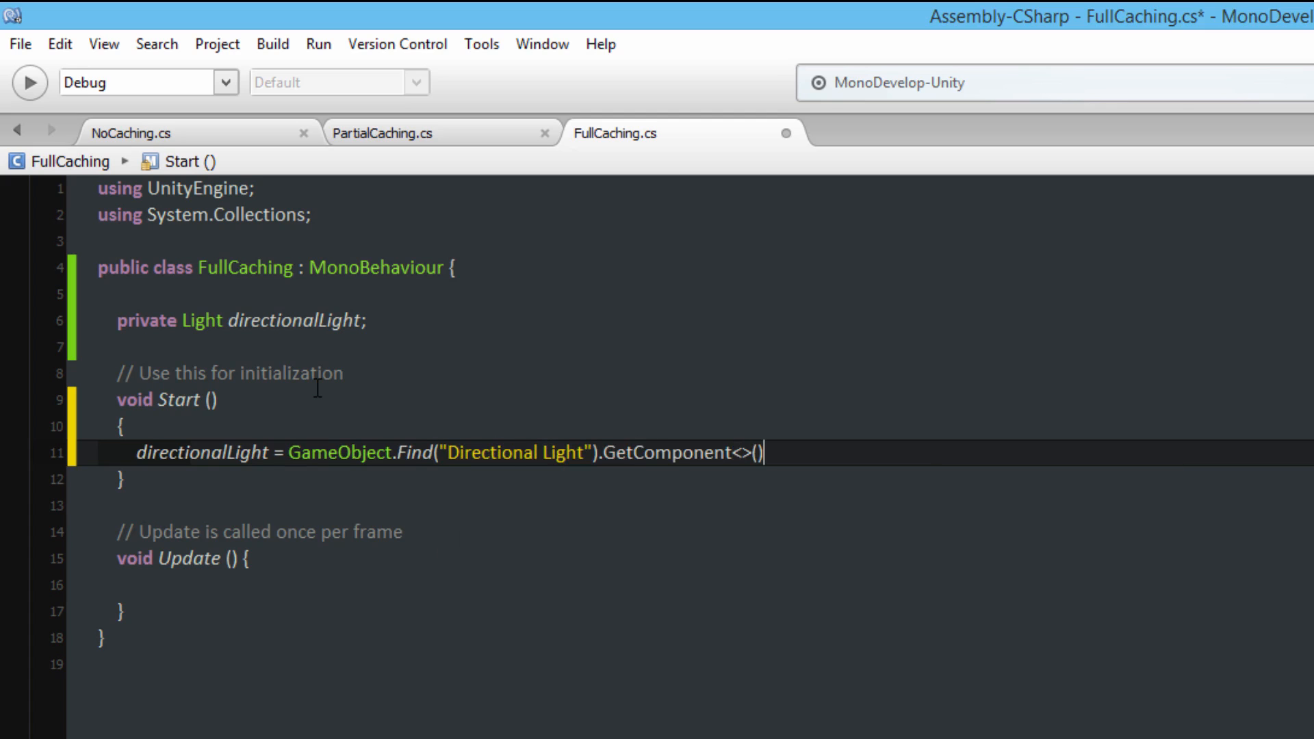
type("li")
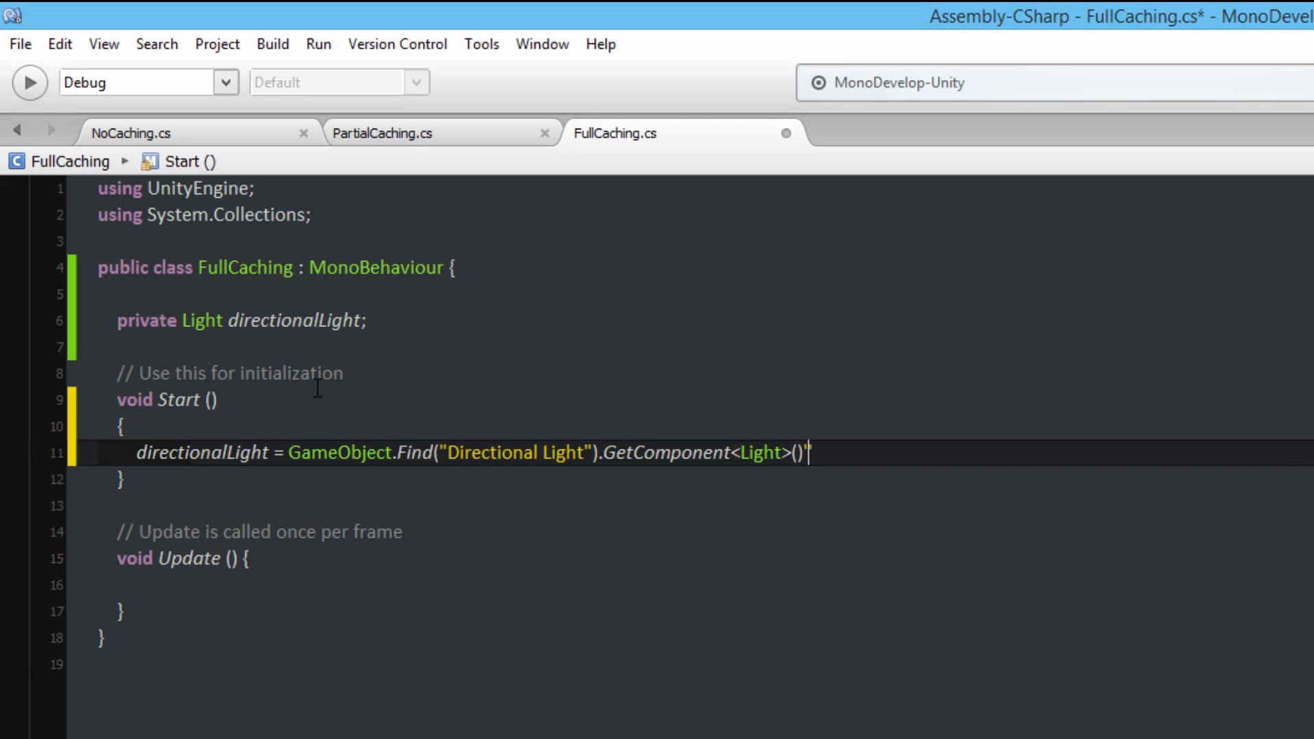
type(";")
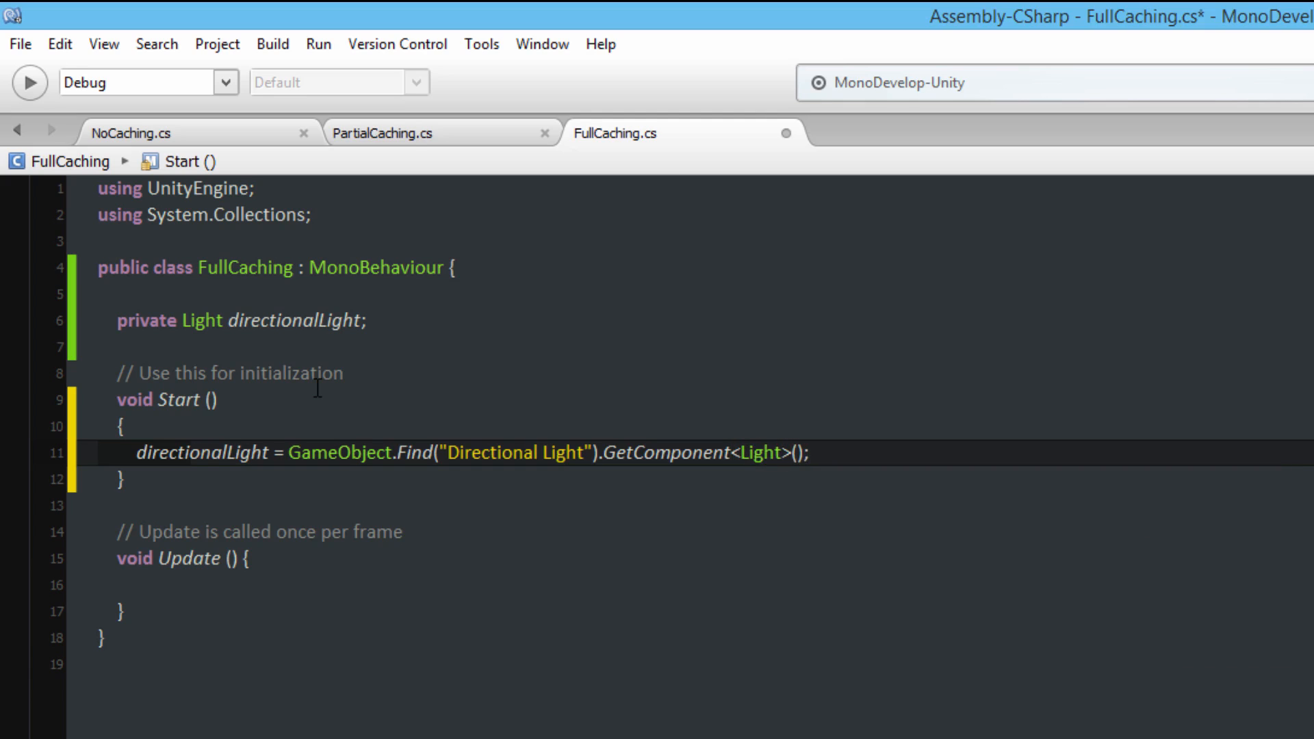
left_click(252, 559)
type("{")
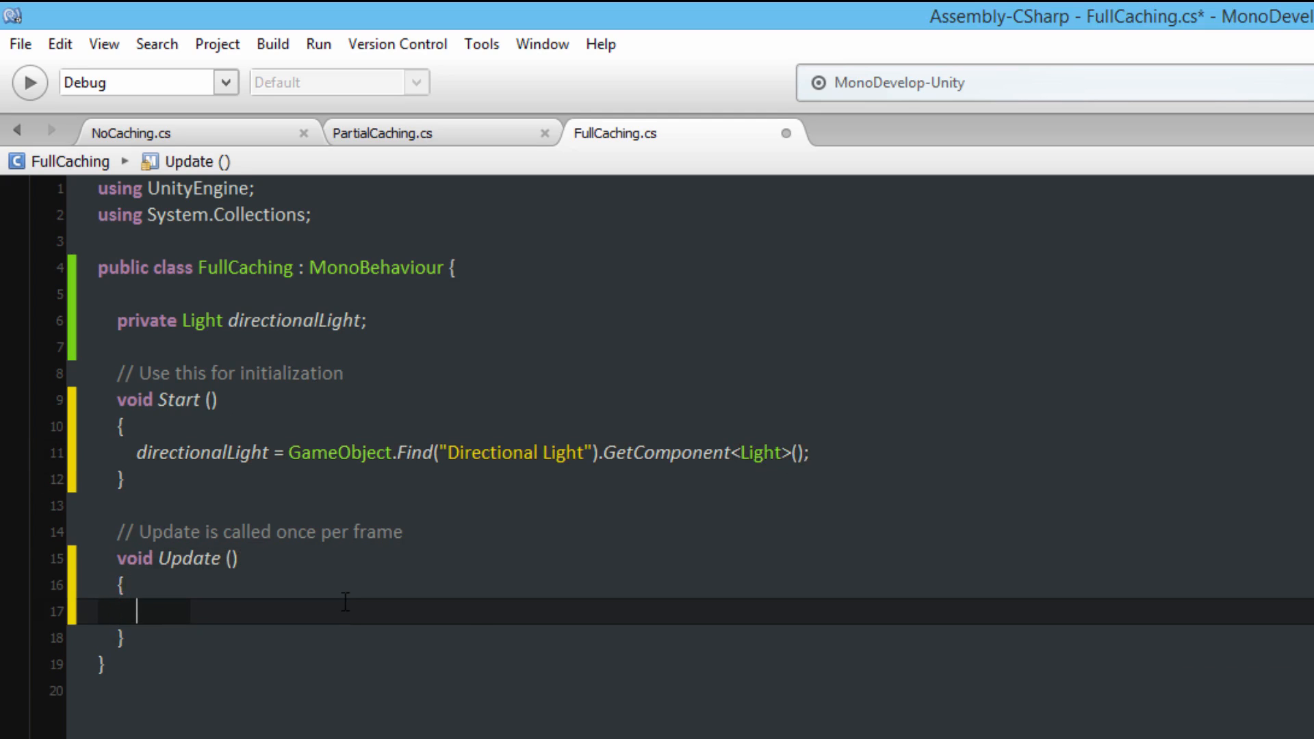
Write a 1000-iteration for loop in Update setting directionalLight.intensity to 1
type("for")
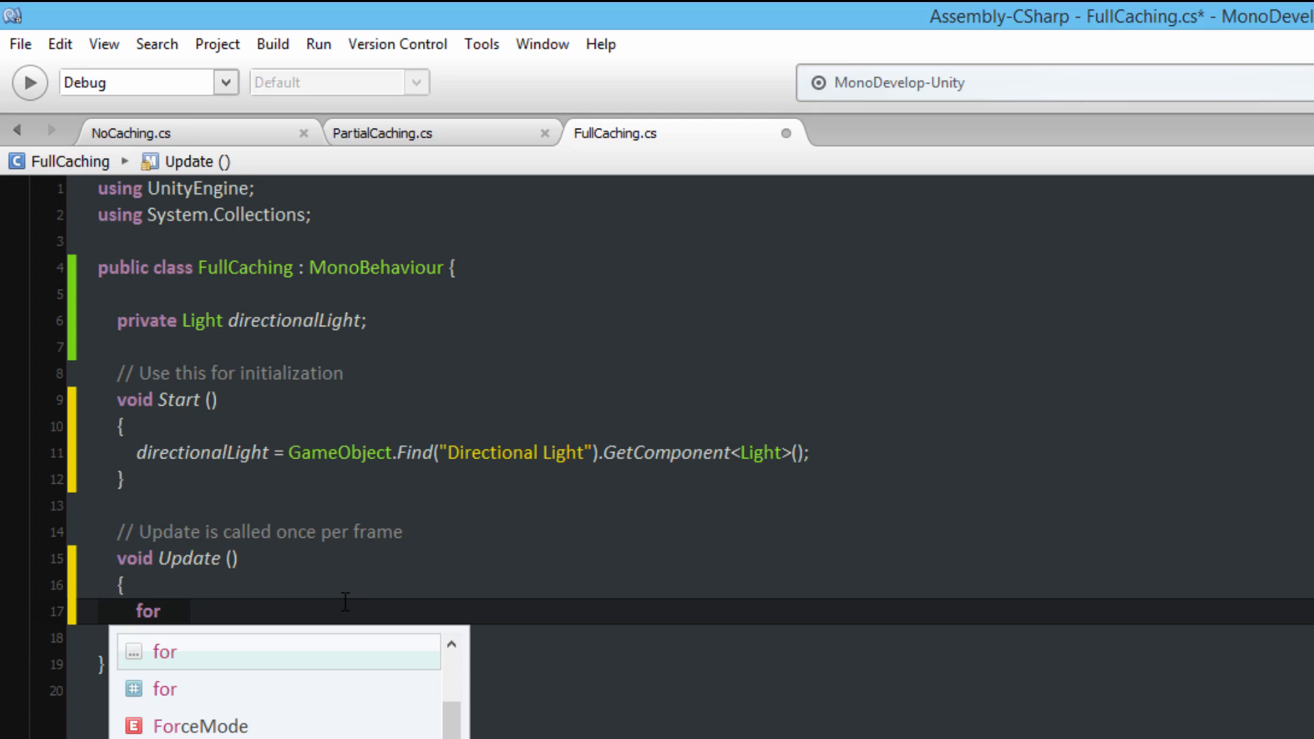
type("(int")
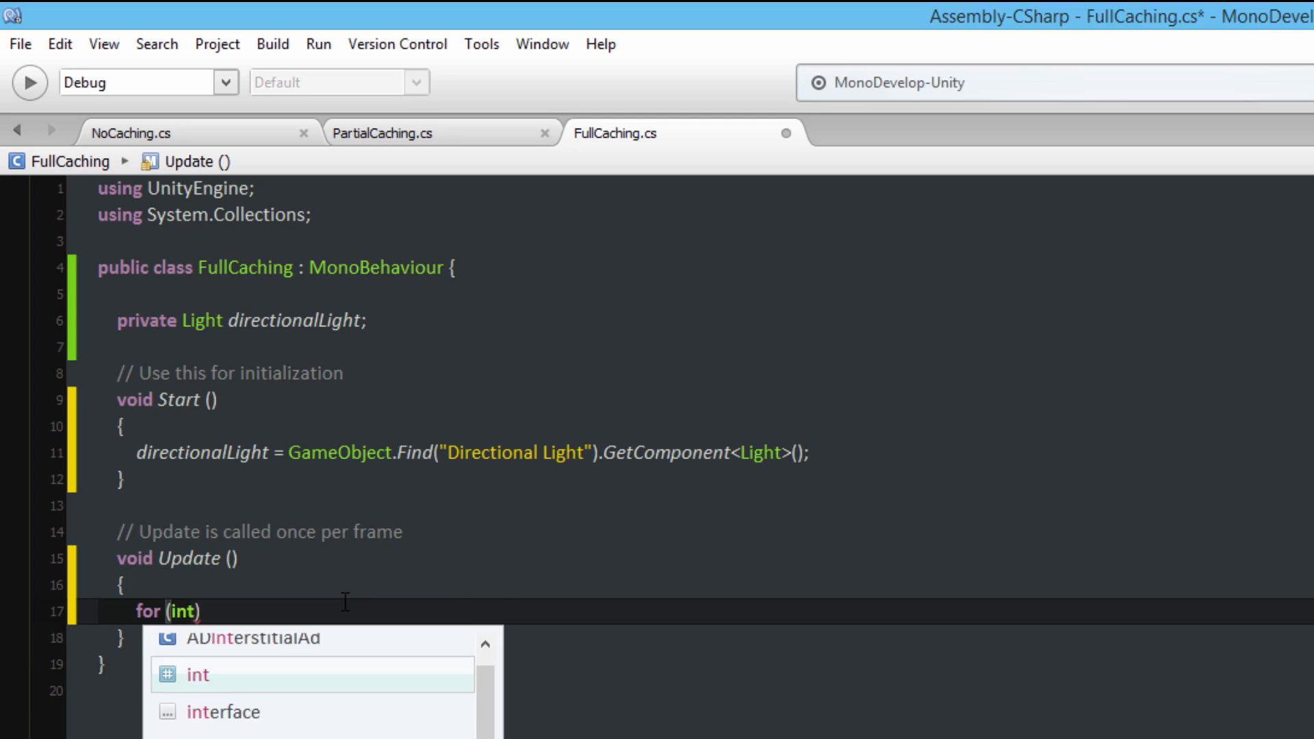
type("i =")
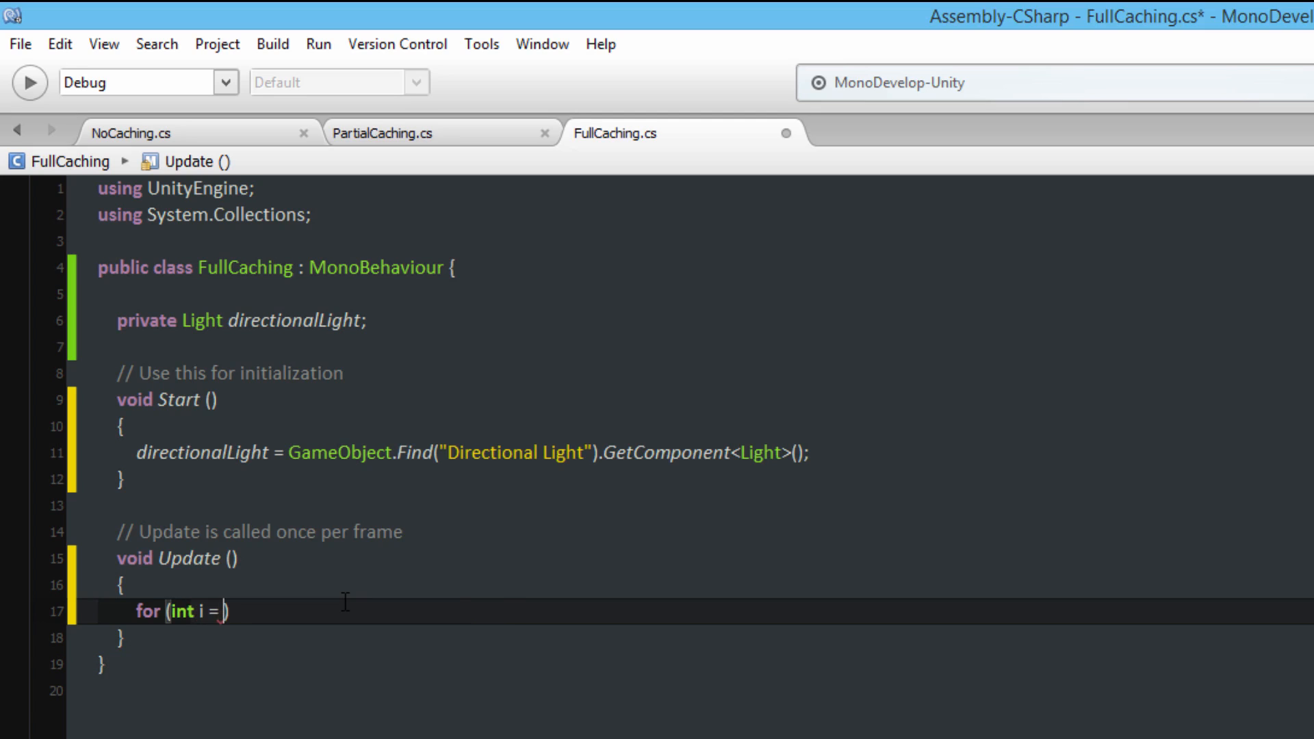
type("0; i")
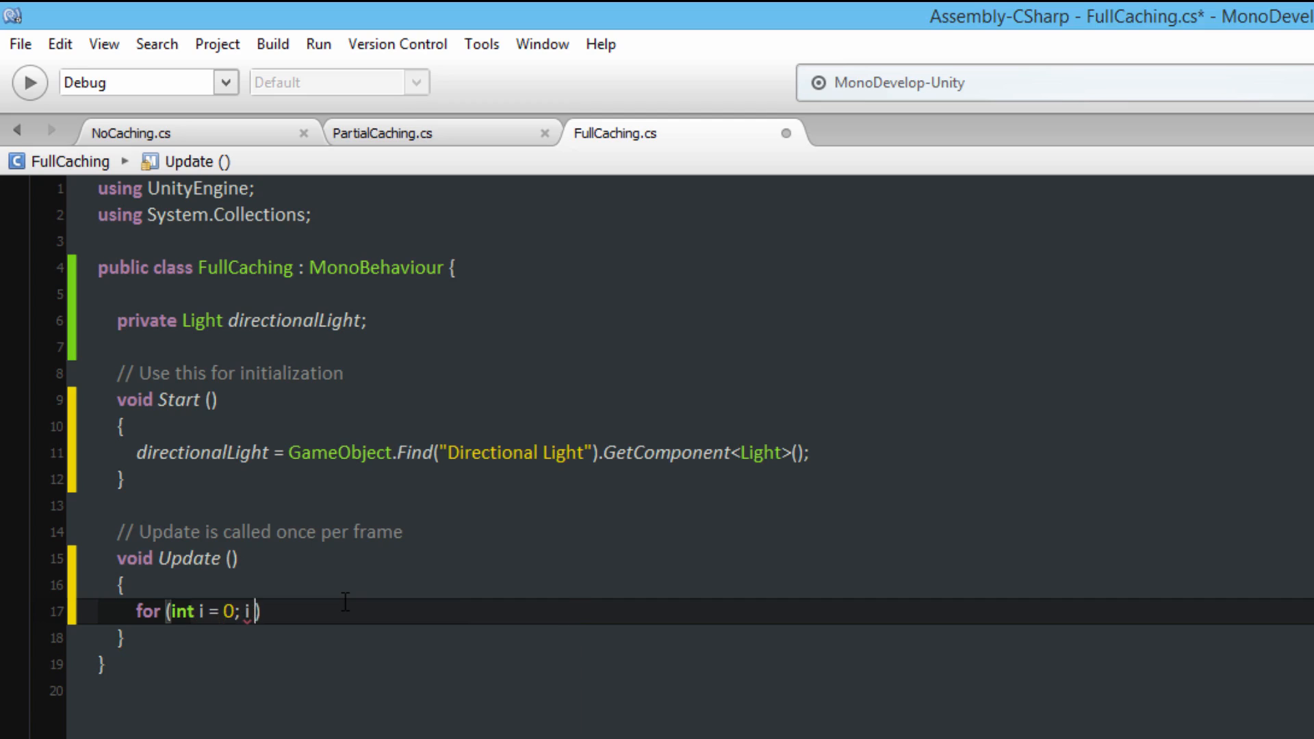
type("< 1000; i++")
type("{")
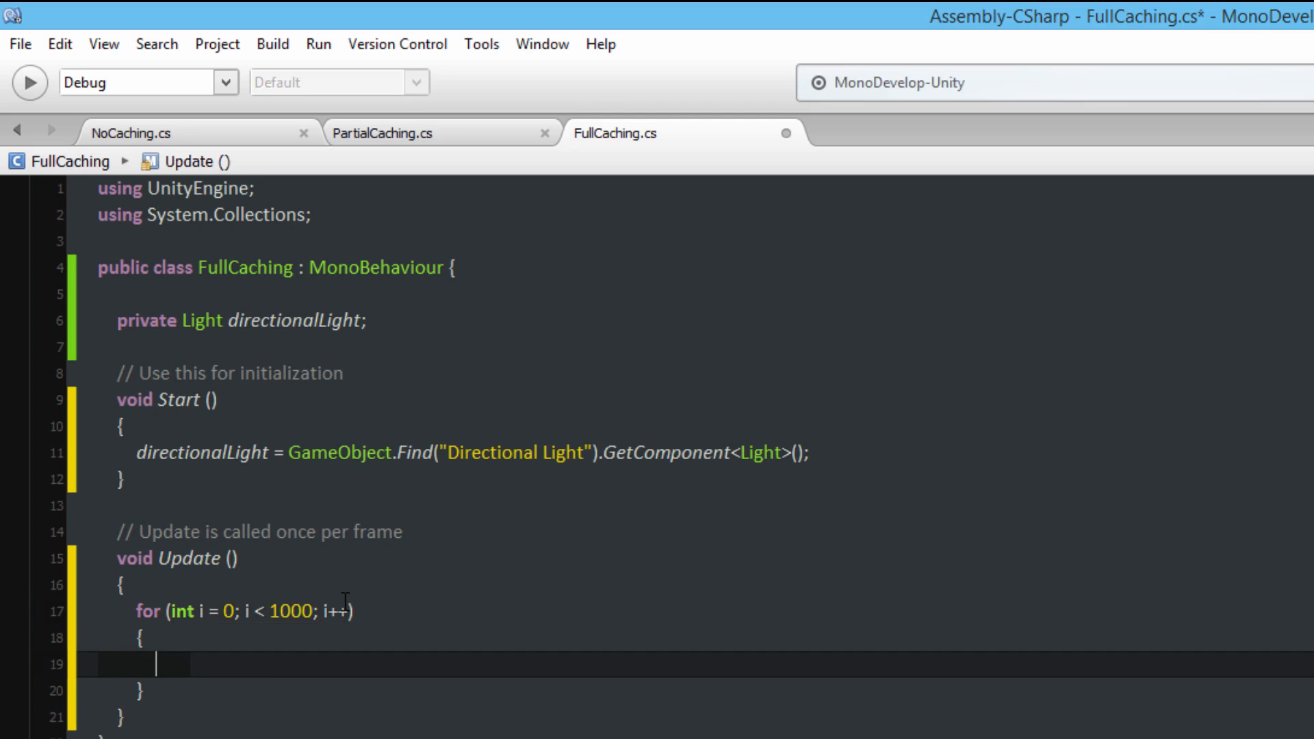
type("directionalLight.intensity = 1")
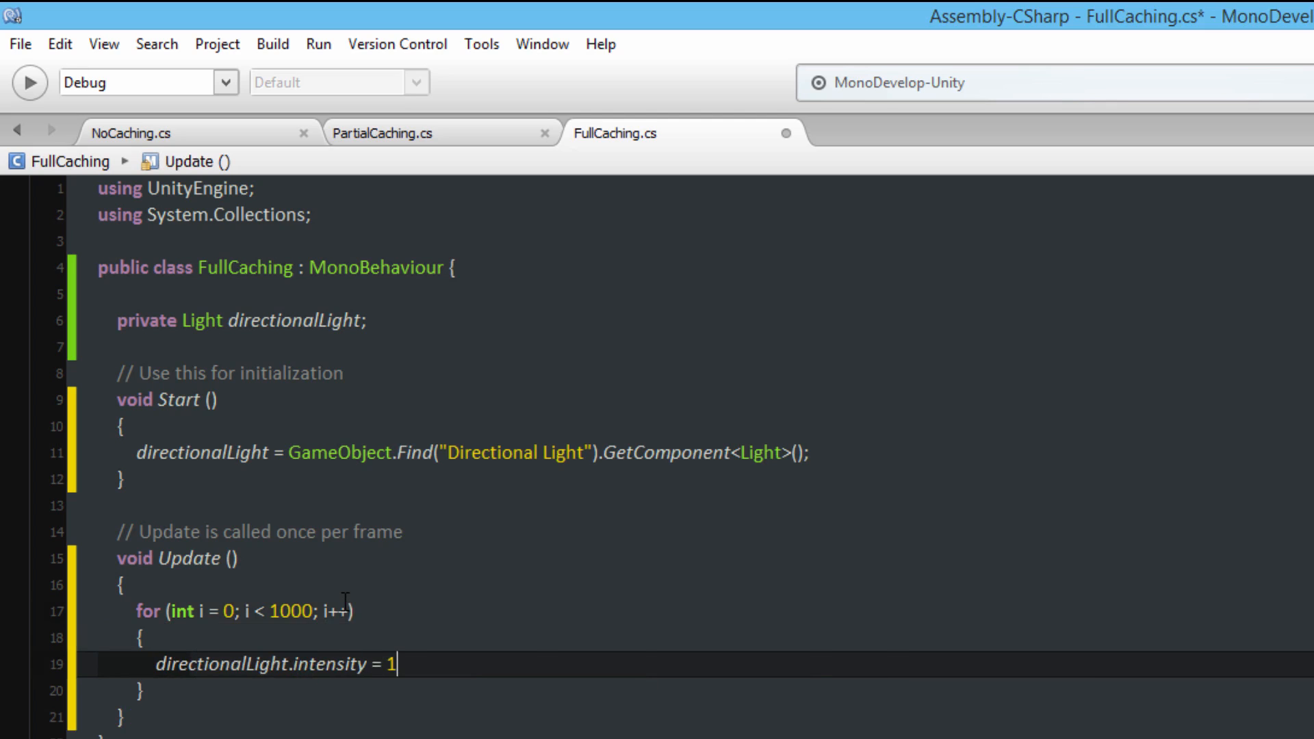
type(";")
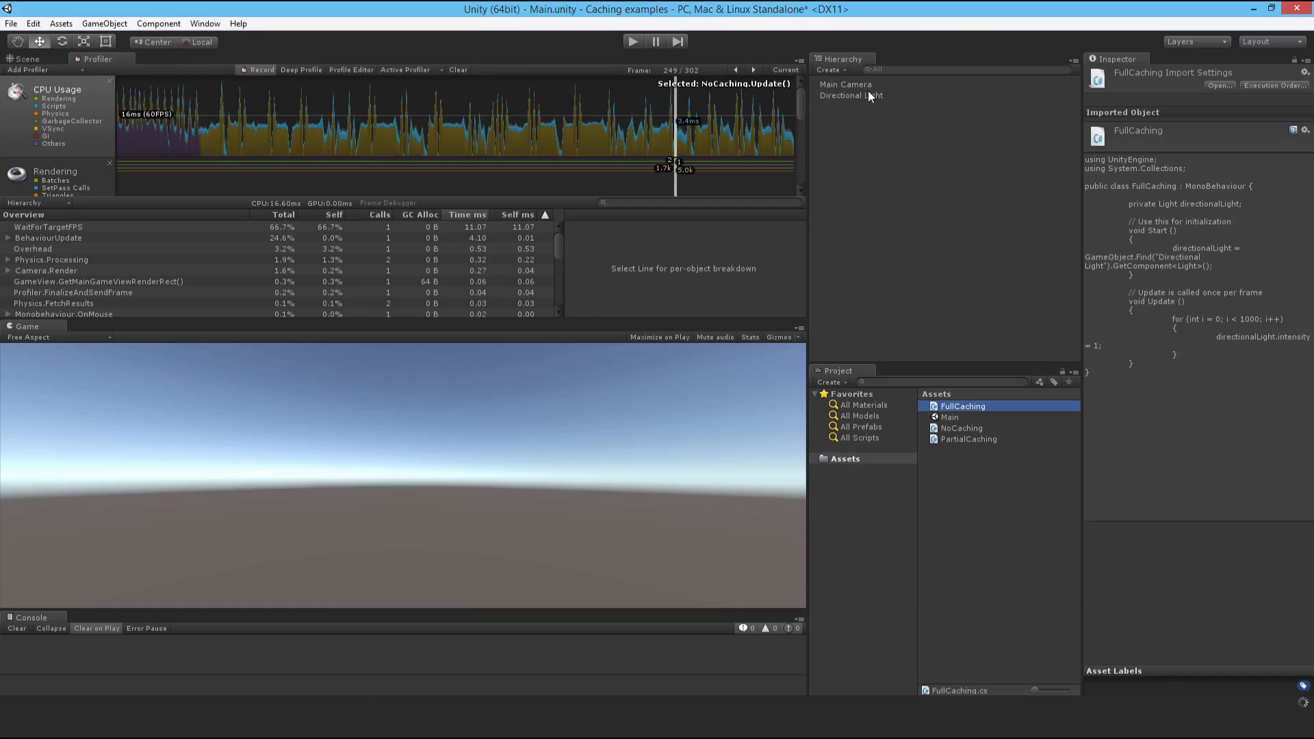
Select Main Camera to show NoCaching, PartialCaching and FullCaching attached, then return to the Profiler
left_click(846, 85)
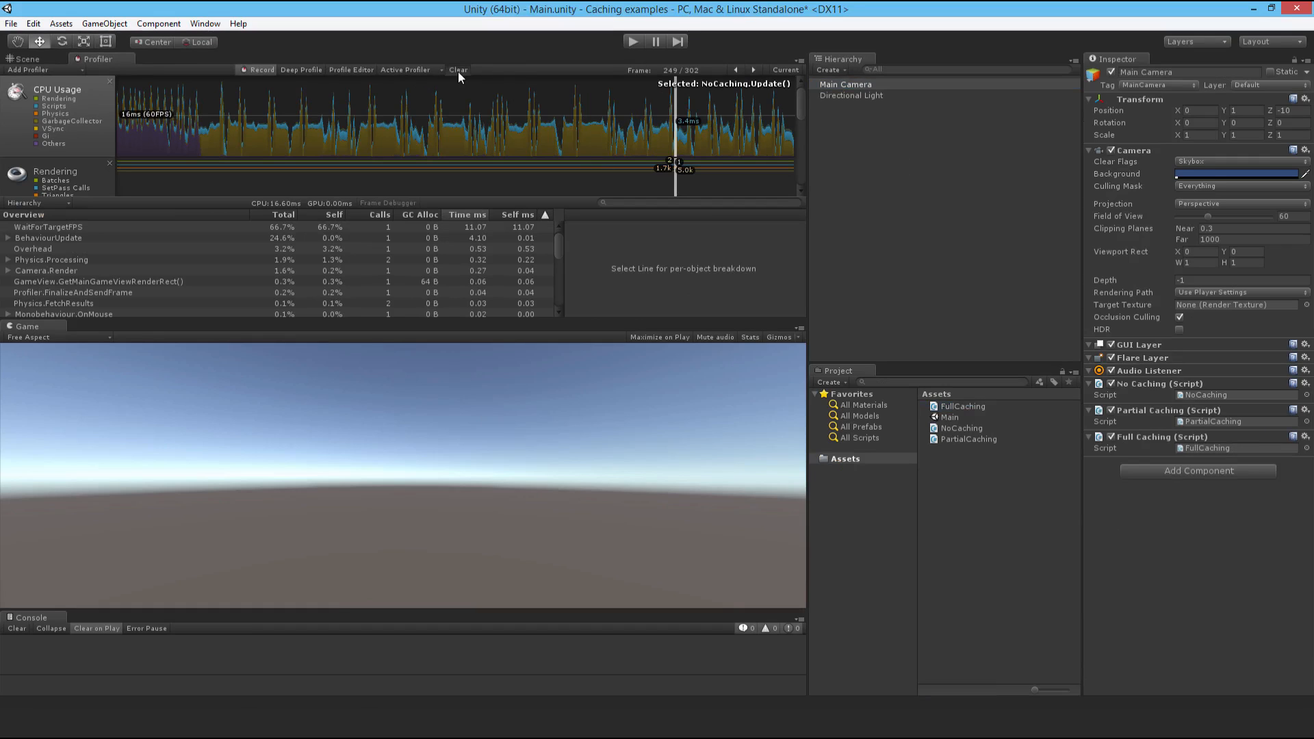
left_click(454, 69)
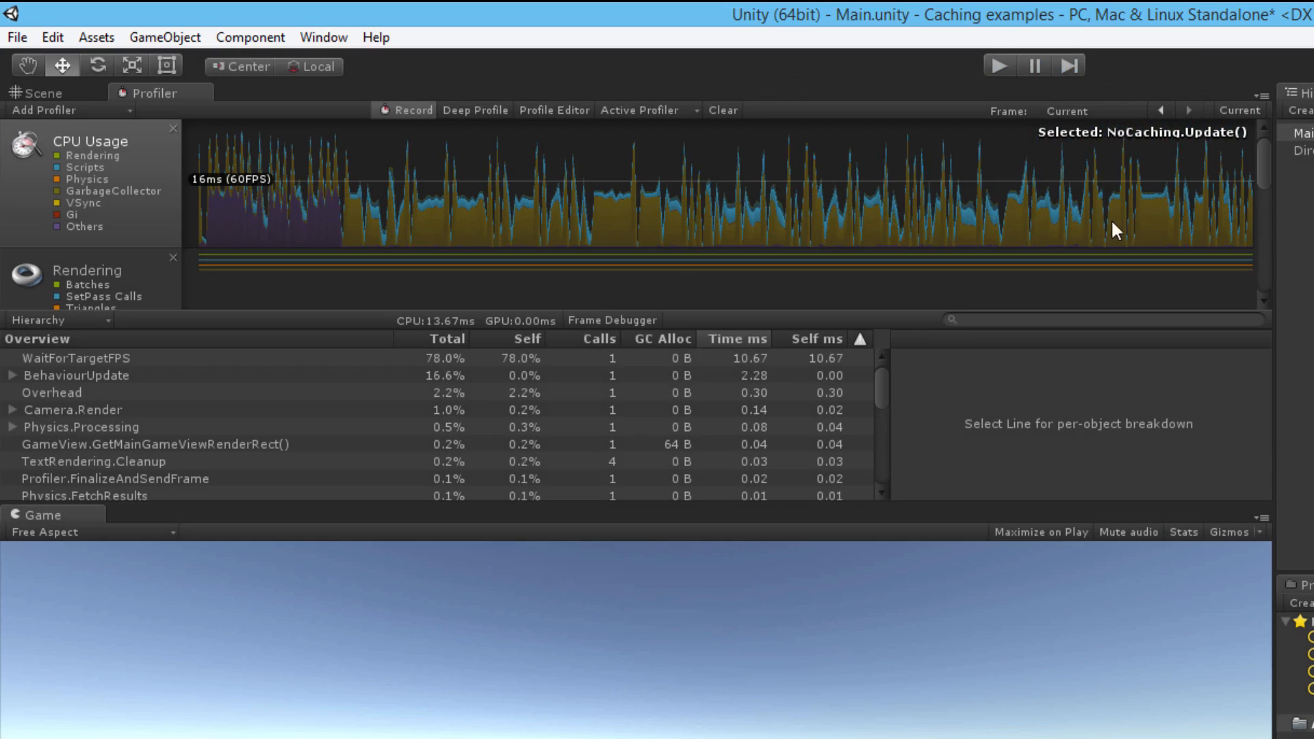
Select a spiked CPU frame and highlight FullCaching.Update at 0.41 ms versus 0.57 and 3.72 ms
left_click(1141, 205)
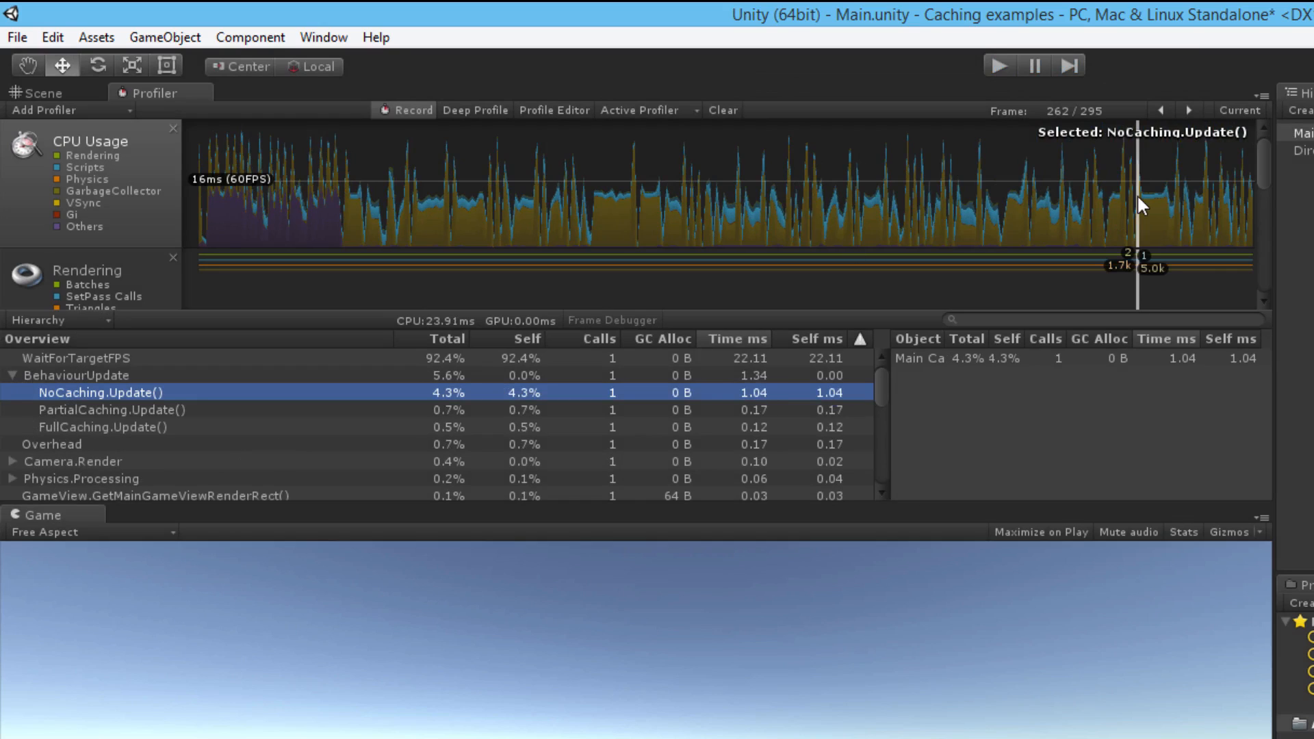
mouse_move(1133, 200)
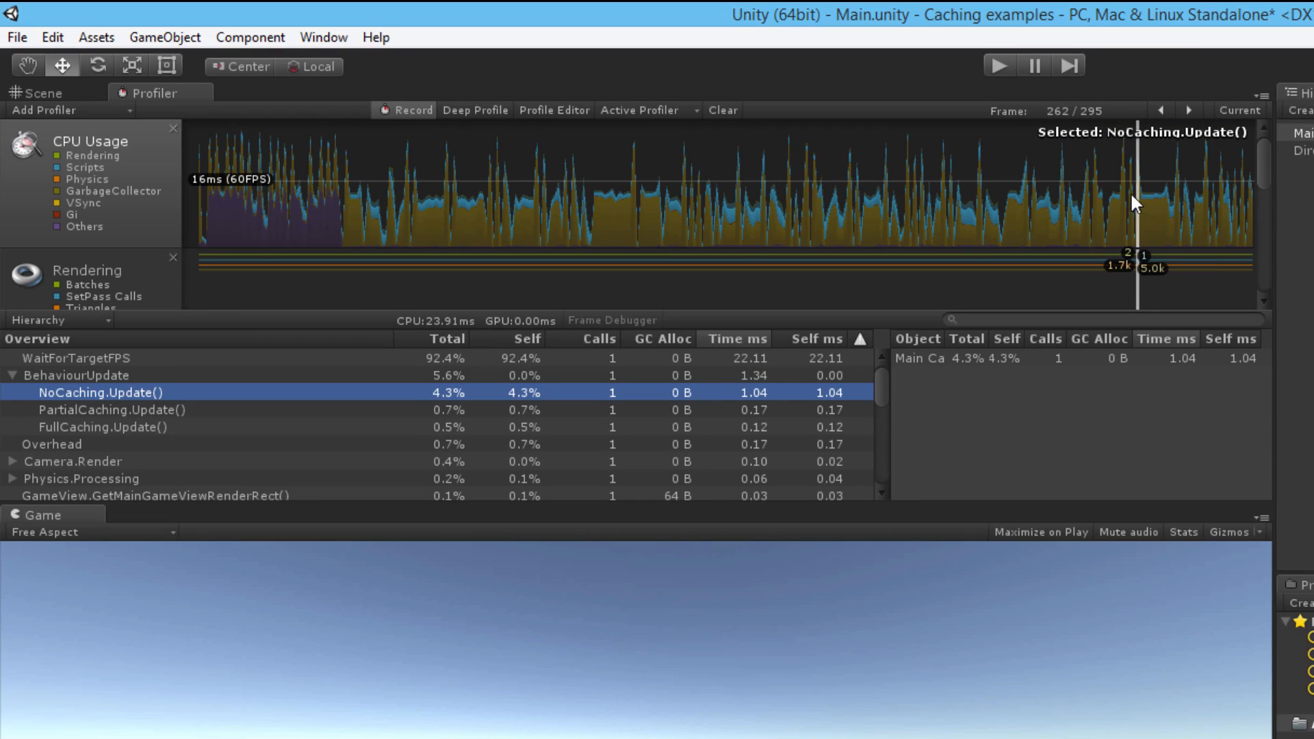
left_click(1071, 192)
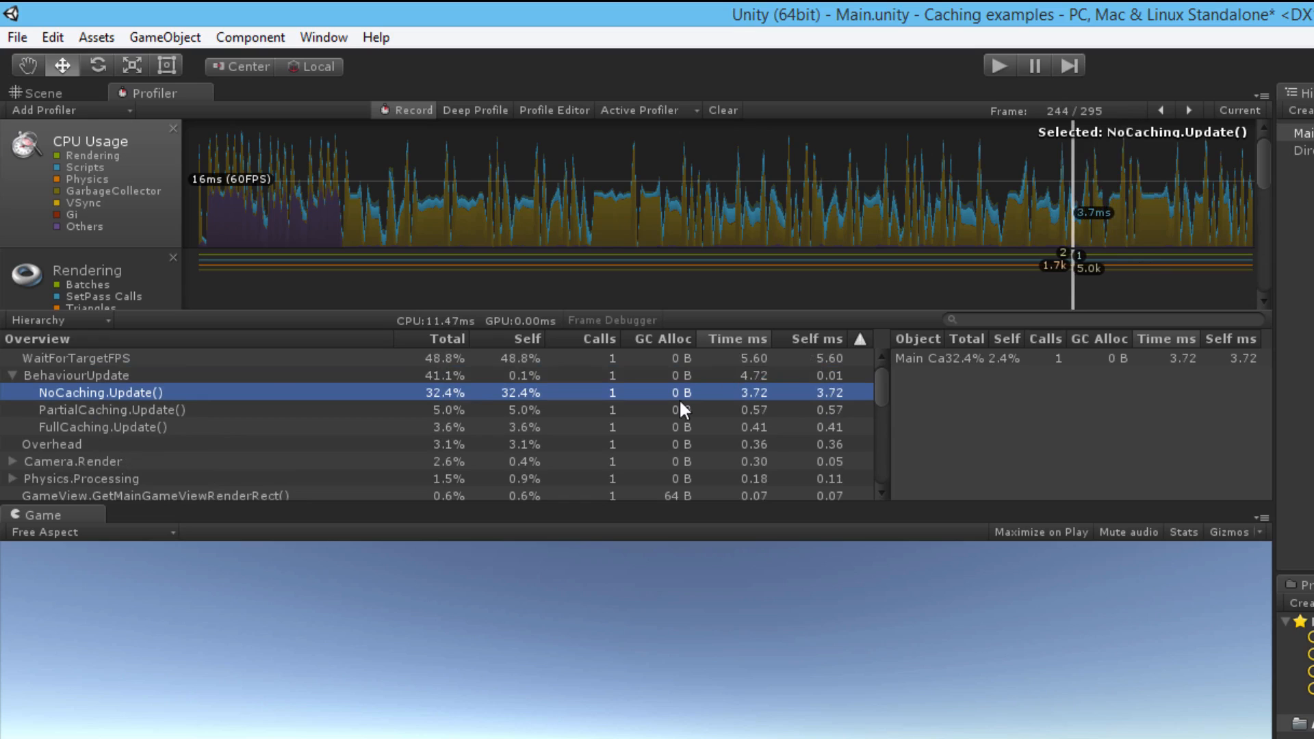
left_click(103, 427)
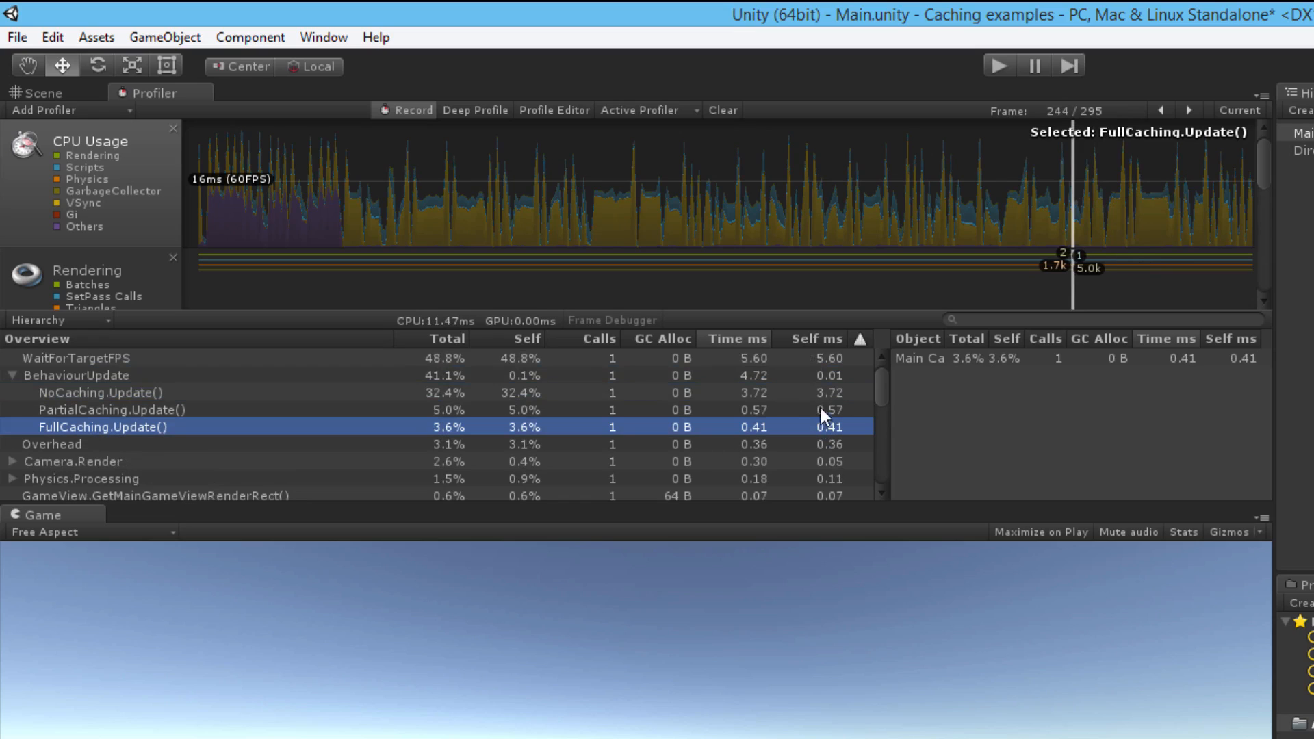
mouse_move(1045, 250)
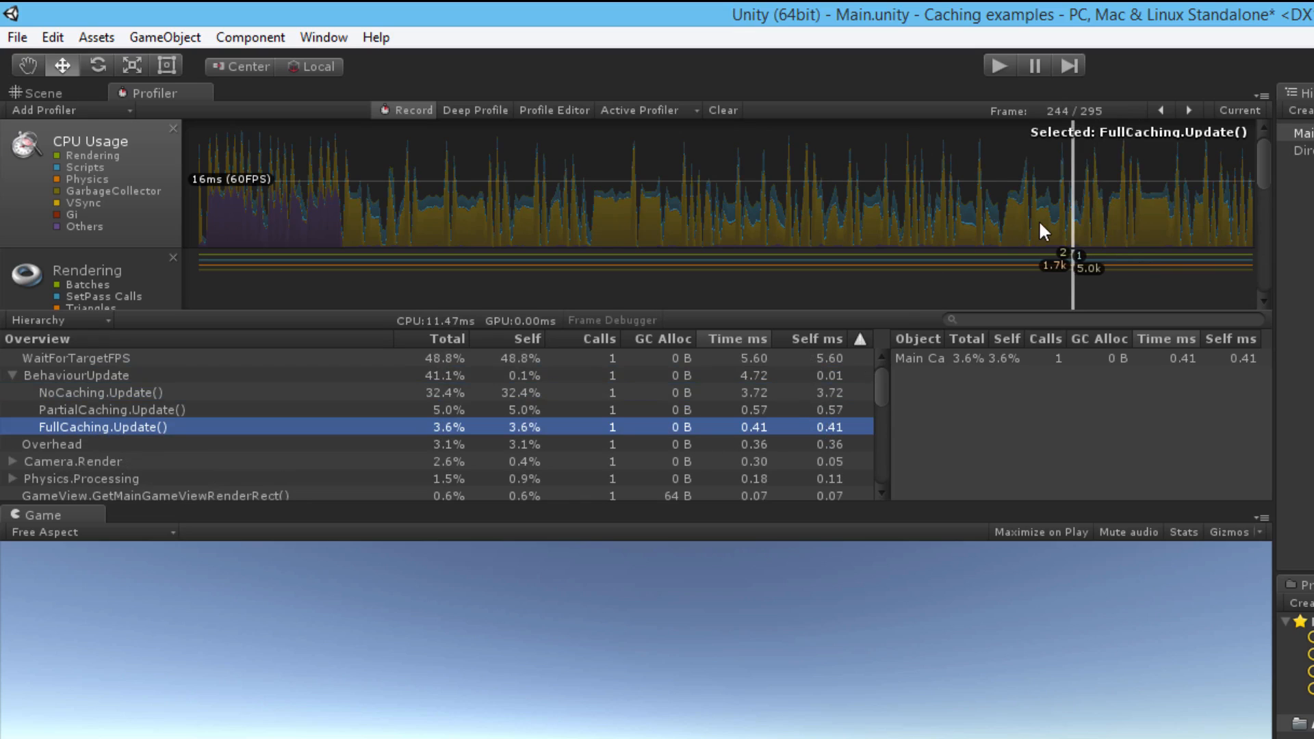
mouse_move(1057, 249)
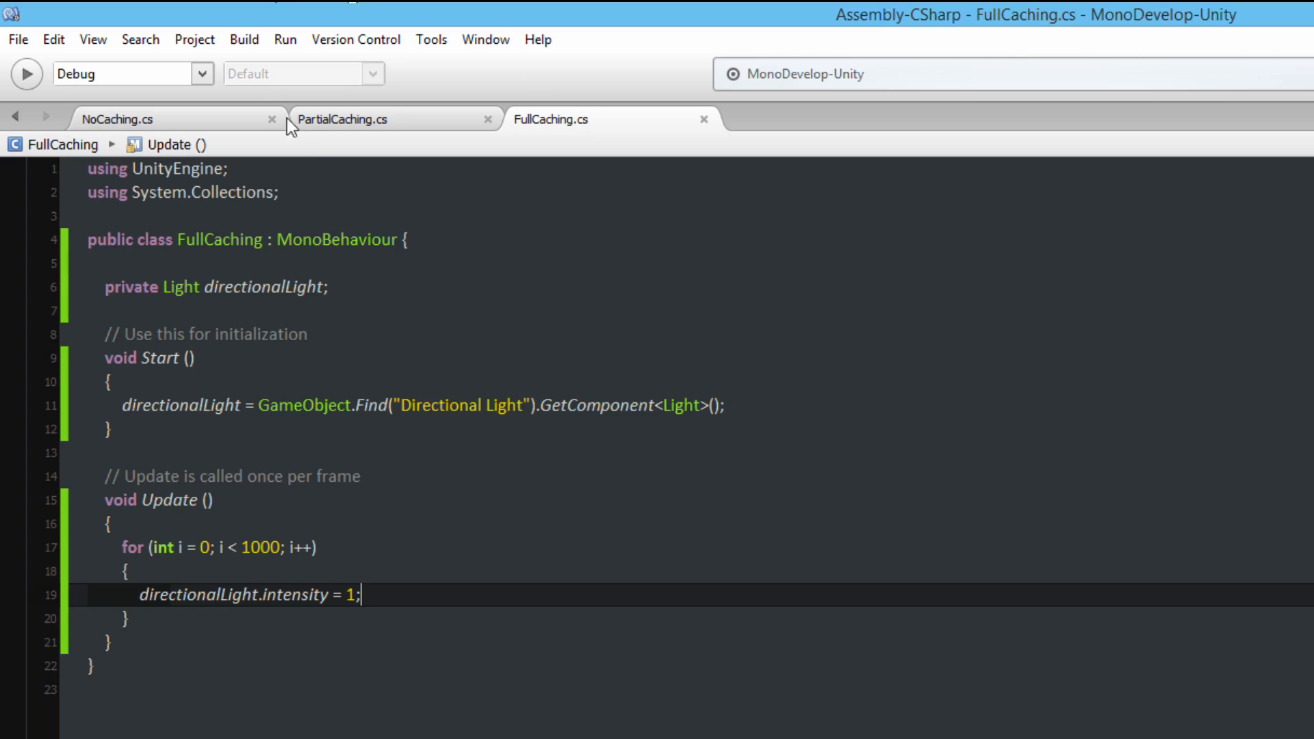
Switch to PartialCaching.cs in MonoDevelop and place the cursor in its Update loop
left_click(344, 119)
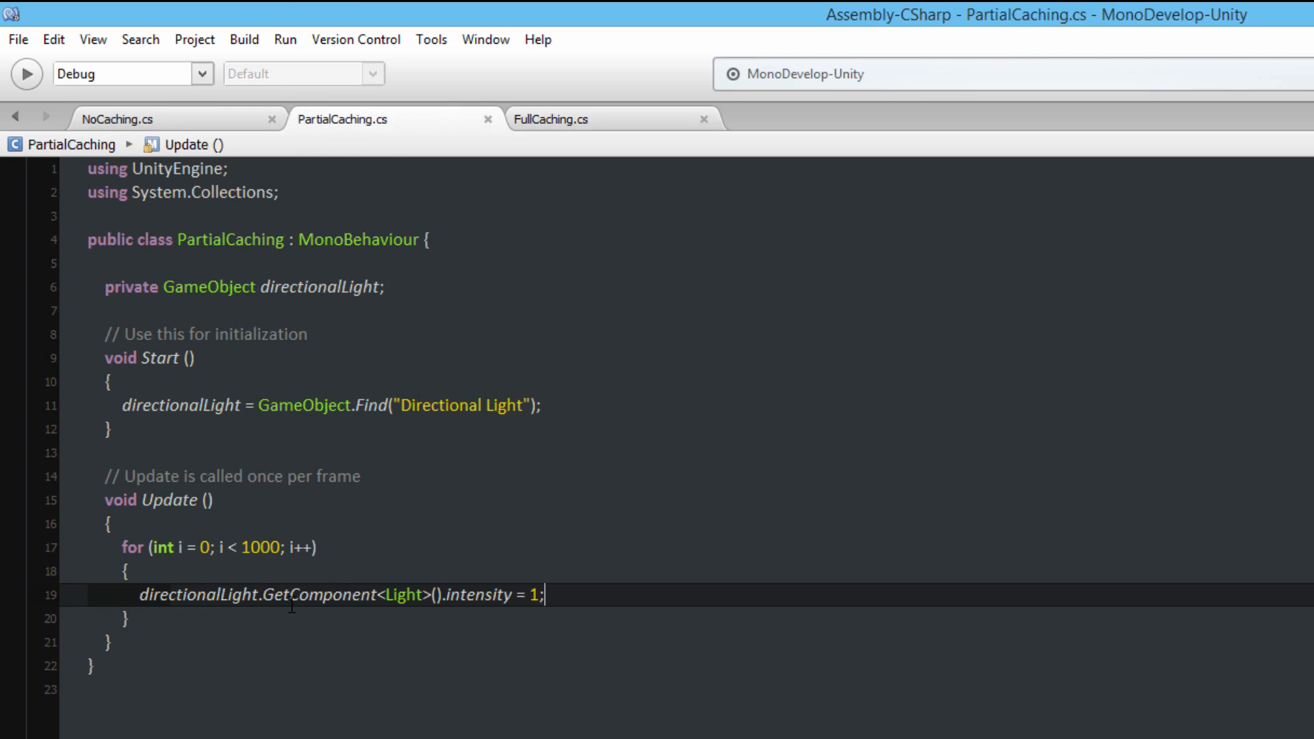
left_click(553, 119)
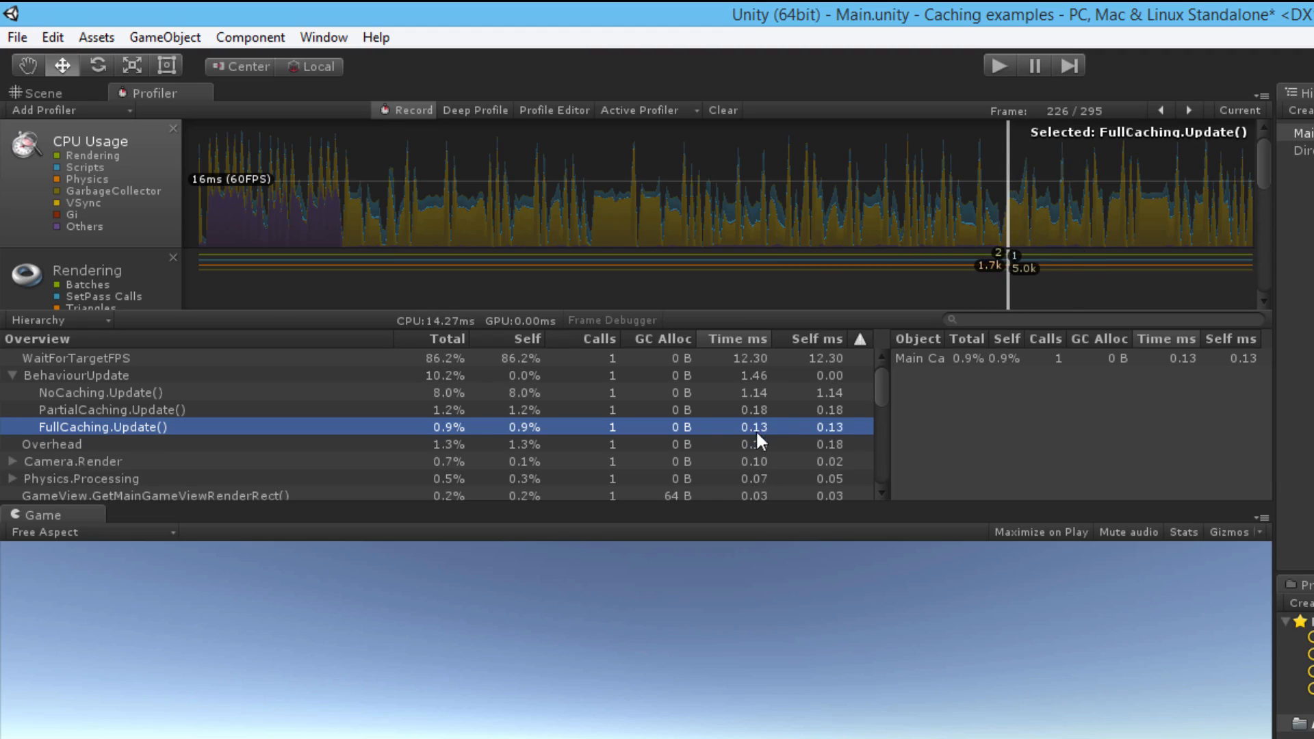
mouse_move(523, 429)
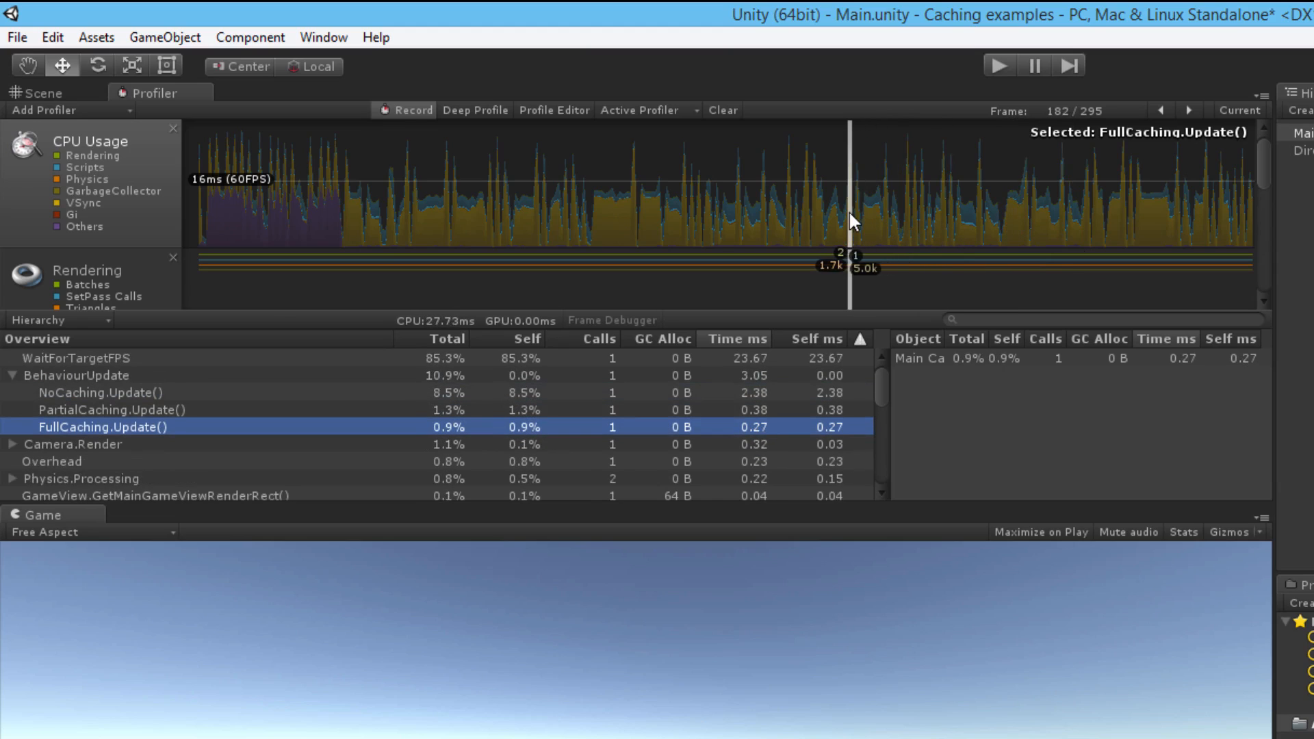
Select an earlier CPU frame where FullCaching.Update is again the cheapest script
left_click(1041, 205)
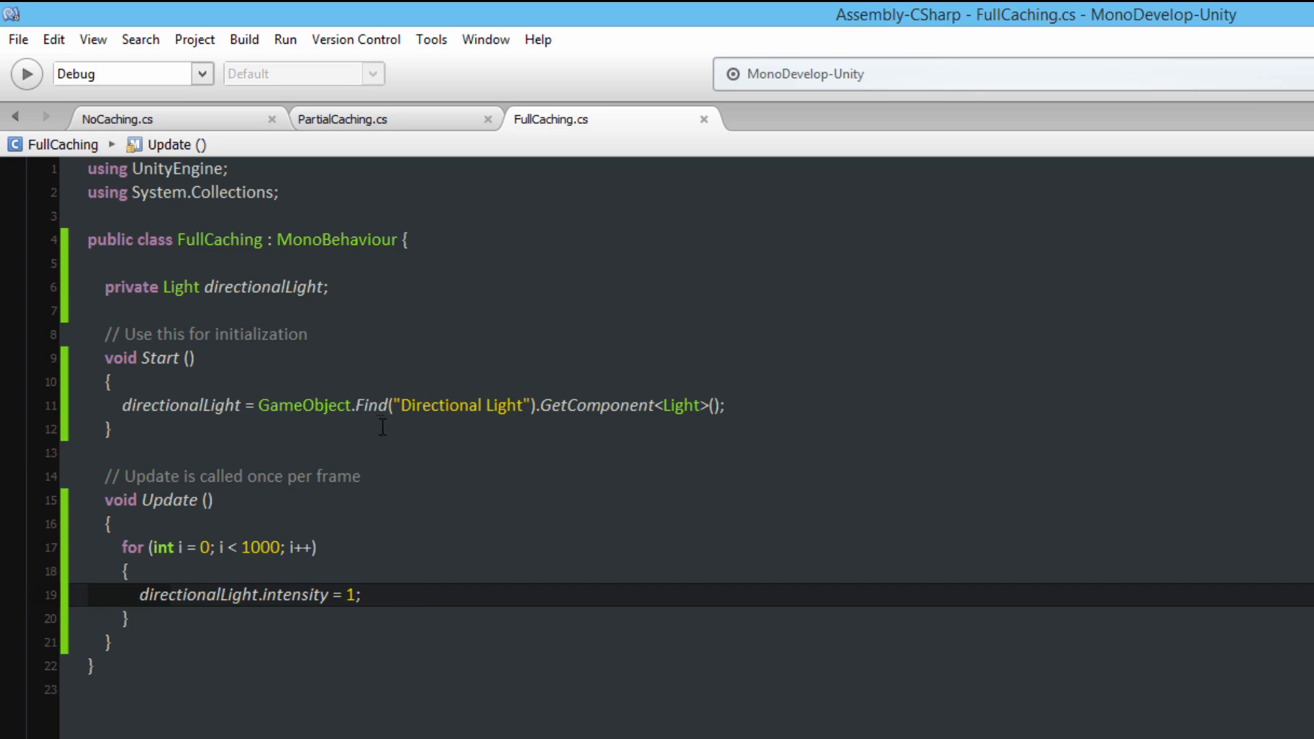
mouse_move(369, 403)
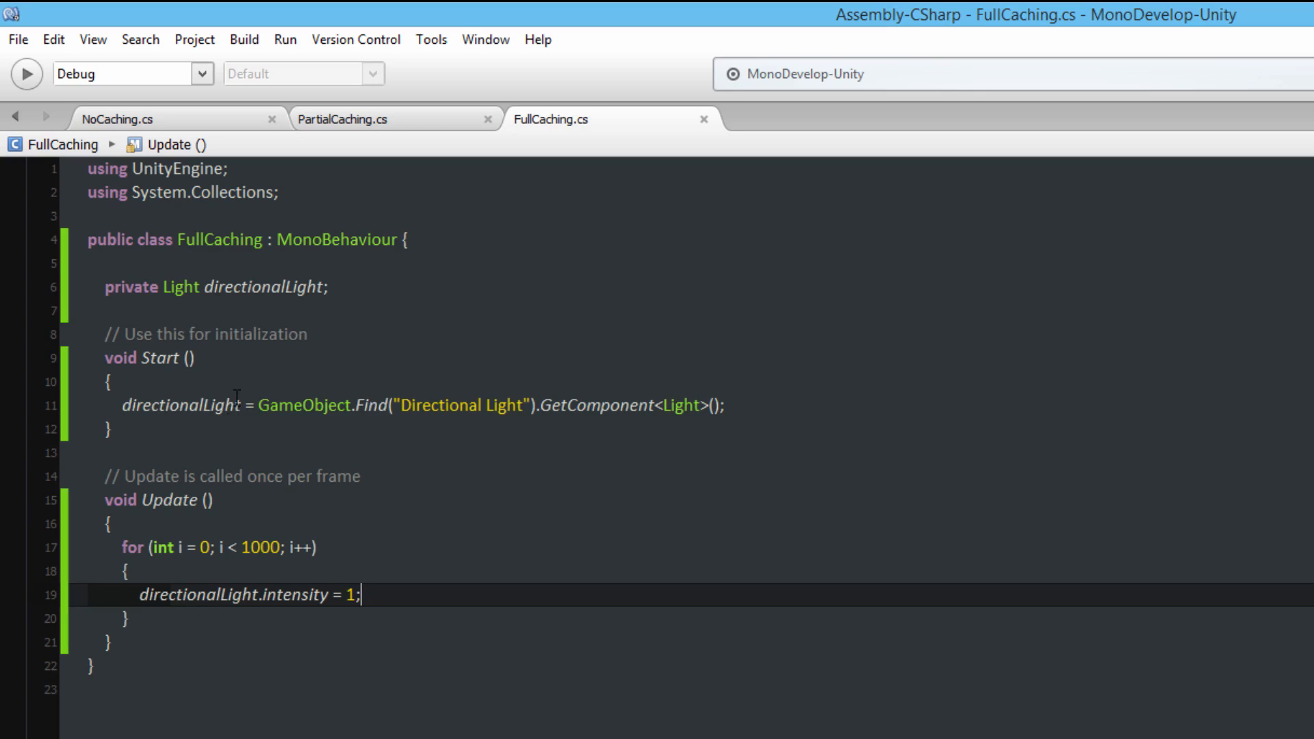
mouse_move(337, 438)
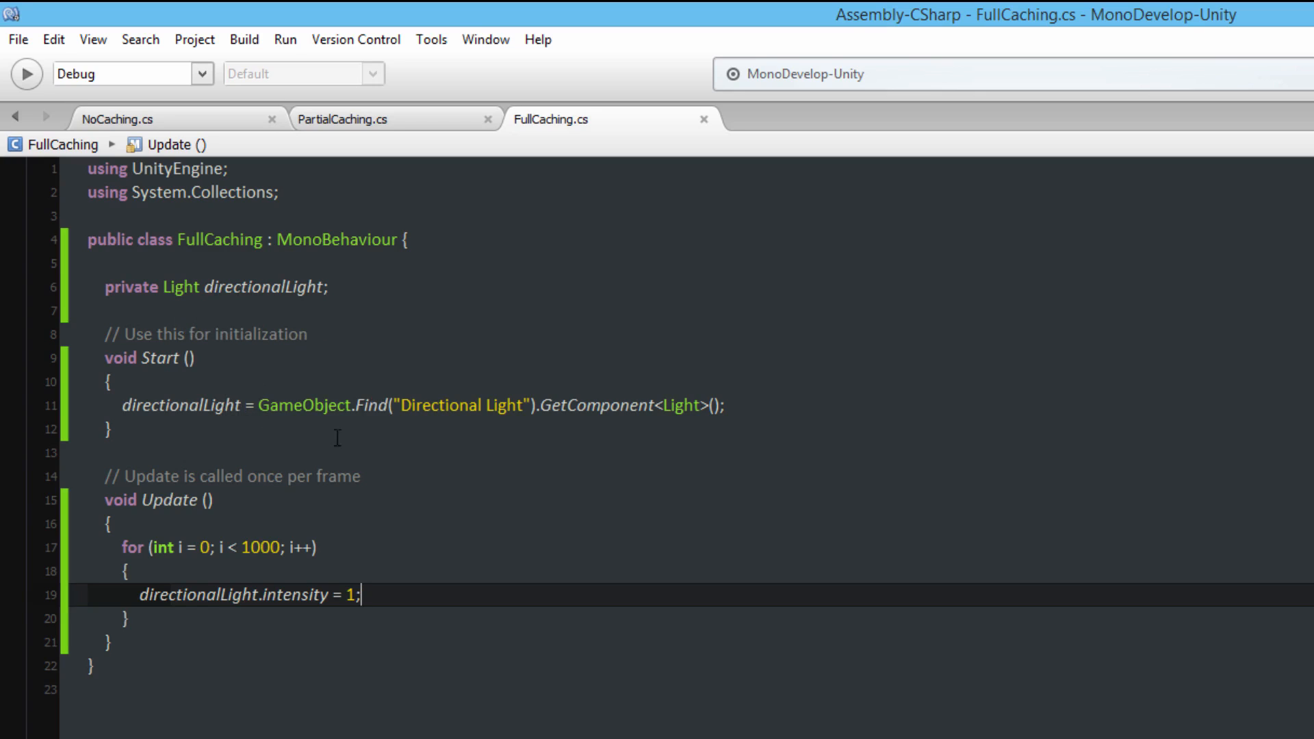